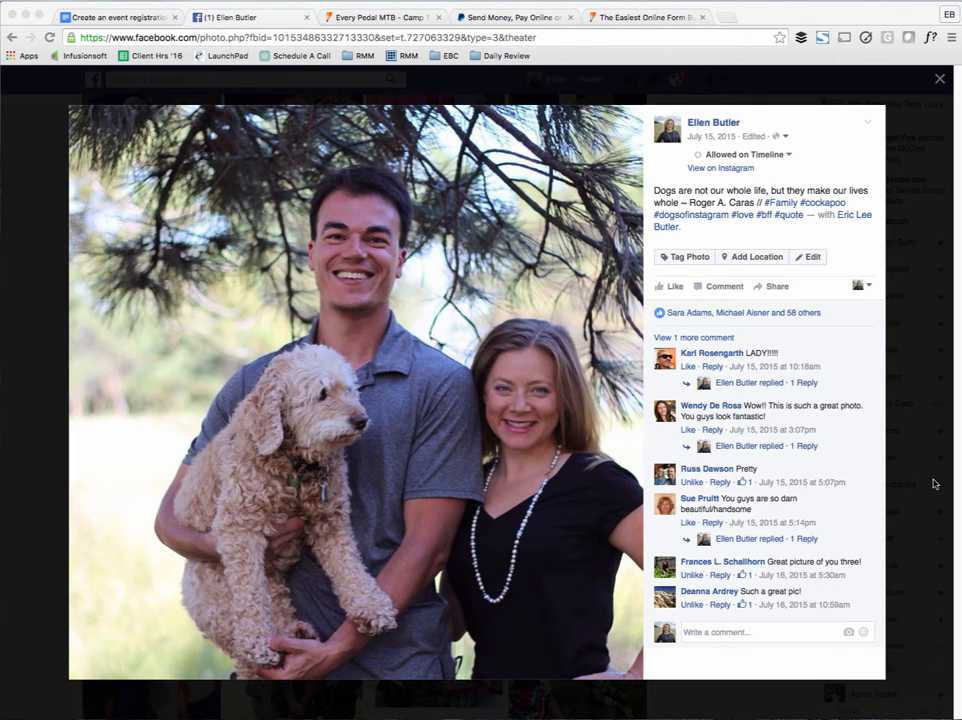
# Switch to the tab with the live Every Pedal MTB – Camp 1 registration form
pyautogui.click(380, 17)
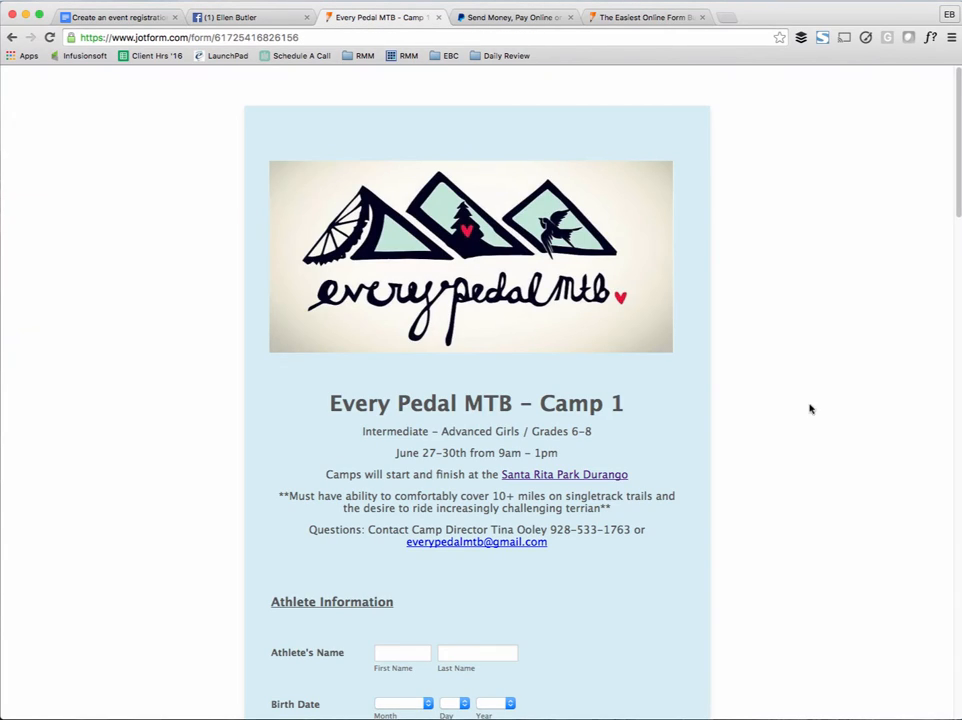
pyautogui.moveTo(854, 437)
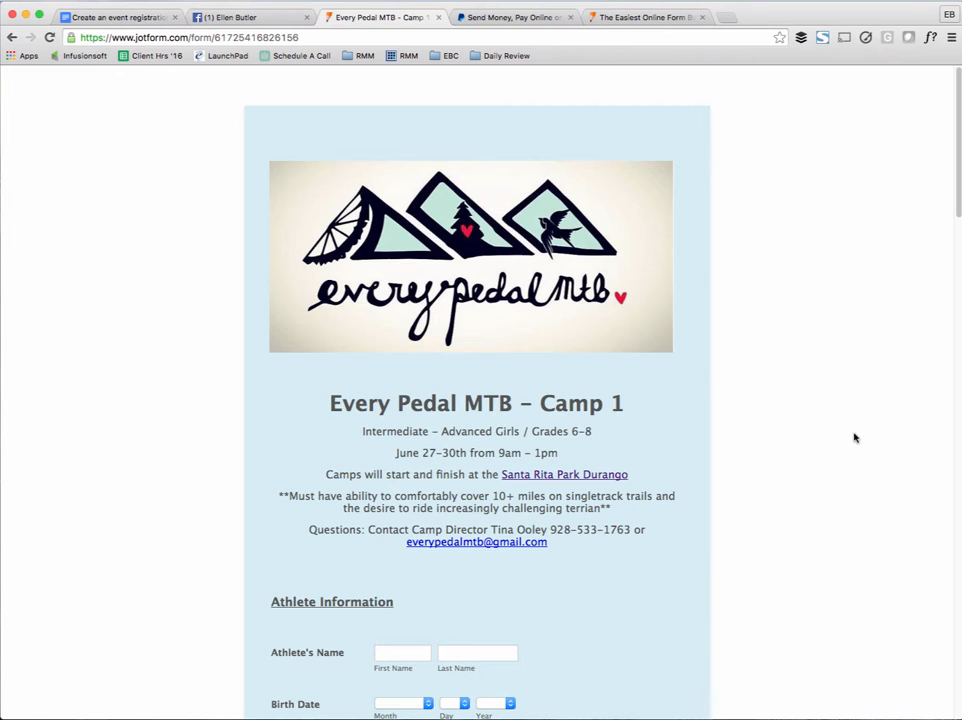
pyautogui.moveTo(703, 495)
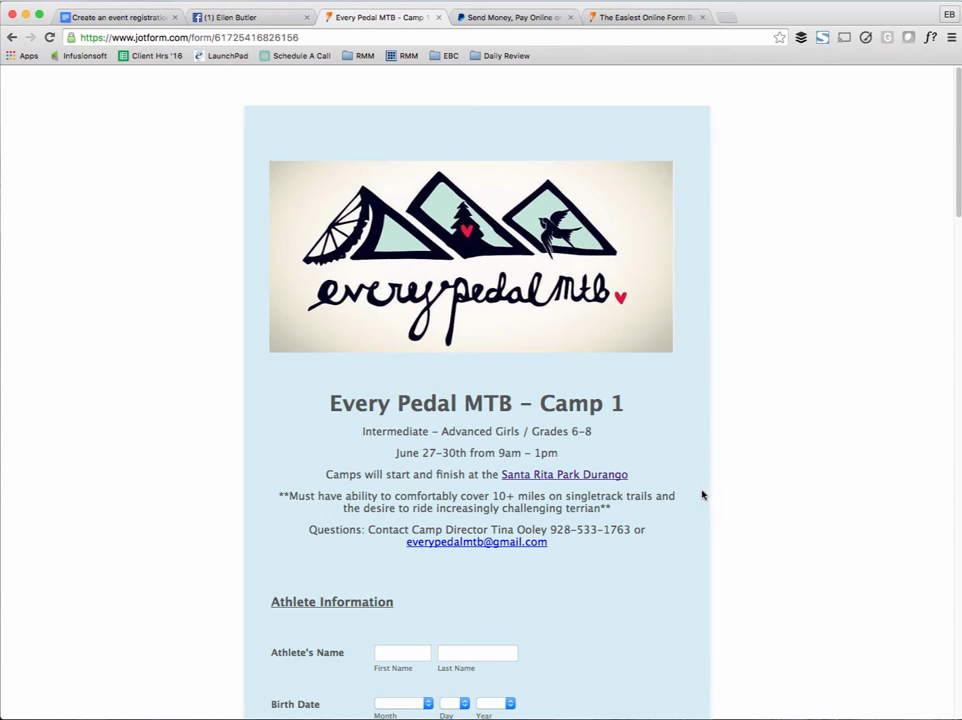
pyautogui.moveTo(820, 428)
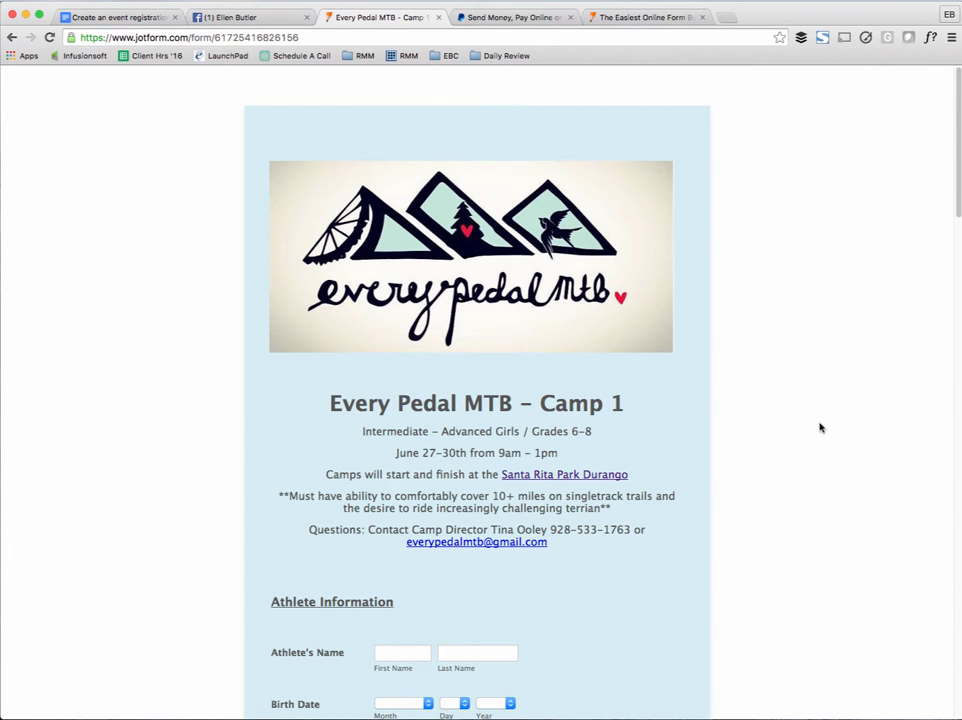
# Switch to the browser tab showing the paypal.com home page
pyautogui.click(513, 17)
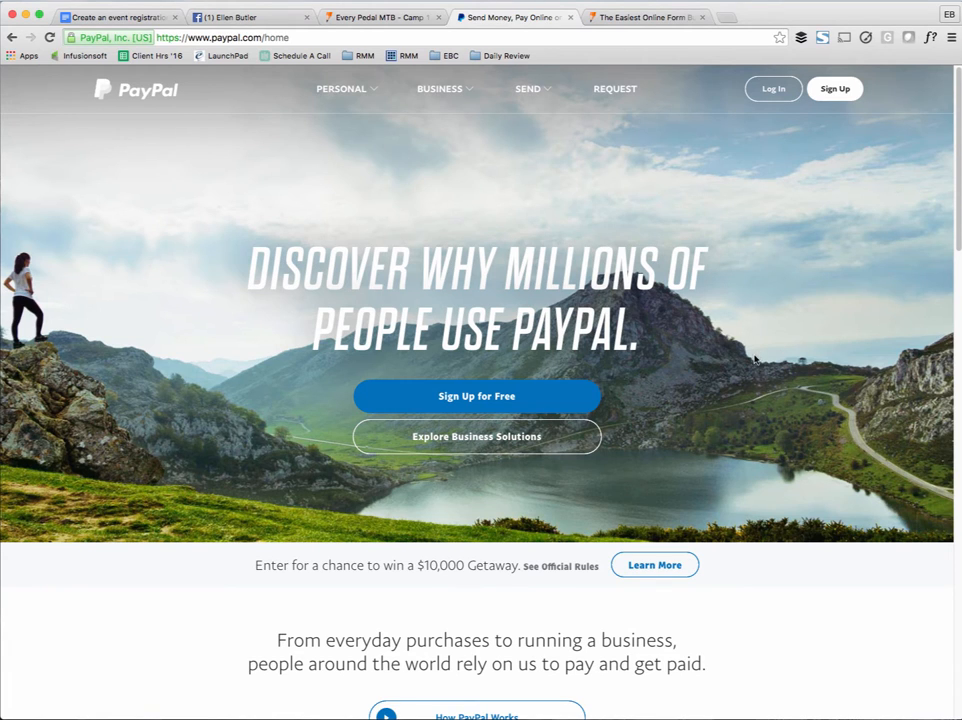
pyautogui.moveTo(757, 370)
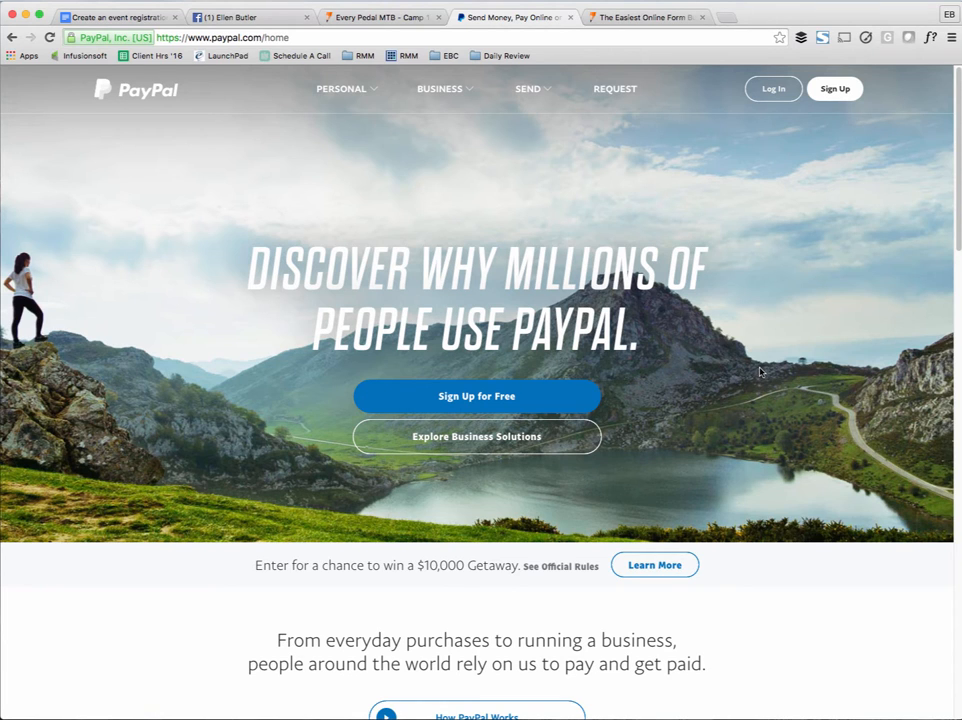
pyautogui.moveTo(716, 230)
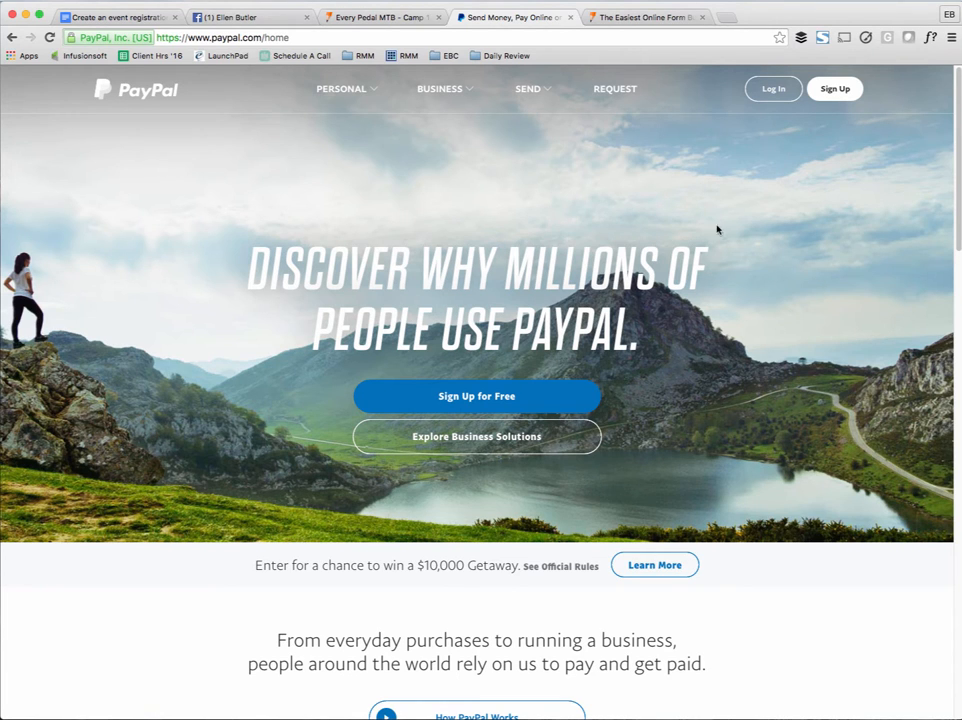
# Switch to the JotForm tab showing the My Forms list
pyautogui.click(645, 17)
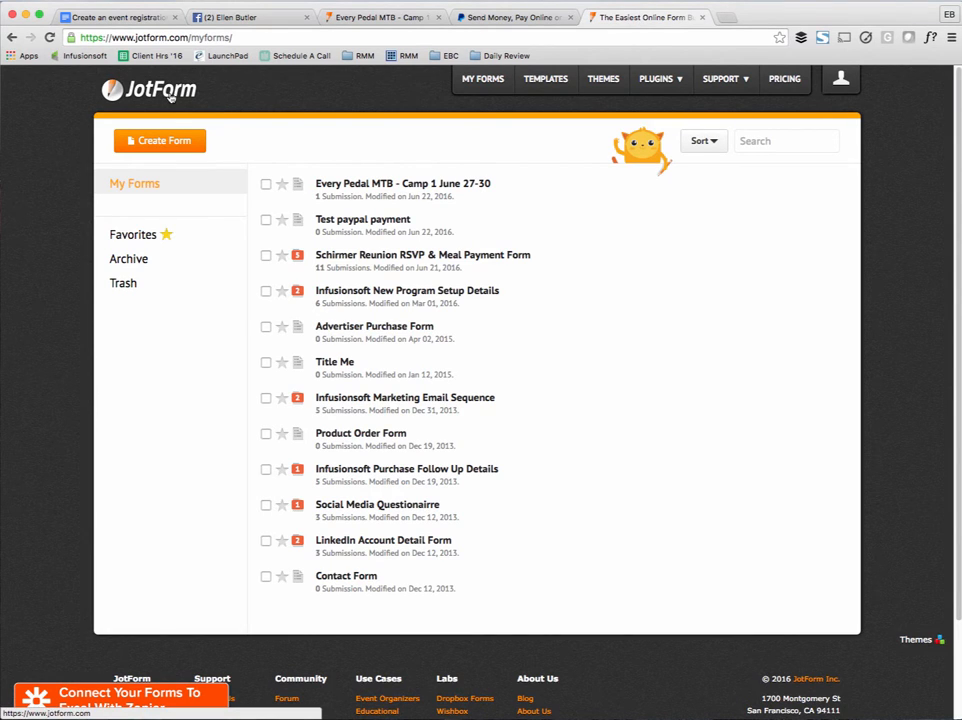
pyautogui.moveTo(170, 95)
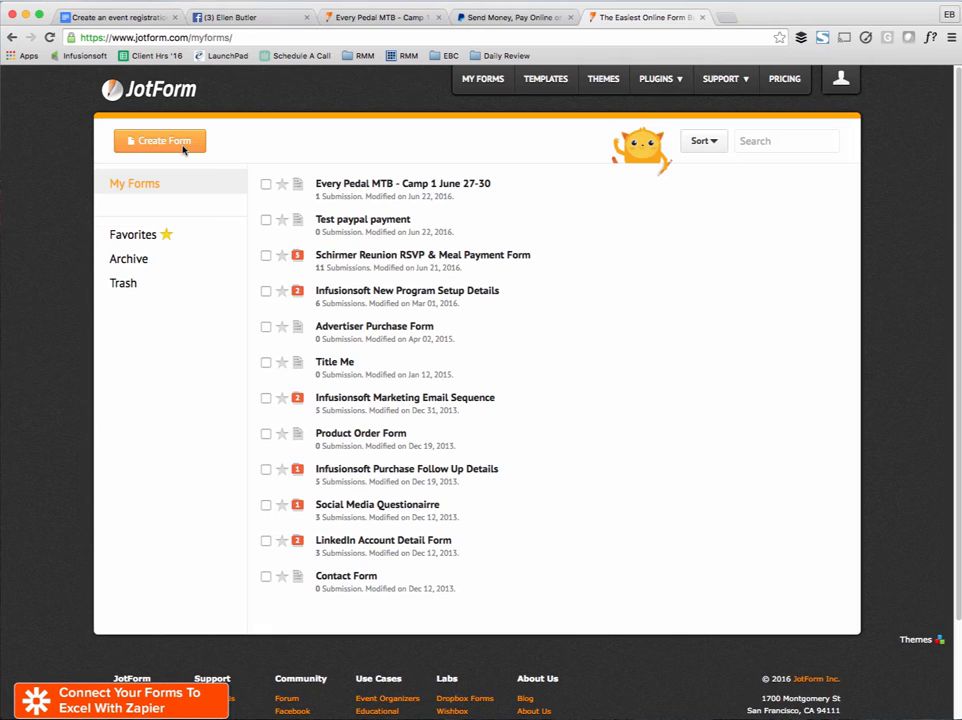
pyautogui.click(160, 140)
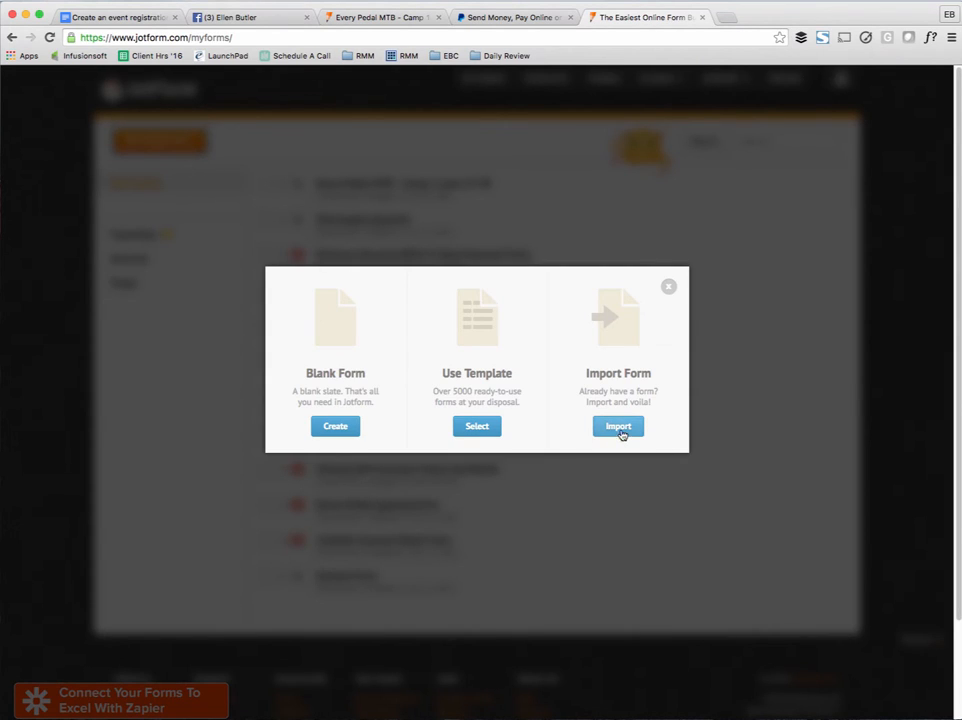
pyautogui.click(669, 287)
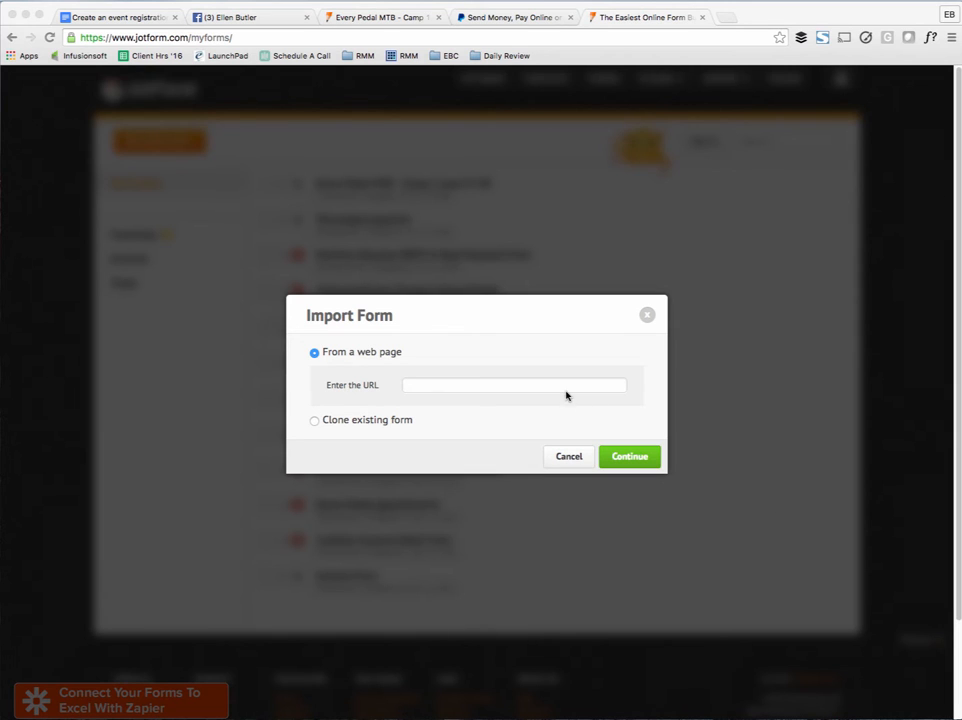
pyautogui.write('https://www.JotForm.com/form/61725416826156')
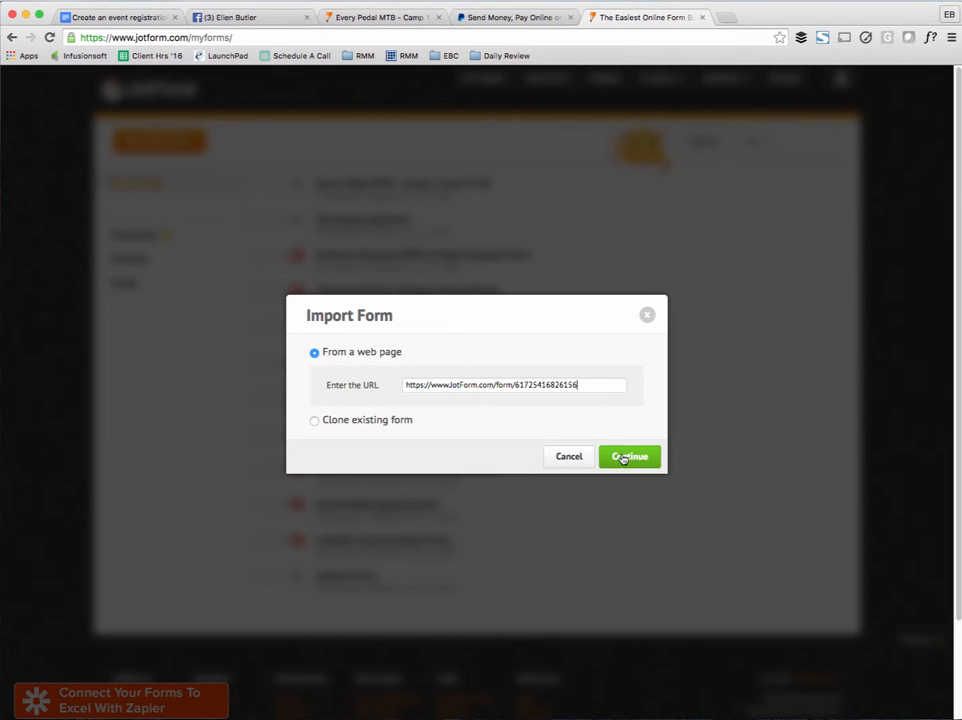
# Import the Camp 1 copy and inspect its header and Athlete Information section
pyautogui.click(629, 456)
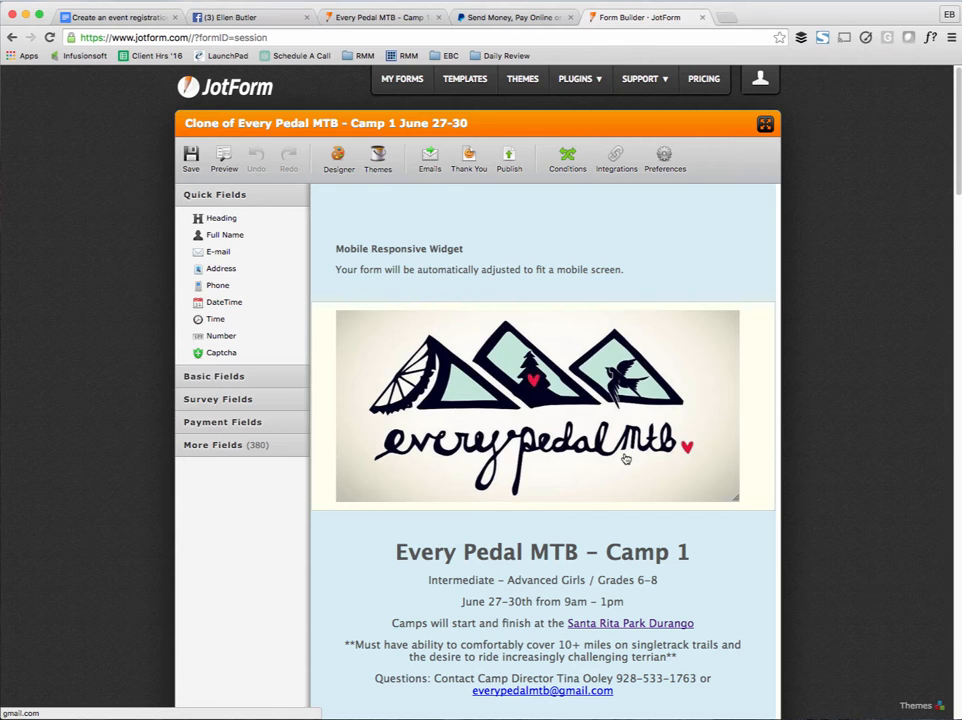
pyautogui.moveTo(626, 458)
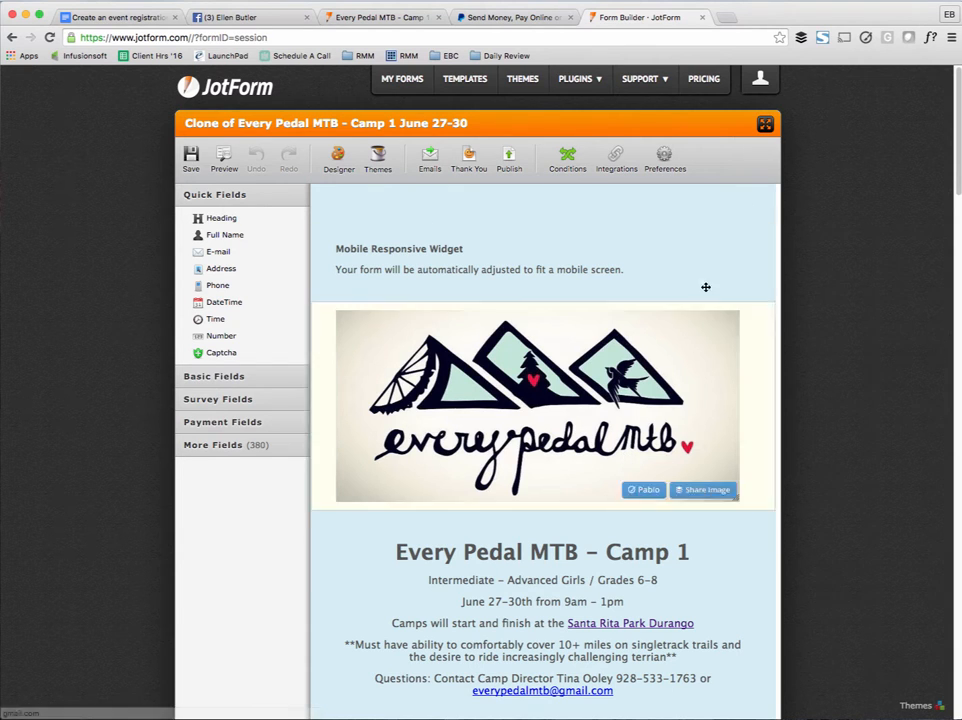
pyautogui.moveTo(759, 442)
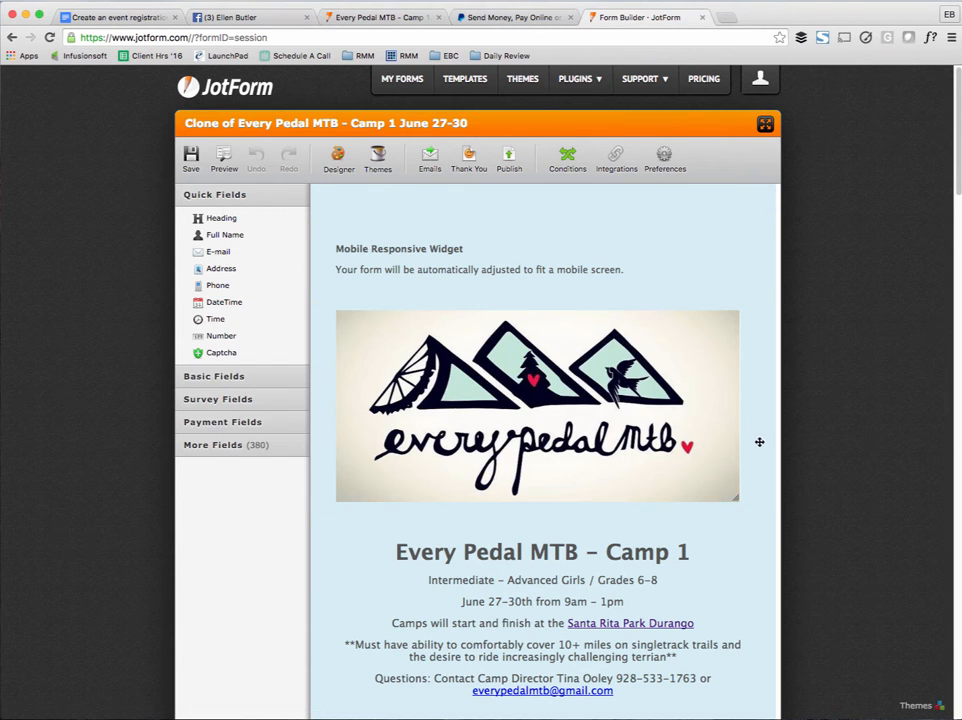
pyautogui.moveTo(765, 443)
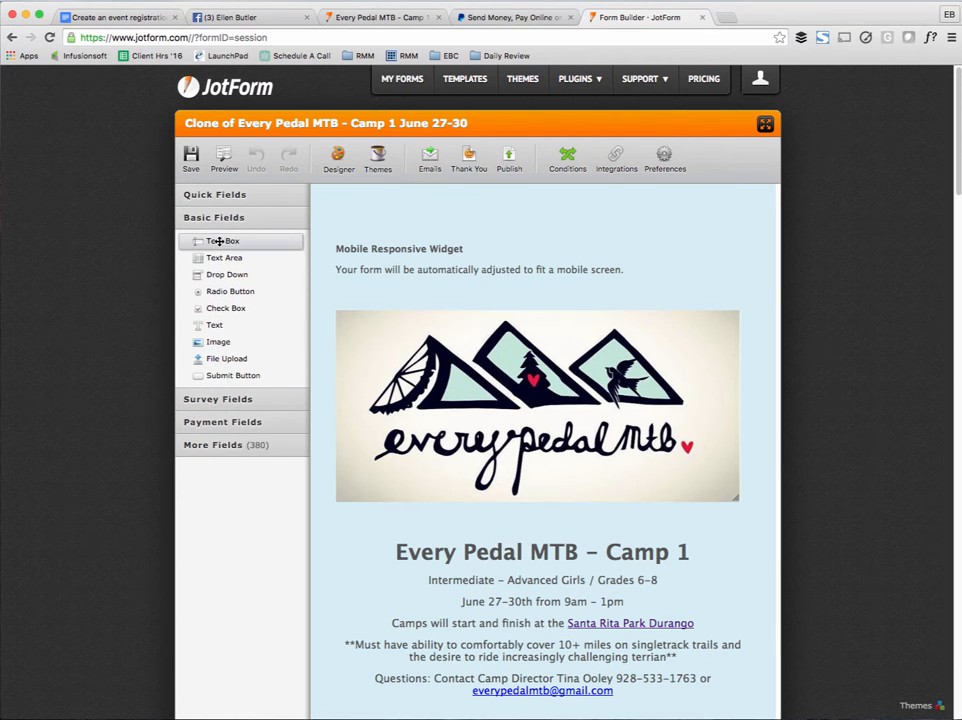
pyautogui.click(223, 240)
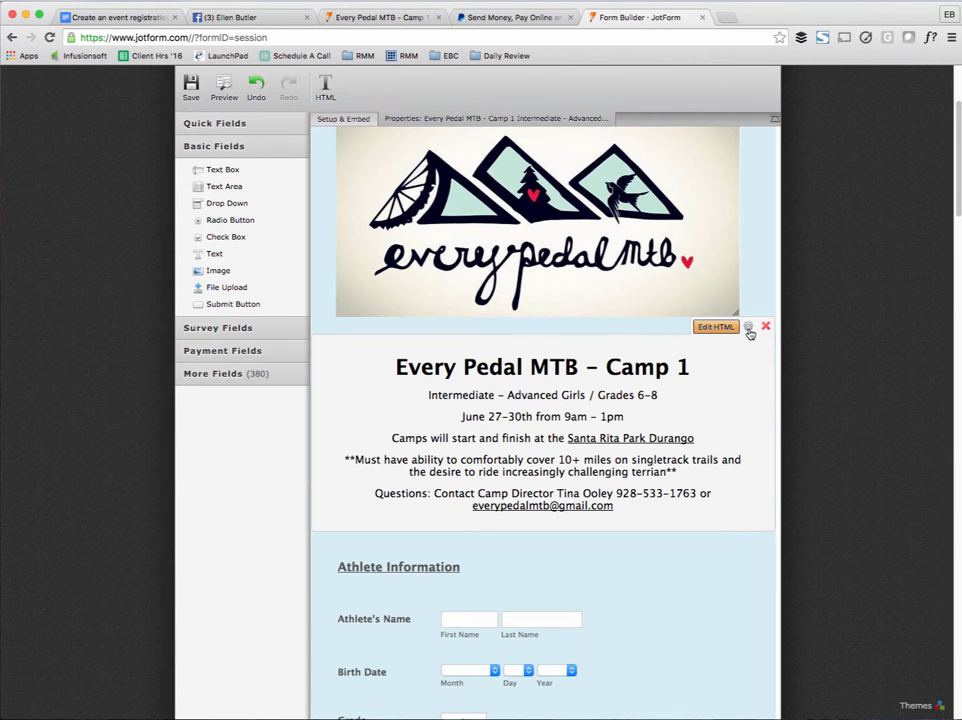
pyautogui.click(748, 327)
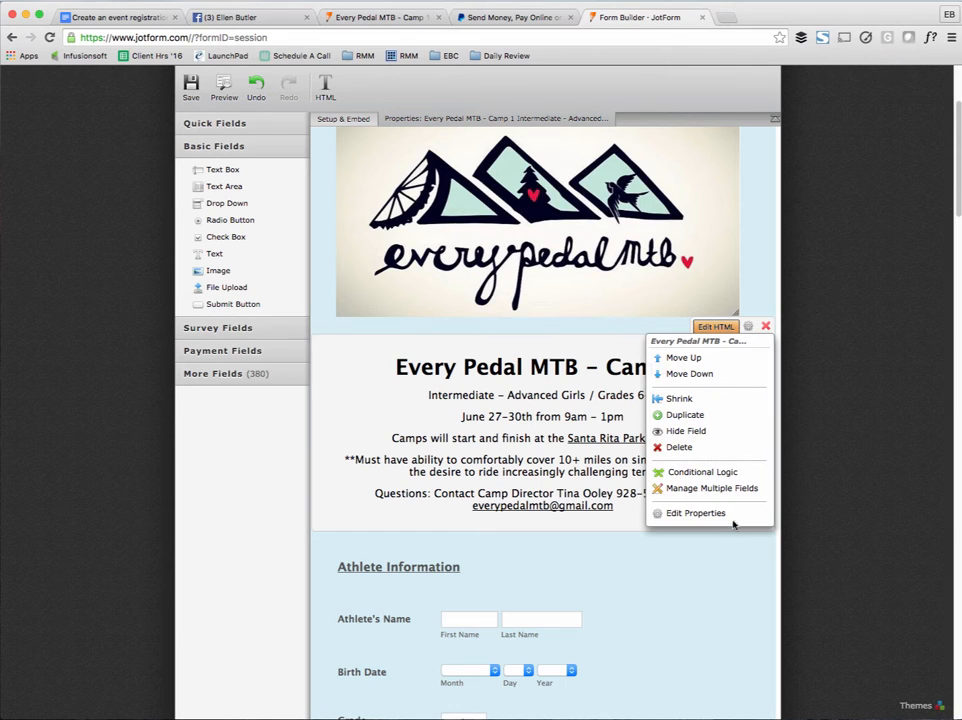
pyautogui.moveTo(695, 513)
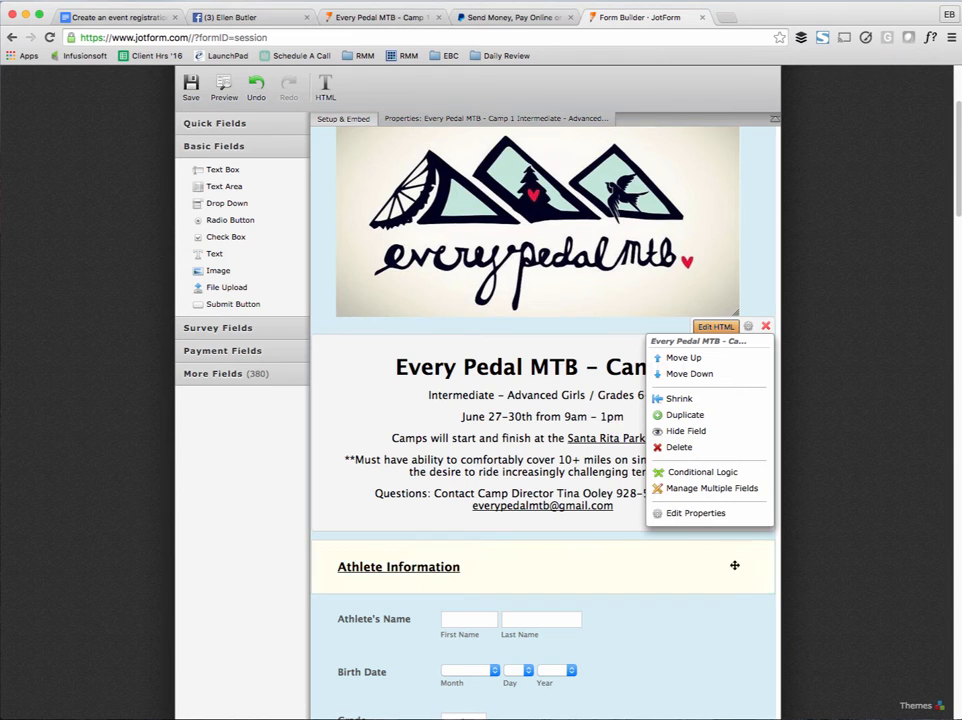
pyautogui.click(398, 566)
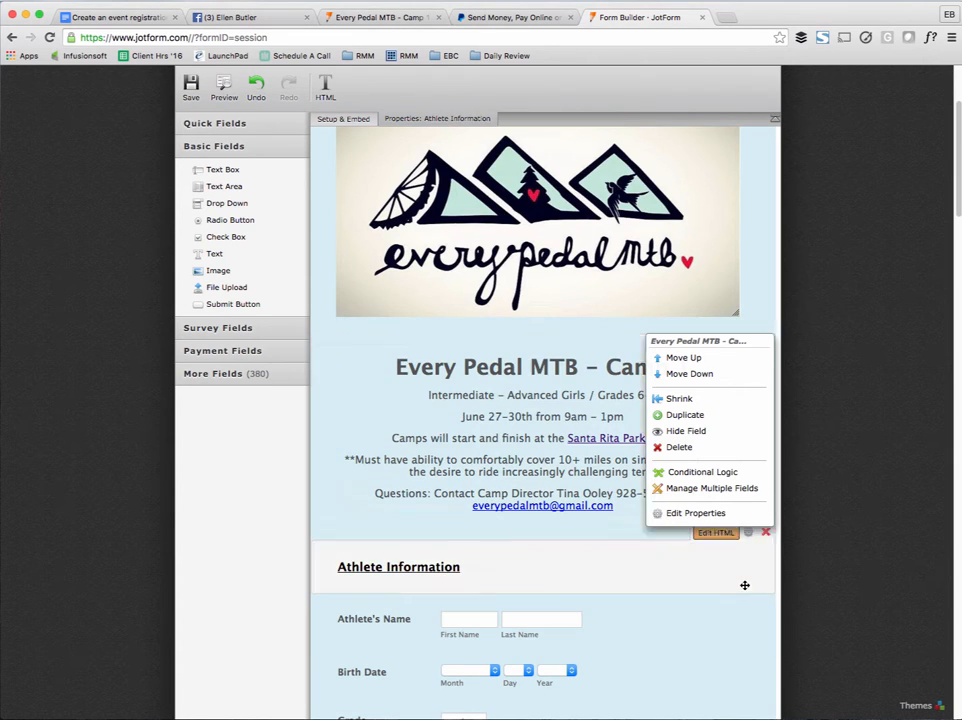
pyautogui.click(745, 585)
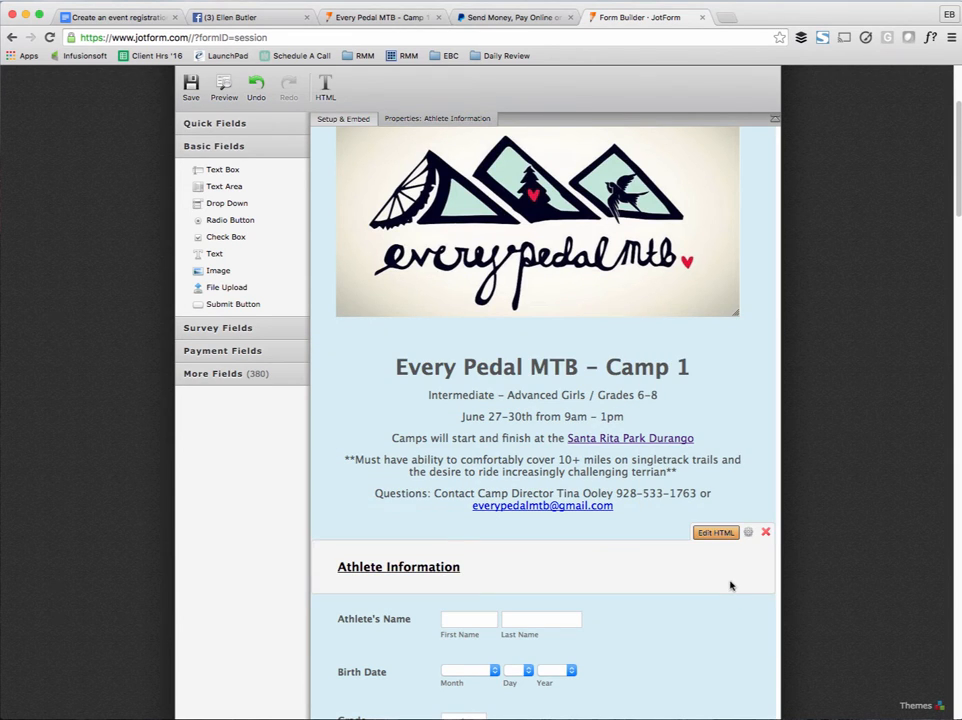
pyautogui.scroll(-3)
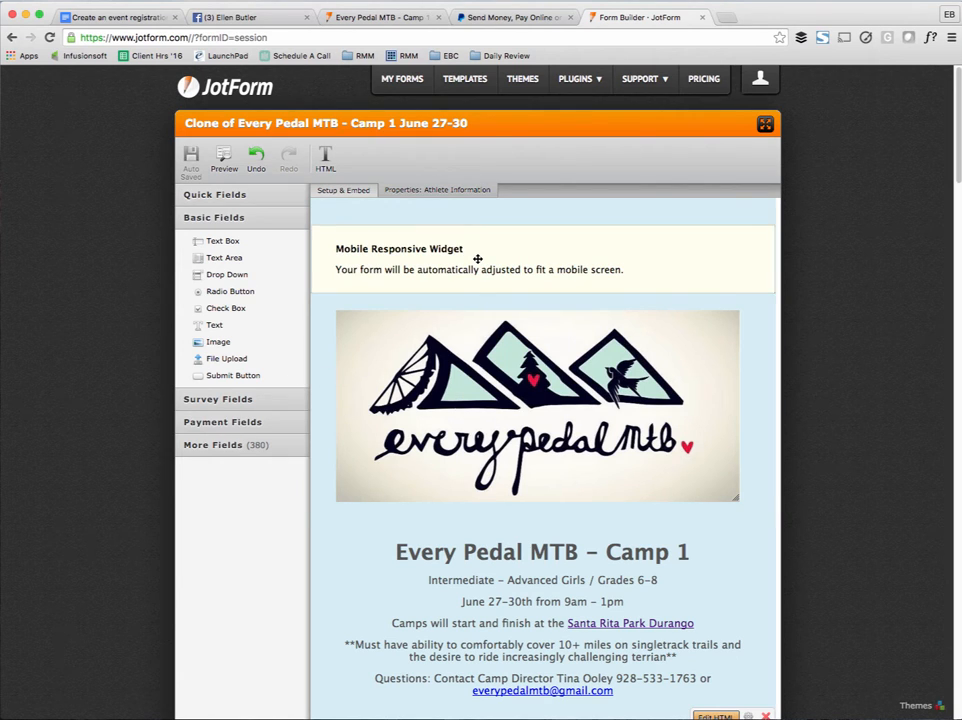
pyautogui.moveTo(477, 261)
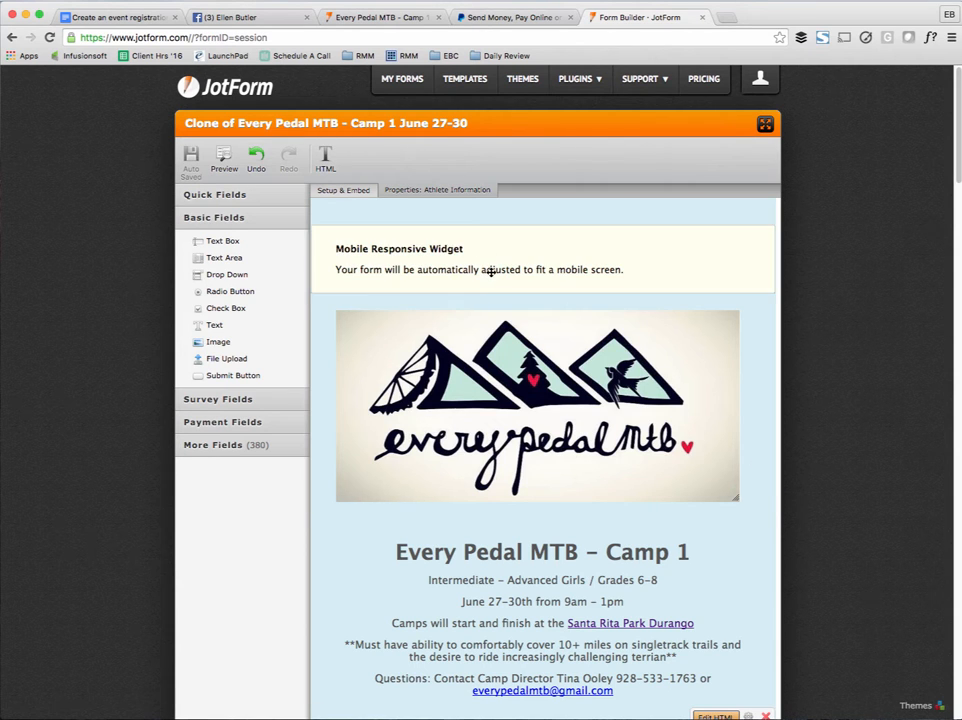
pyautogui.scroll(-3)
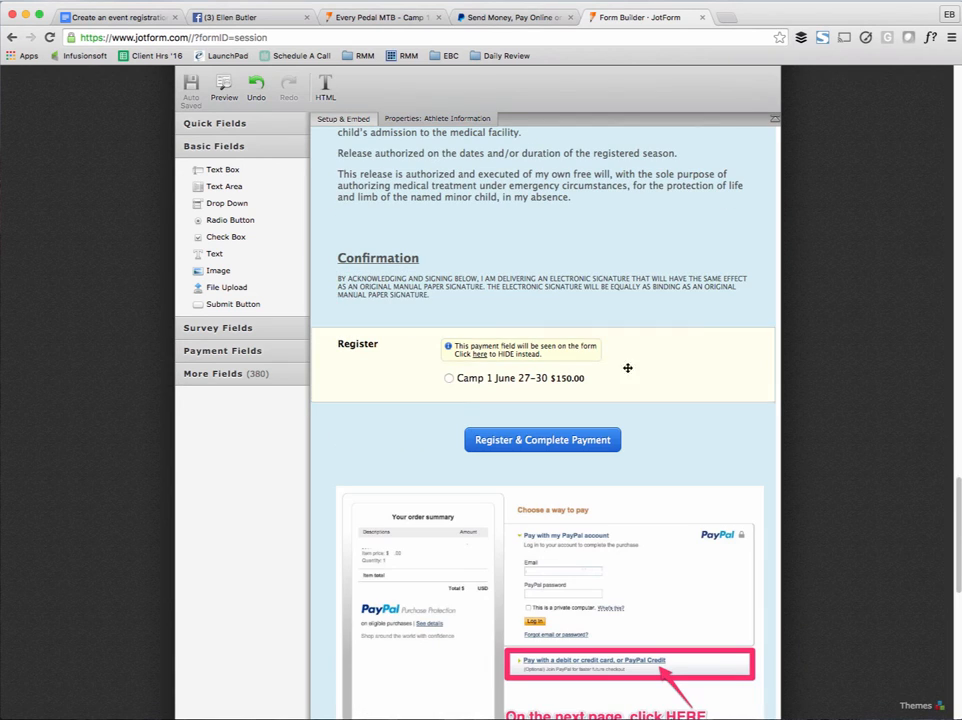
# Select the cloned form's Register payment field holding the $150 Camp 1 product
pyautogui.click(357, 343)
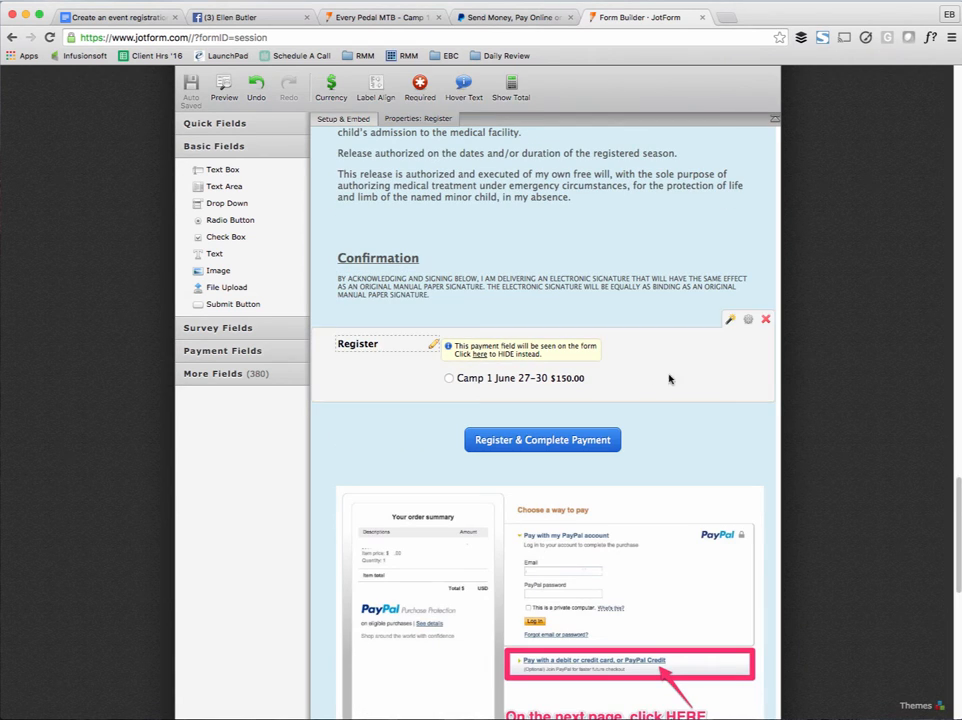
pyautogui.moveTo(733, 338)
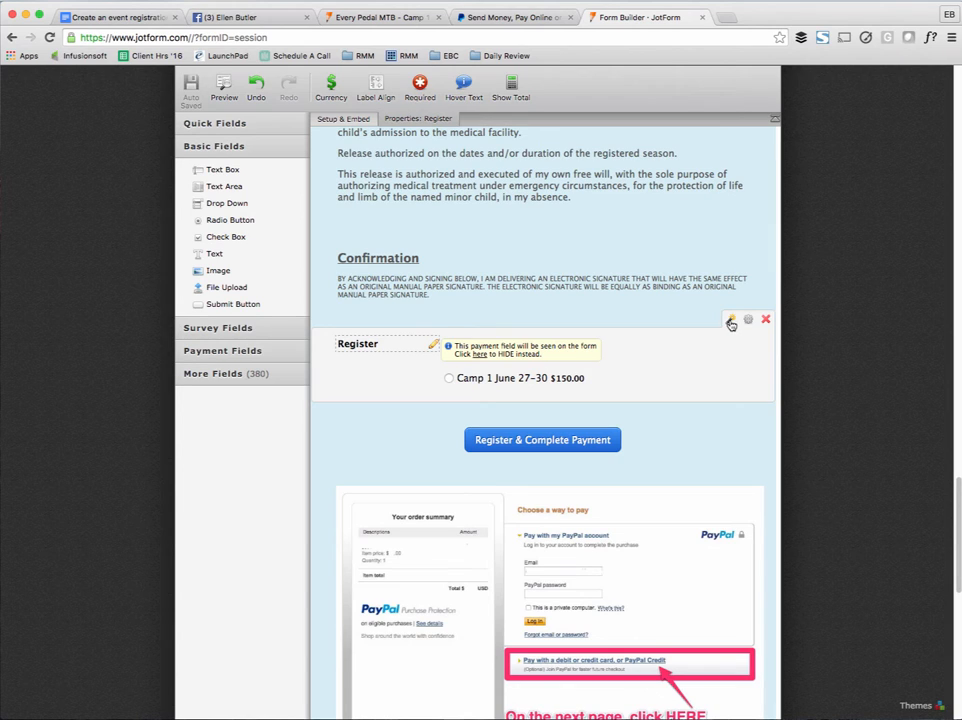
pyautogui.moveTo(731, 321)
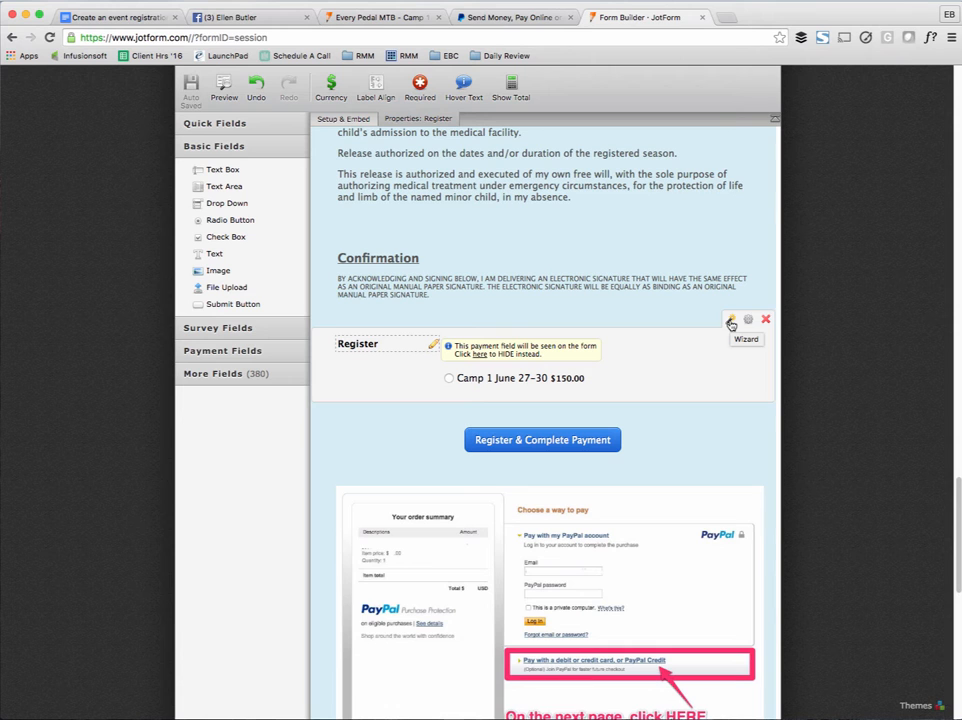
pyautogui.moveTo(731, 319)
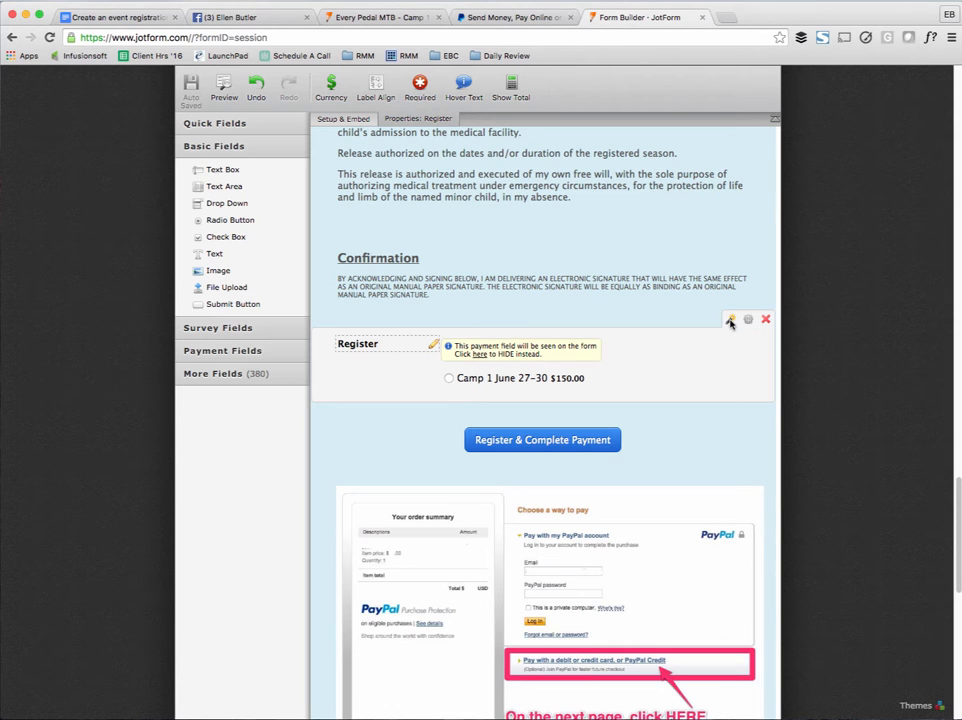
# Run the PayPal wizard as Sell Products, saving Camp 1 June 27-30 at $150
pyautogui.click(731, 319)
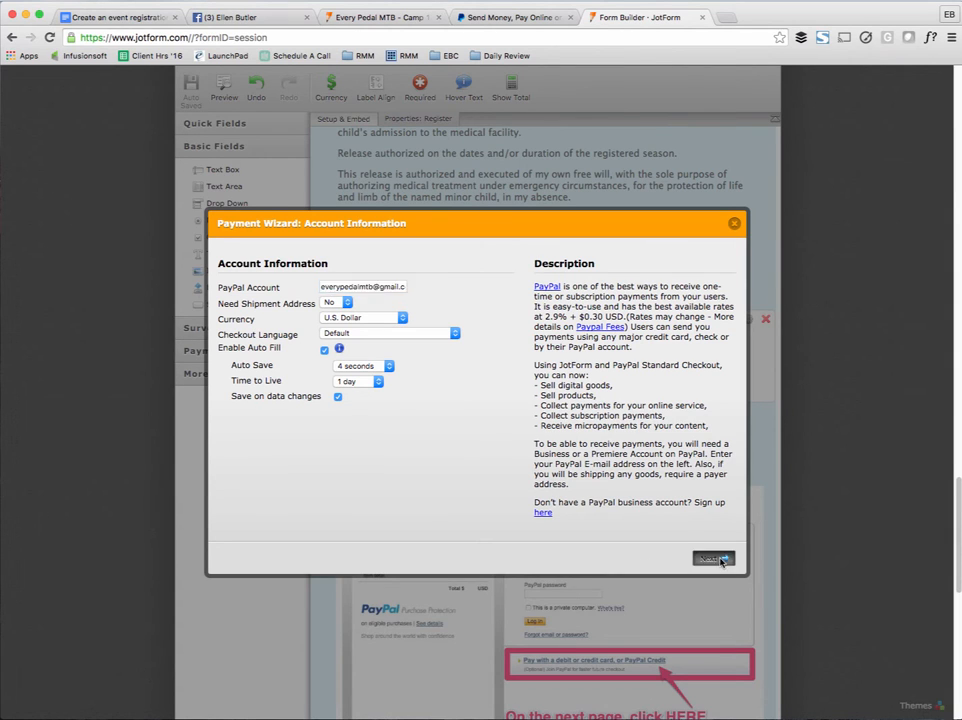
pyautogui.click(714, 558)
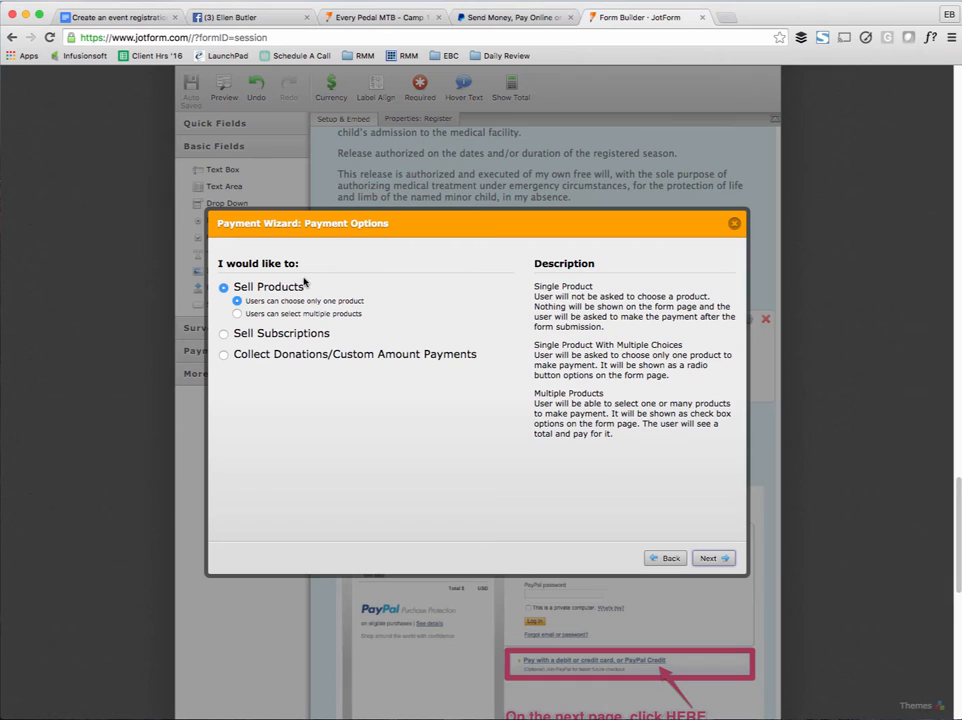
pyautogui.click(708, 557)
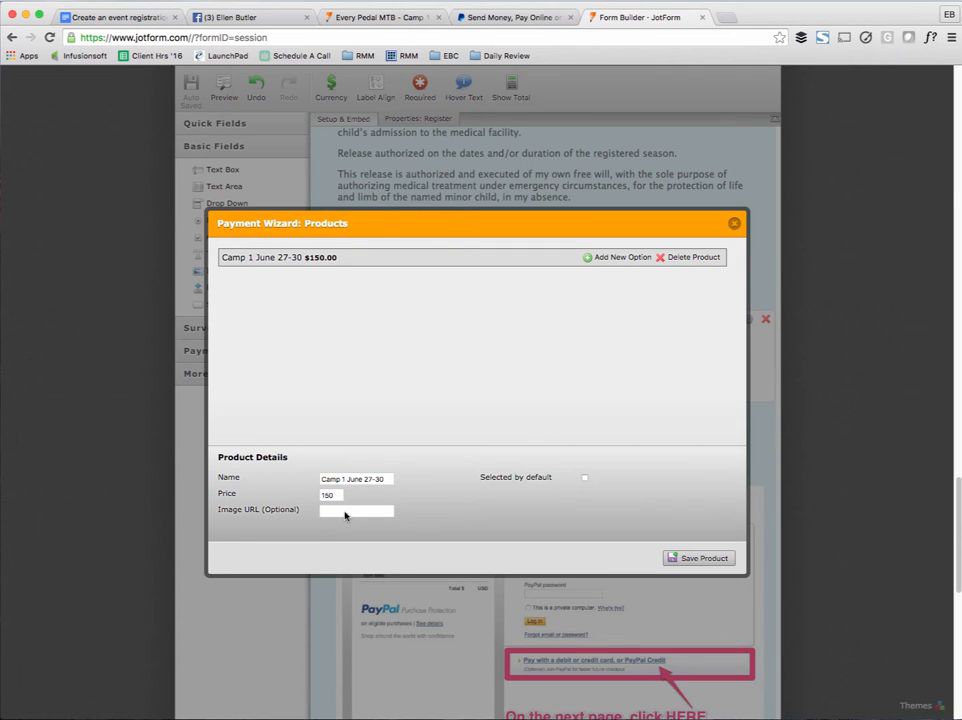
pyautogui.click(703, 558)
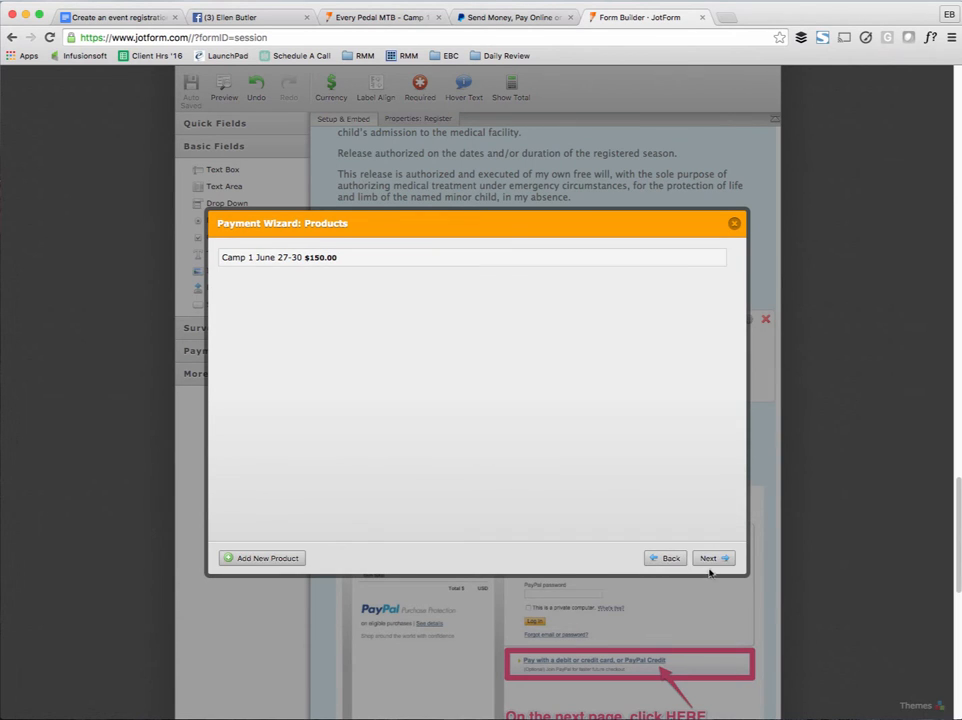
pyautogui.click(713, 558)
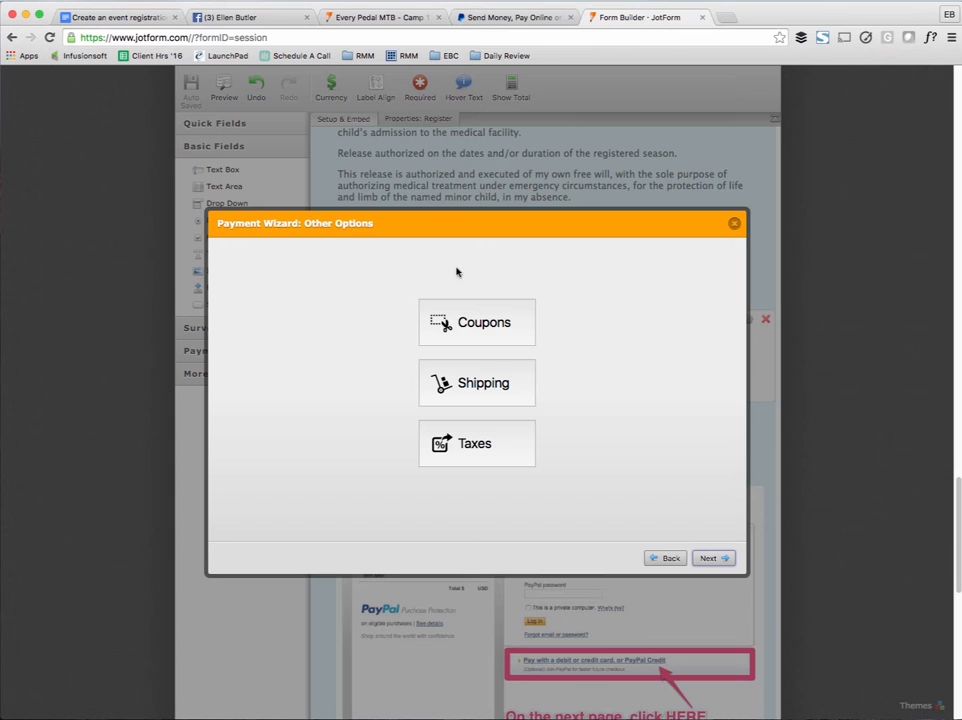
pyautogui.click(712, 558)
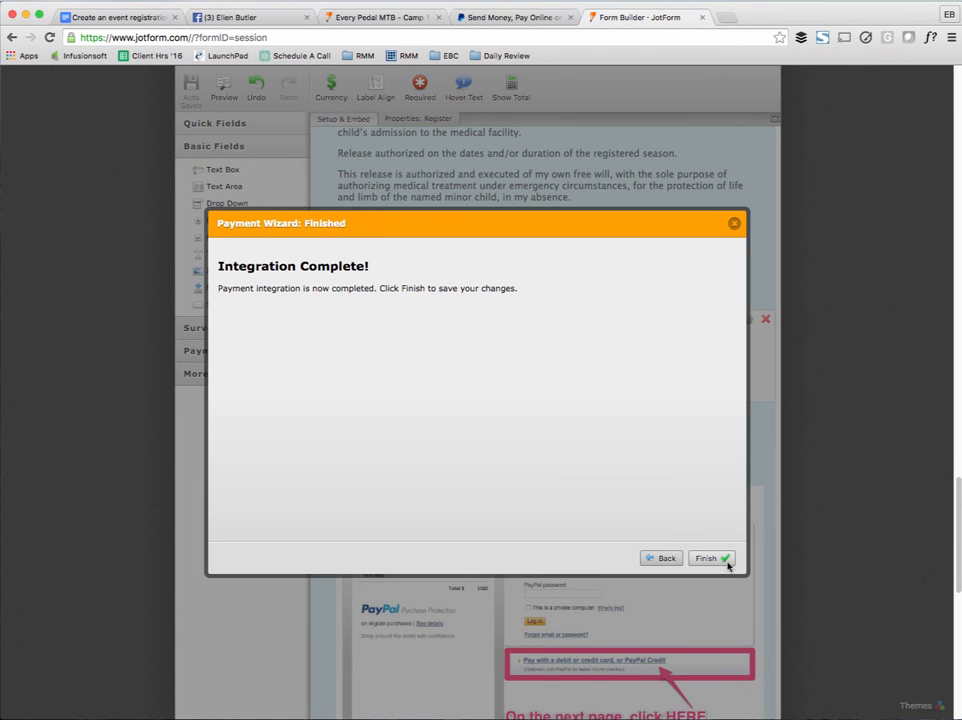
pyautogui.click(707, 558)
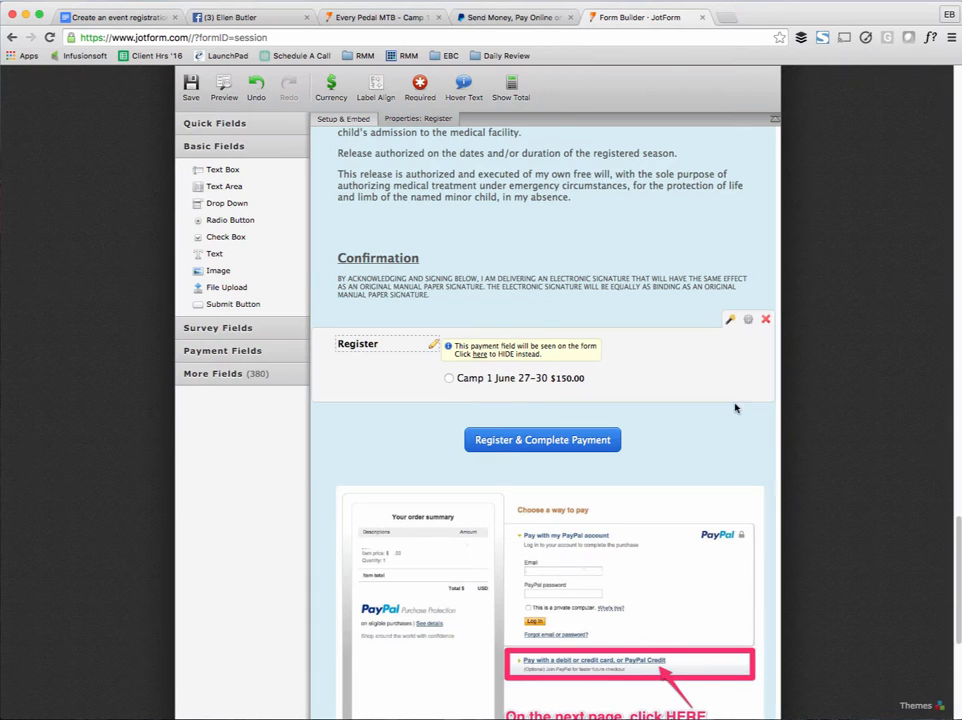
pyautogui.moveTo(721, 395)
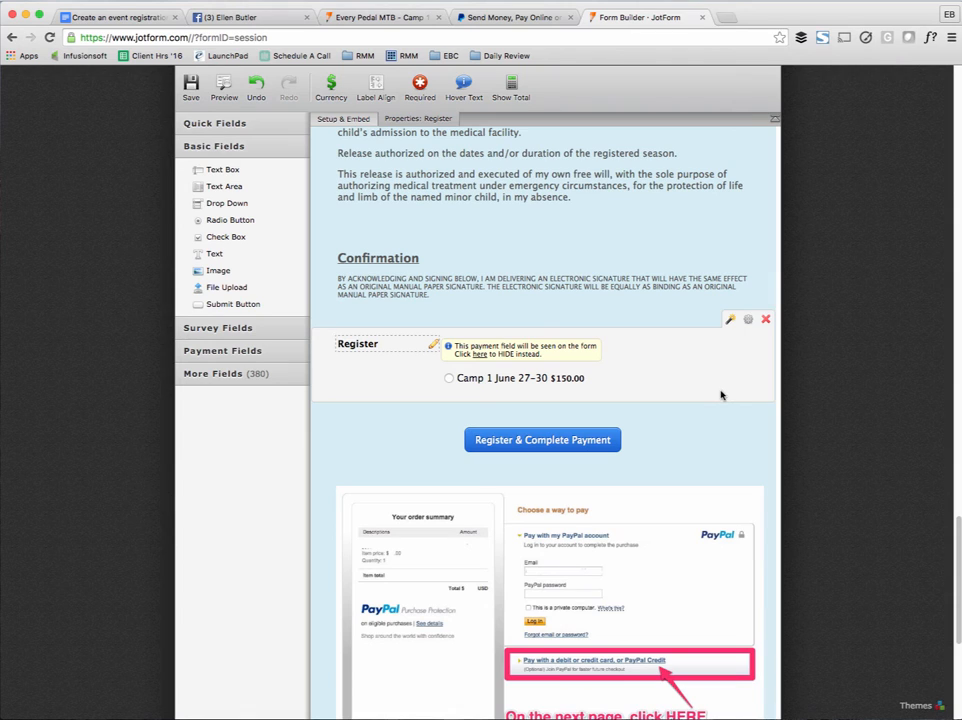
pyautogui.moveTo(732, 396)
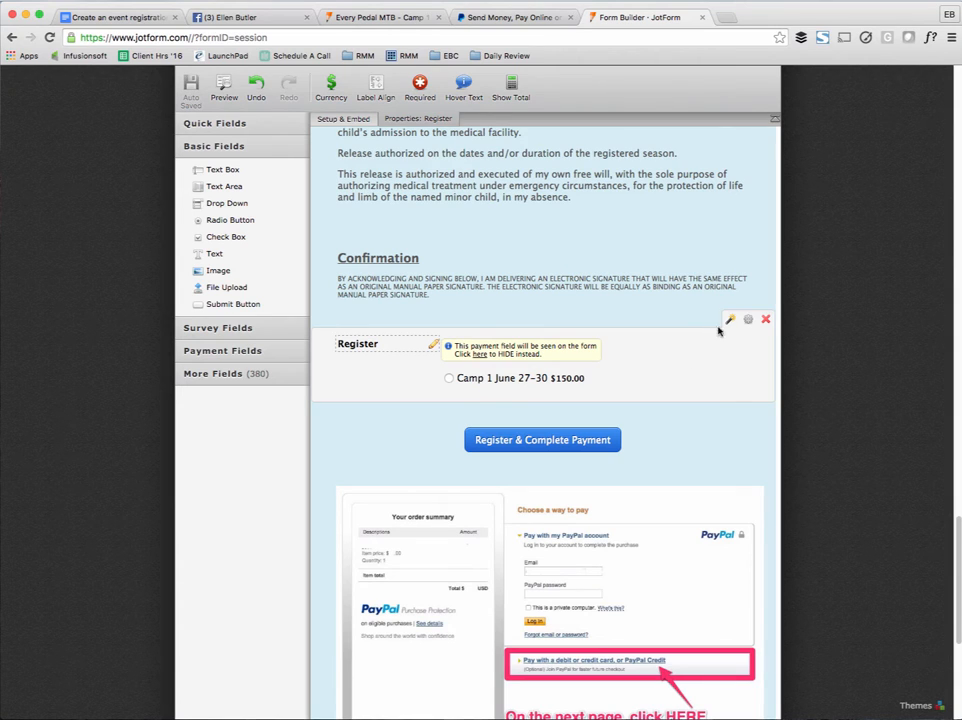
pyautogui.moveTo(730, 320)
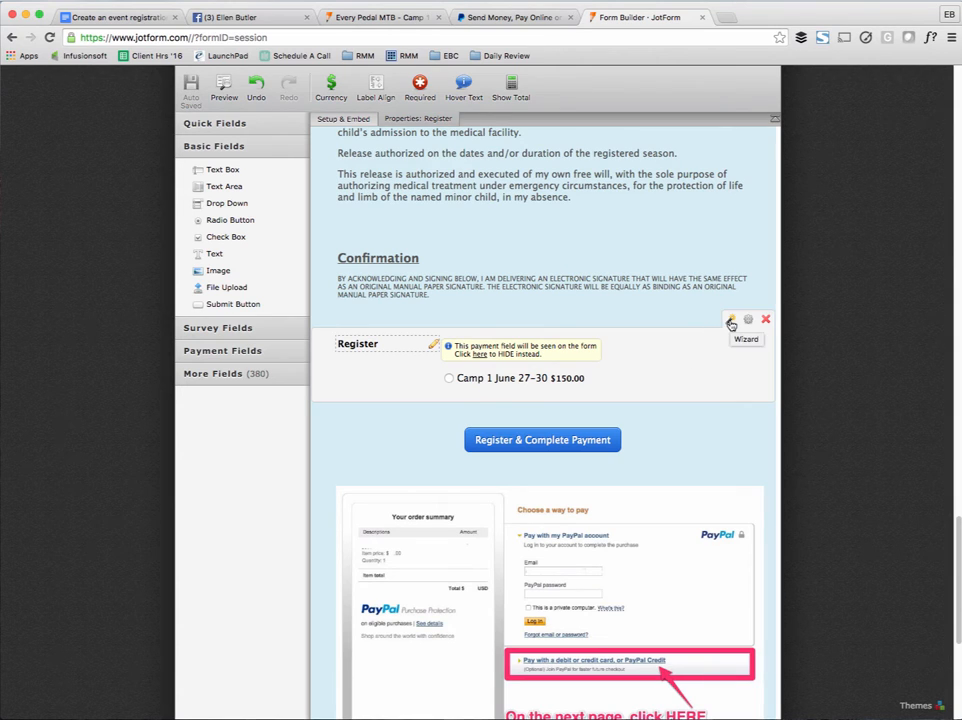
pyautogui.moveTo(689, 372)
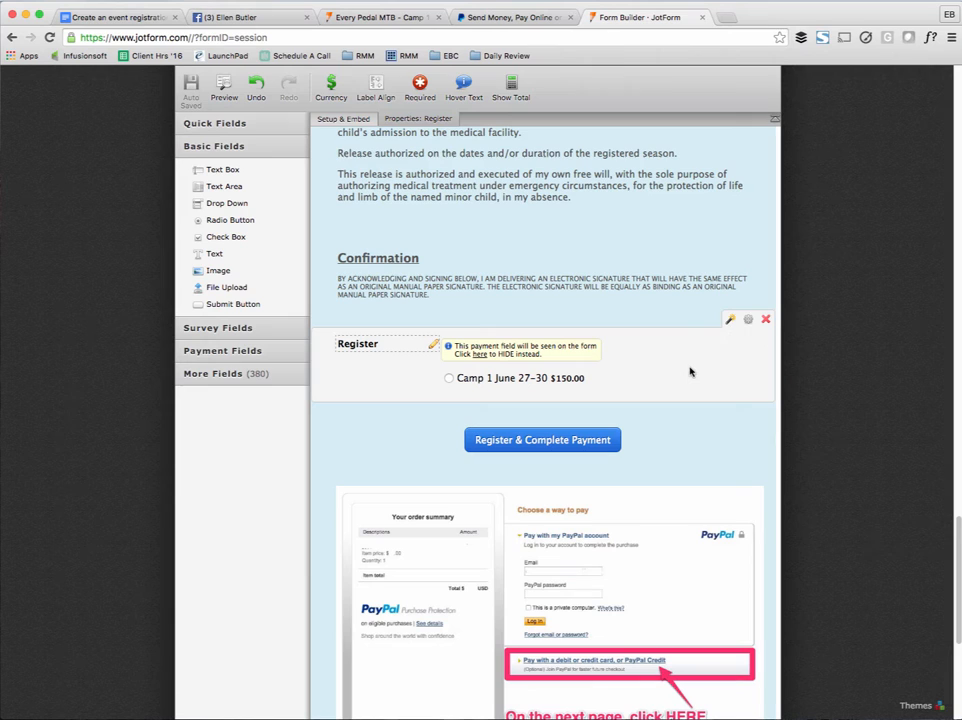
pyautogui.moveTo(305, 373)
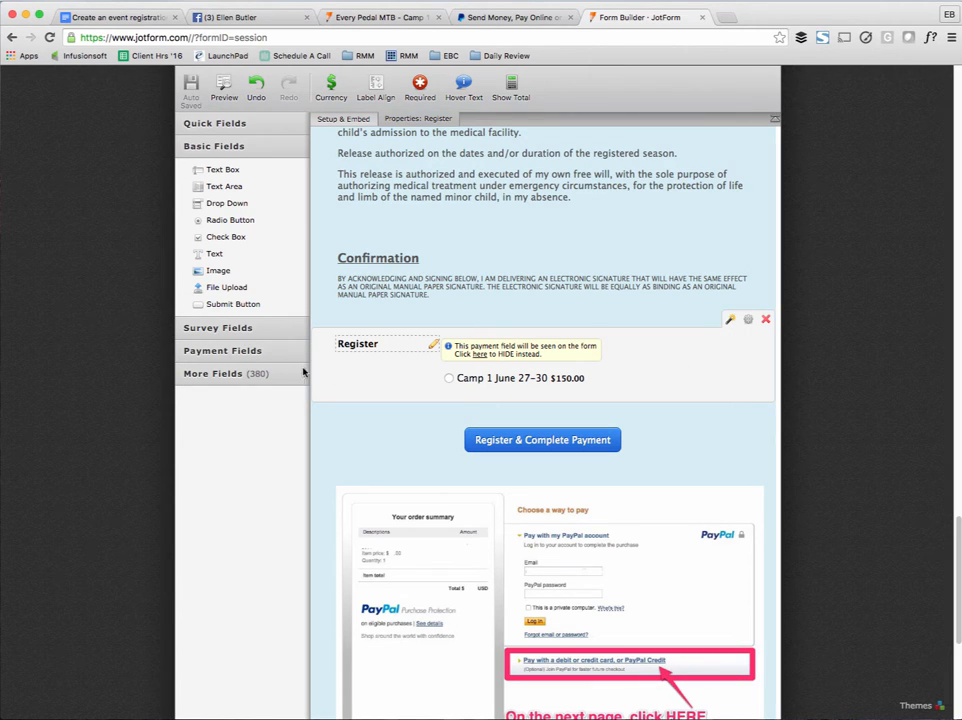
# Expand Payment Fields to list PayPal, Stripe, Authorize.Net, Dwolla and Purchase Order
pyautogui.click(222, 191)
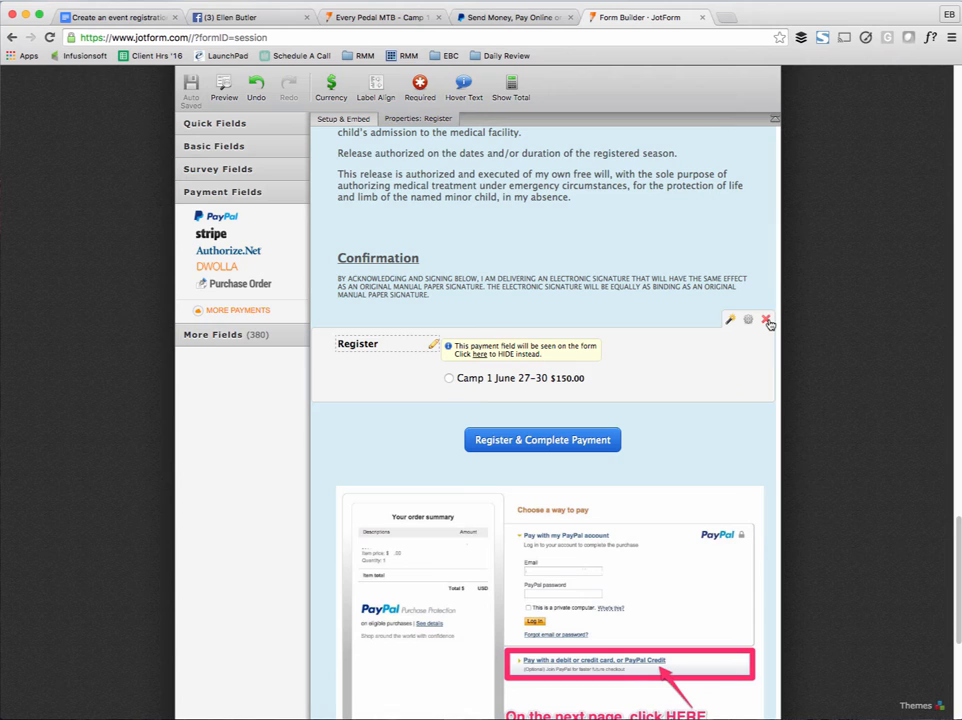
pyautogui.moveTo(767, 320)
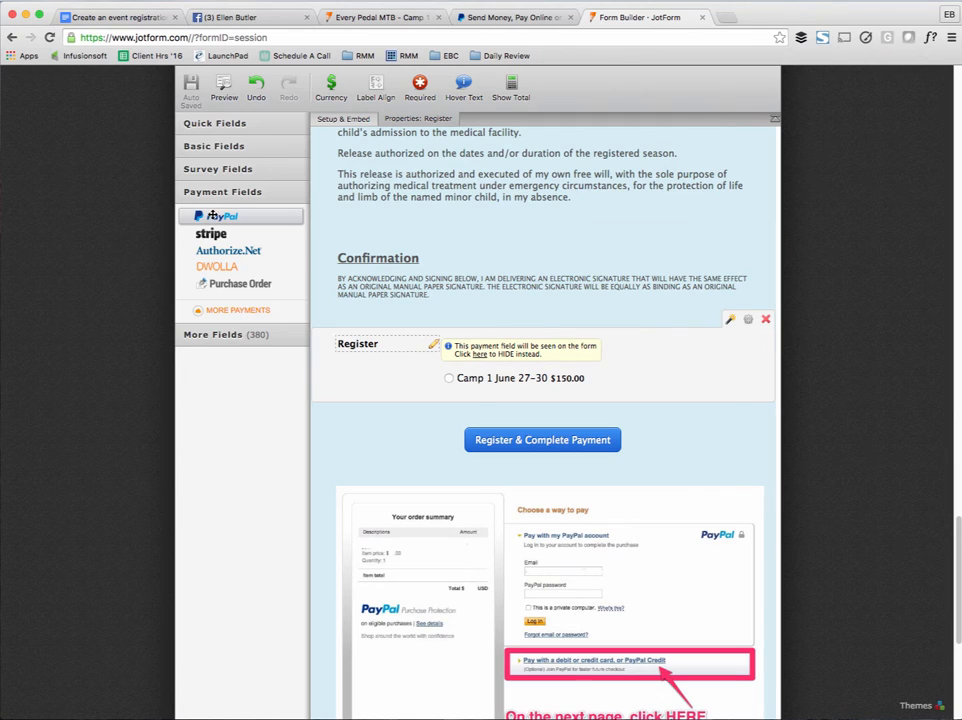
pyautogui.moveTo(222, 215)
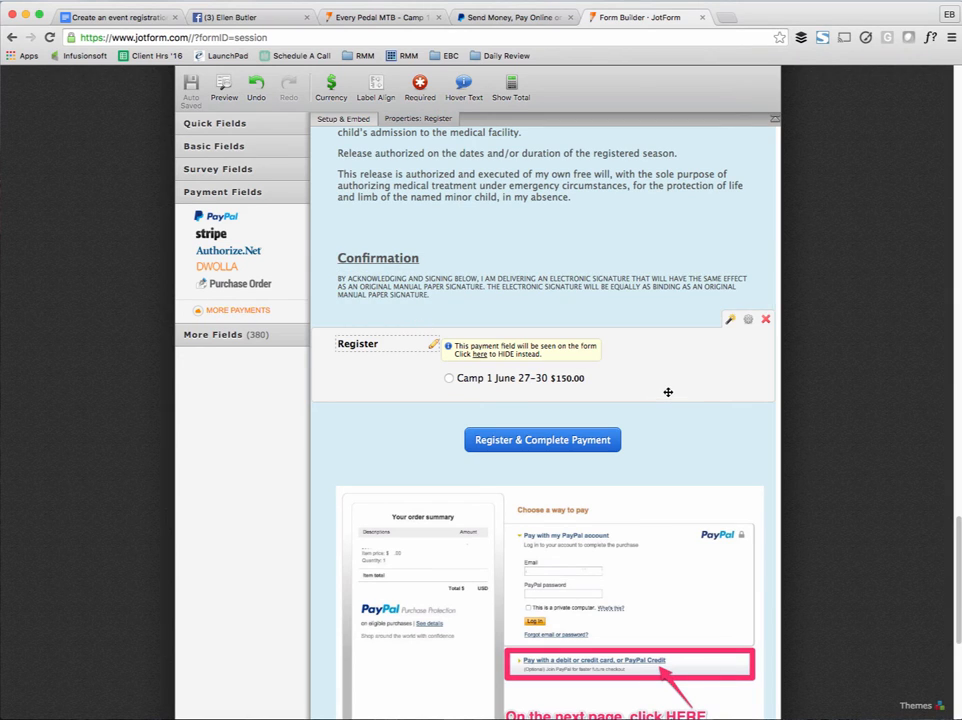
pyautogui.moveTo(624, 362)
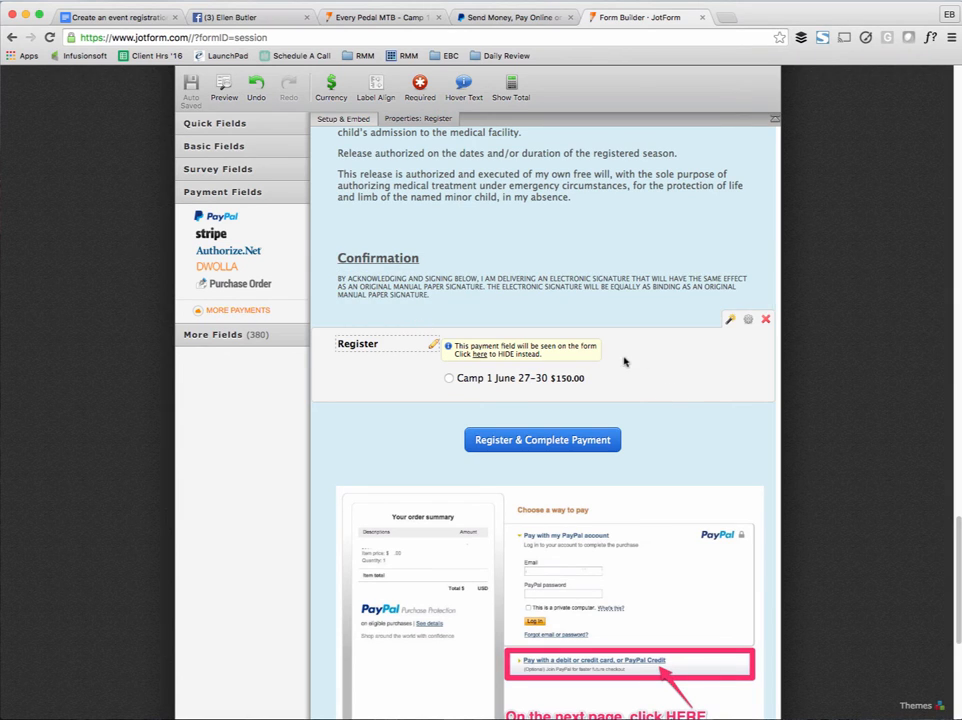
pyautogui.moveTo(664, 398)
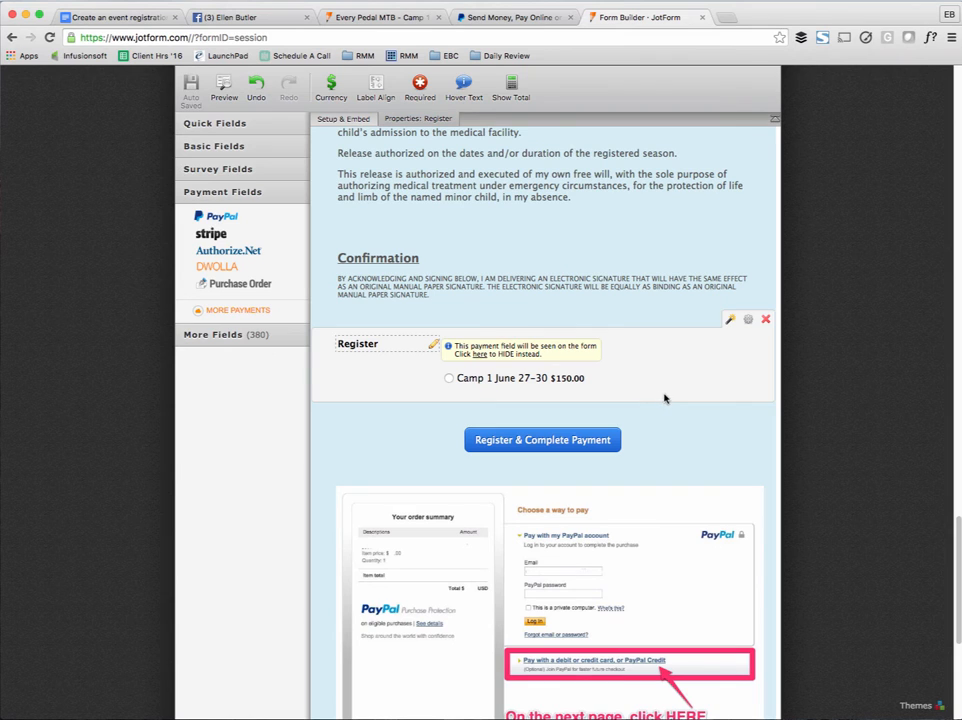
pyautogui.moveTo(748, 415)
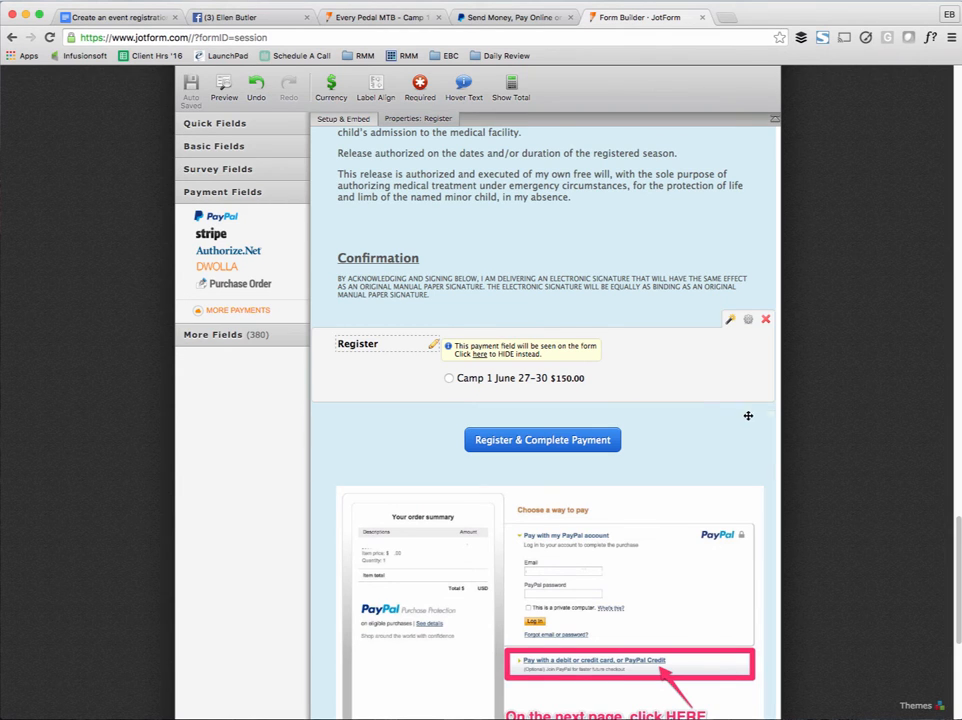
pyautogui.scroll(-3)
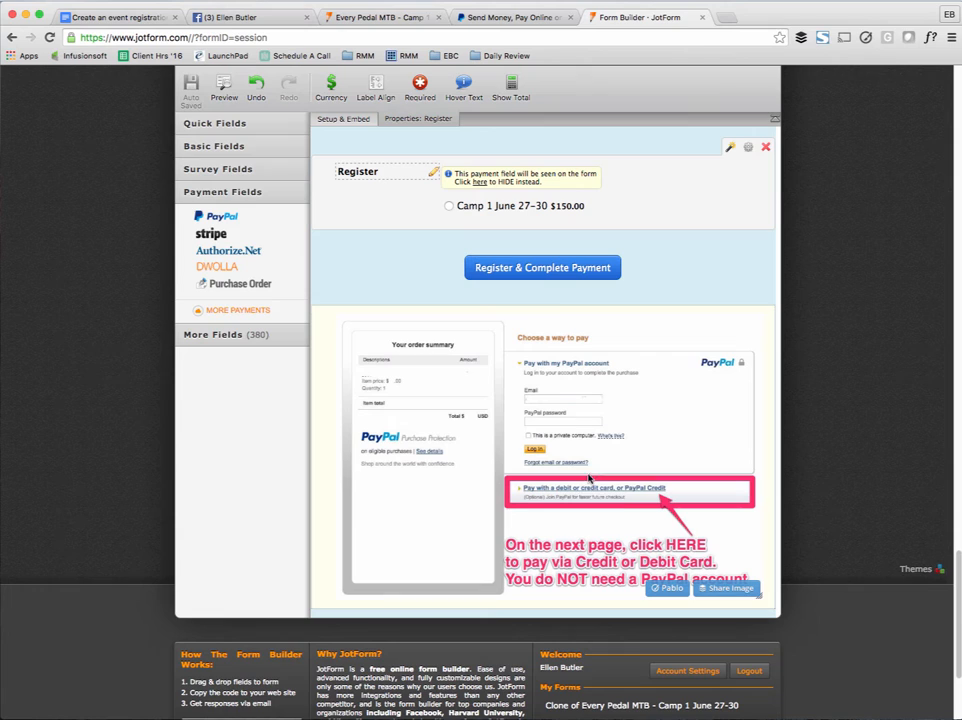
pyautogui.moveTo(735, 557)
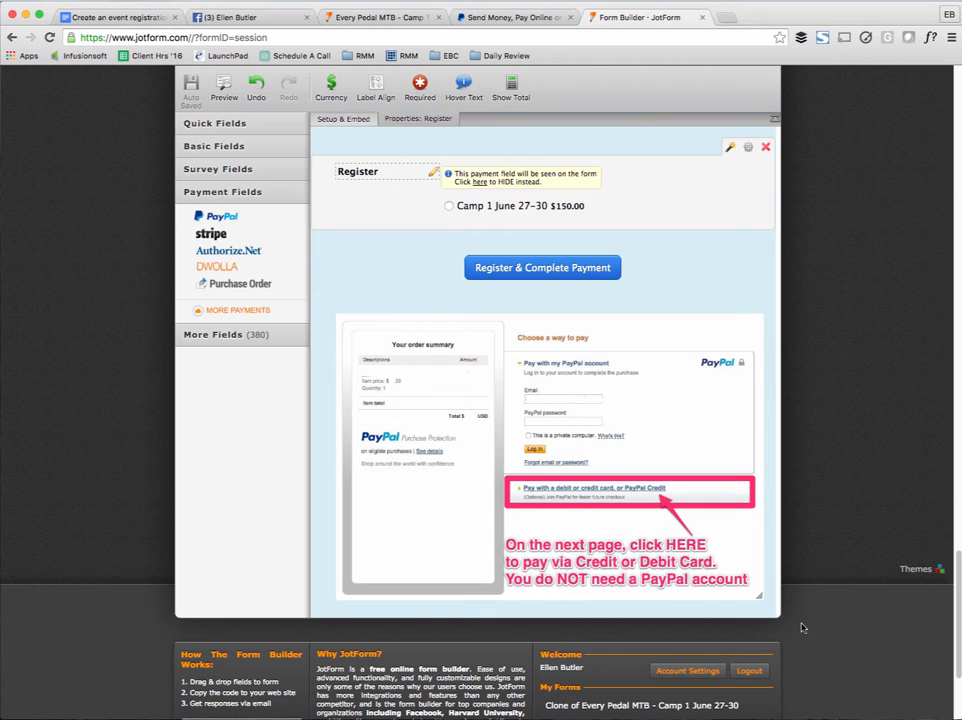
pyautogui.moveTo(661, 525)
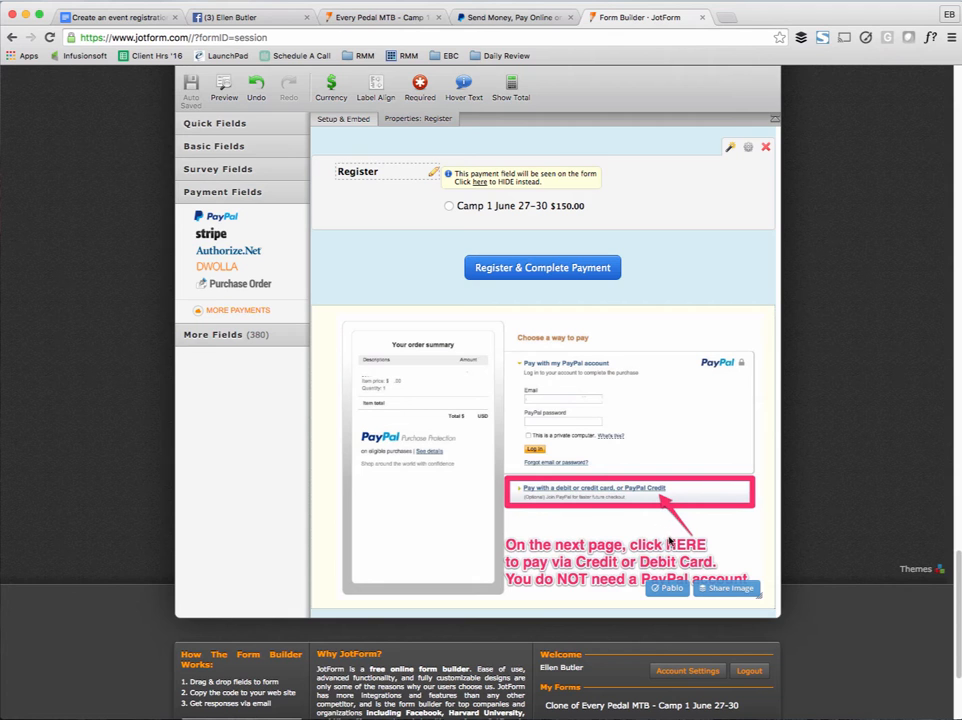
pyautogui.moveTo(749, 541)
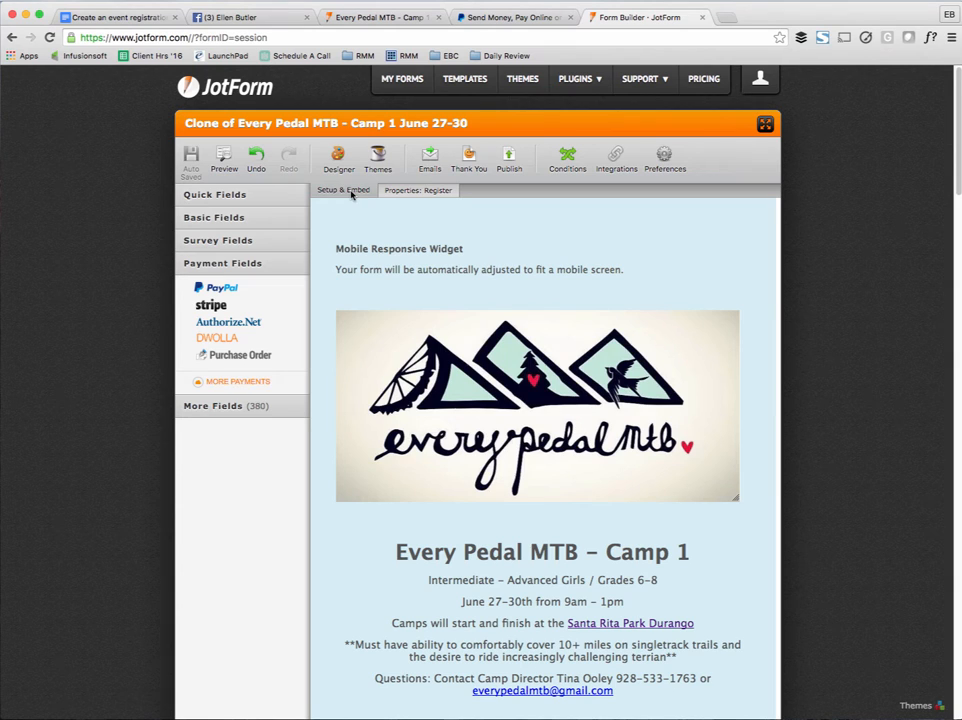
pyautogui.moveTo(357, 158)
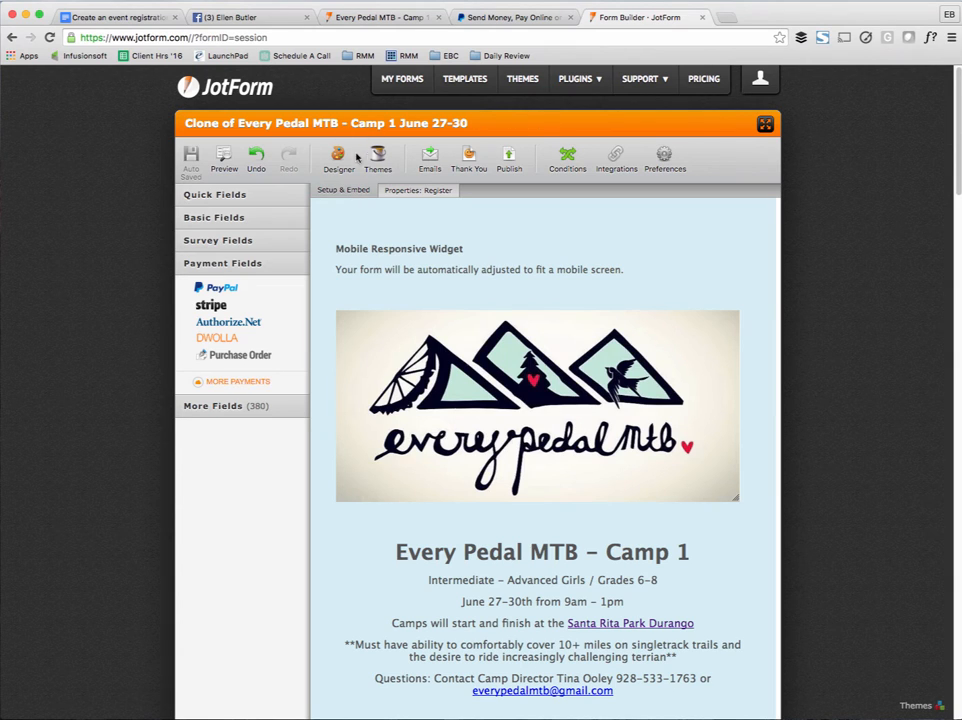
pyautogui.moveTo(348, 172)
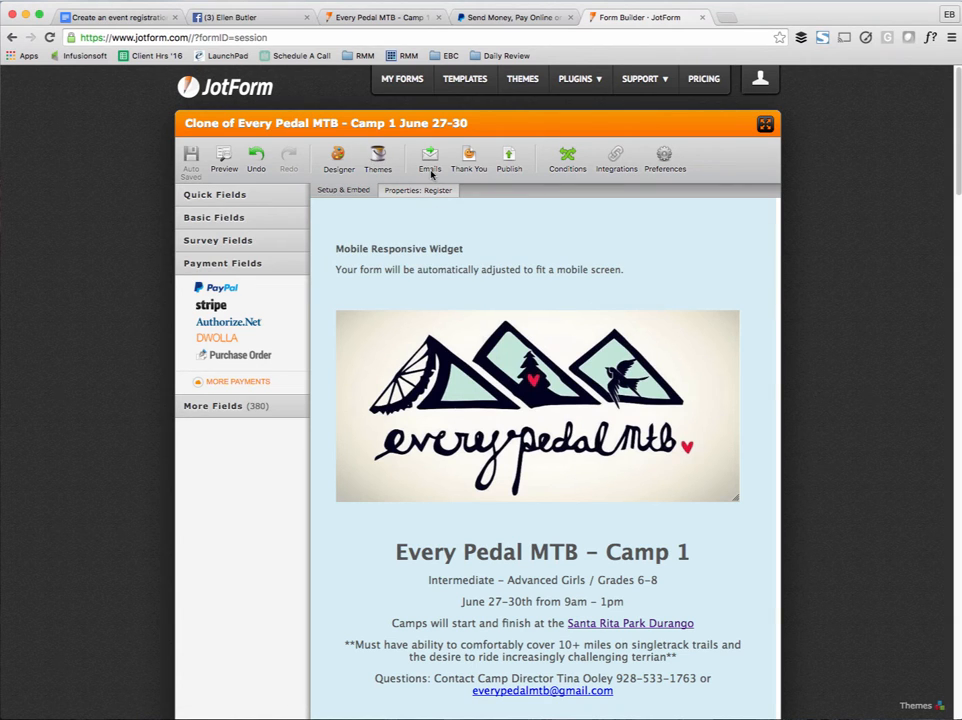
pyautogui.moveTo(429, 158)
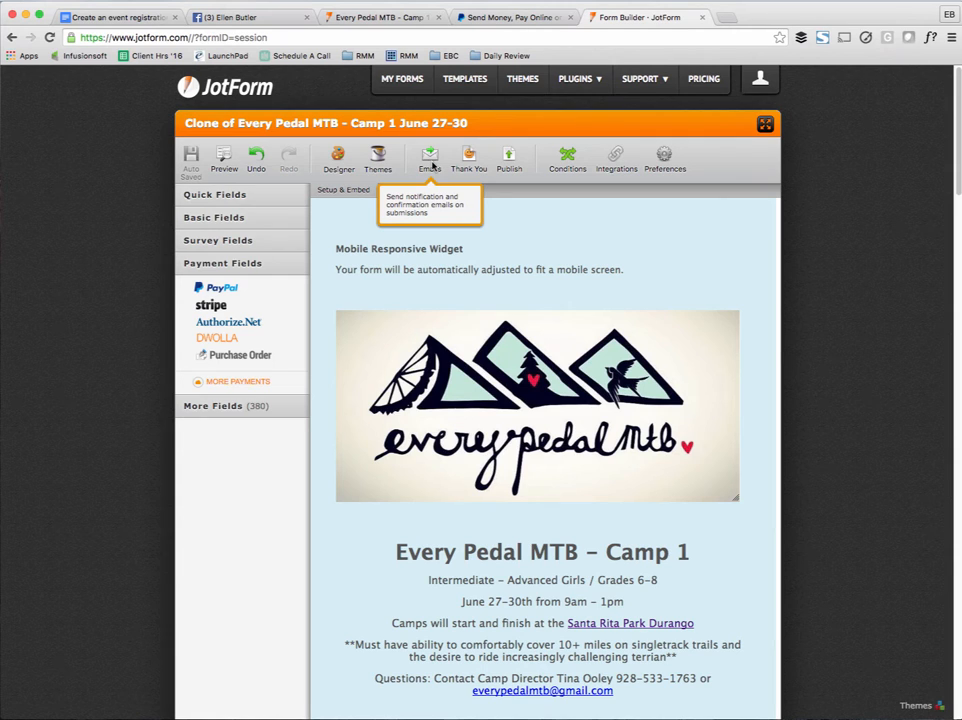
pyautogui.click(429, 158)
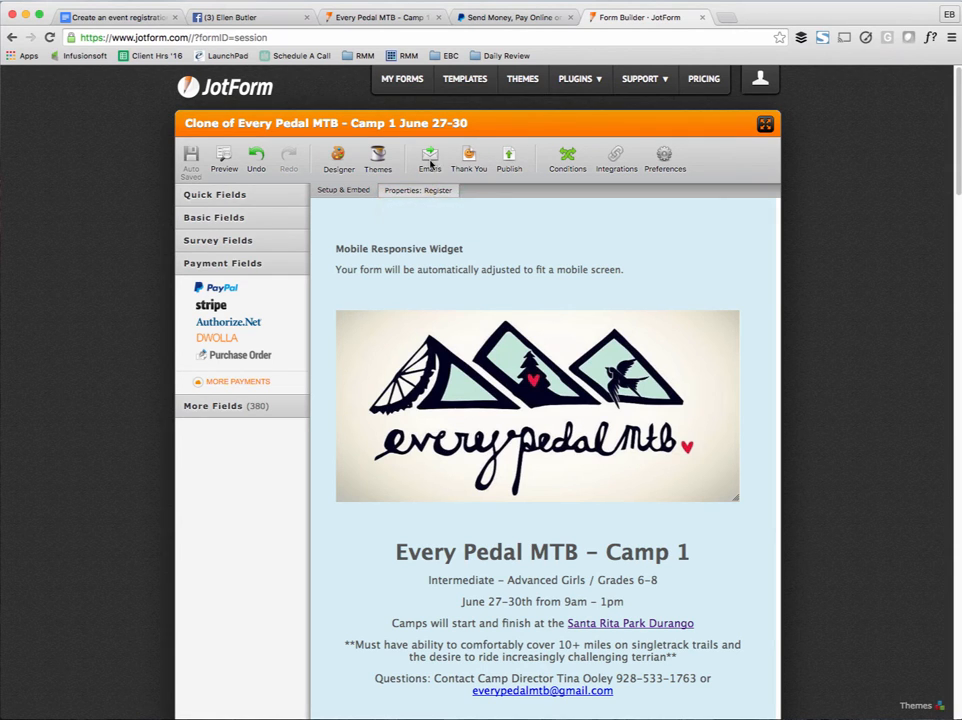
# Review the Welcome to Camp 1 parent email's Recipients and Advanced tabs, then save it
pyautogui.click(429, 157)
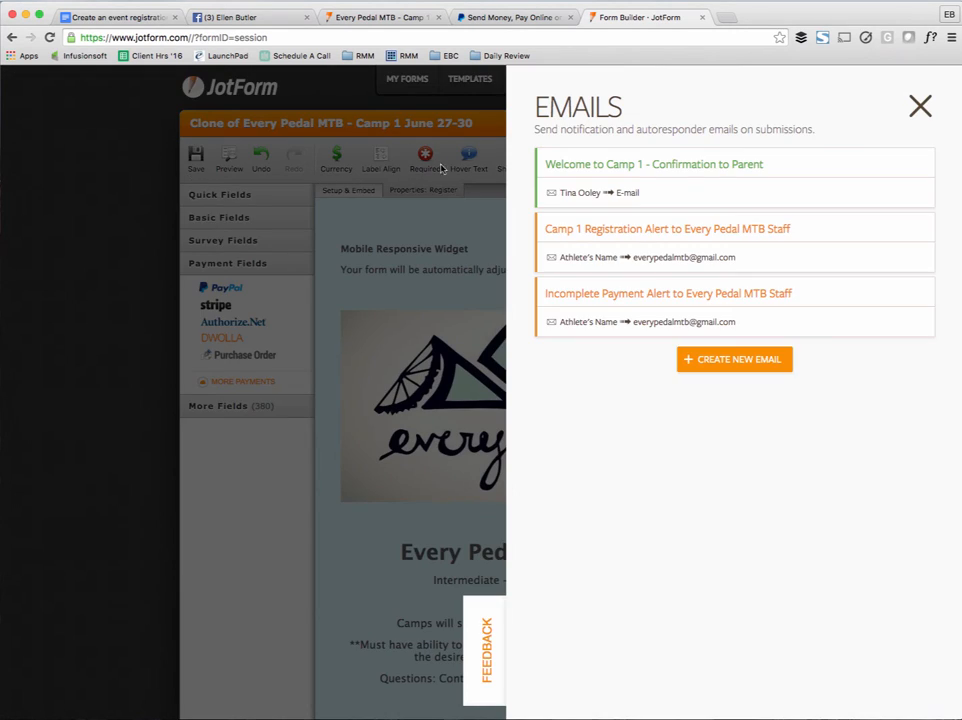
pyautogui.moveTo(743, 200)
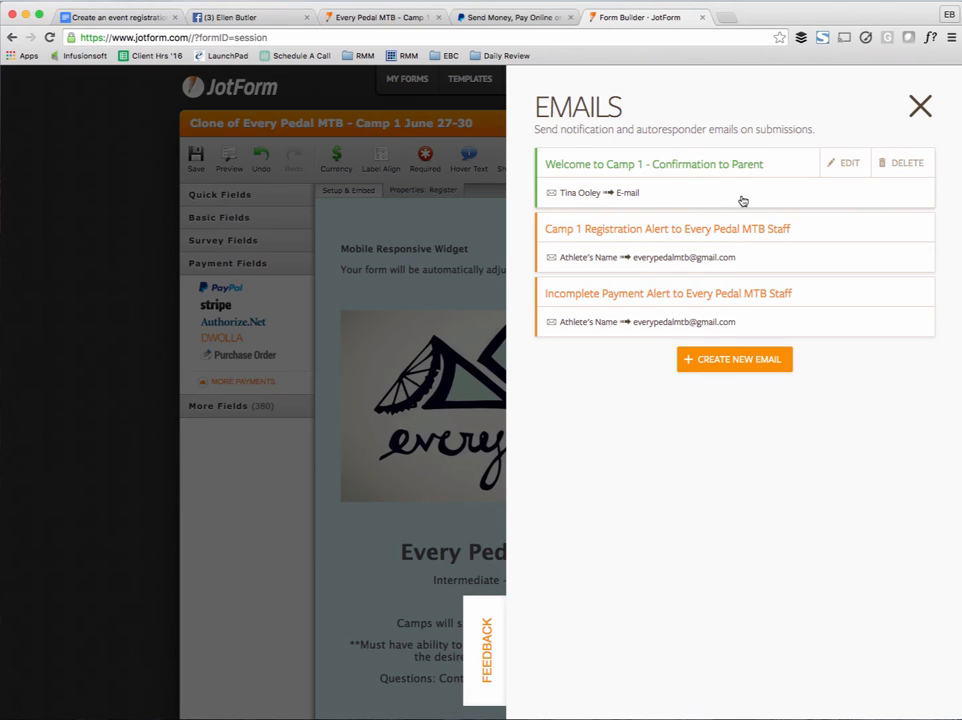
pyautogui.moveTo(796, 176)
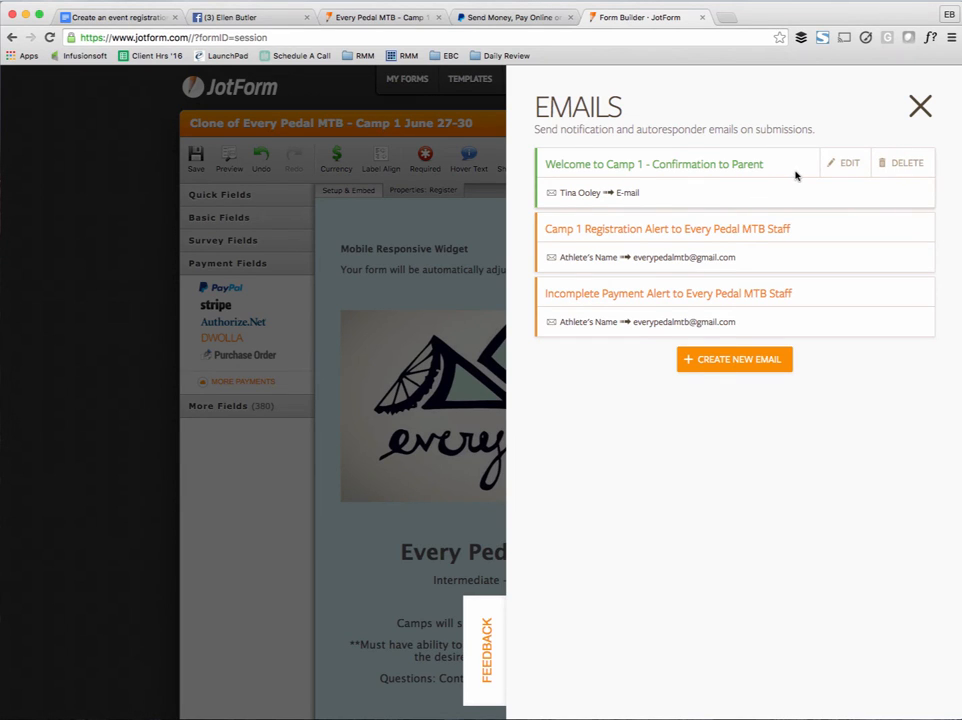
pyautogui.moveTo(680, 178)
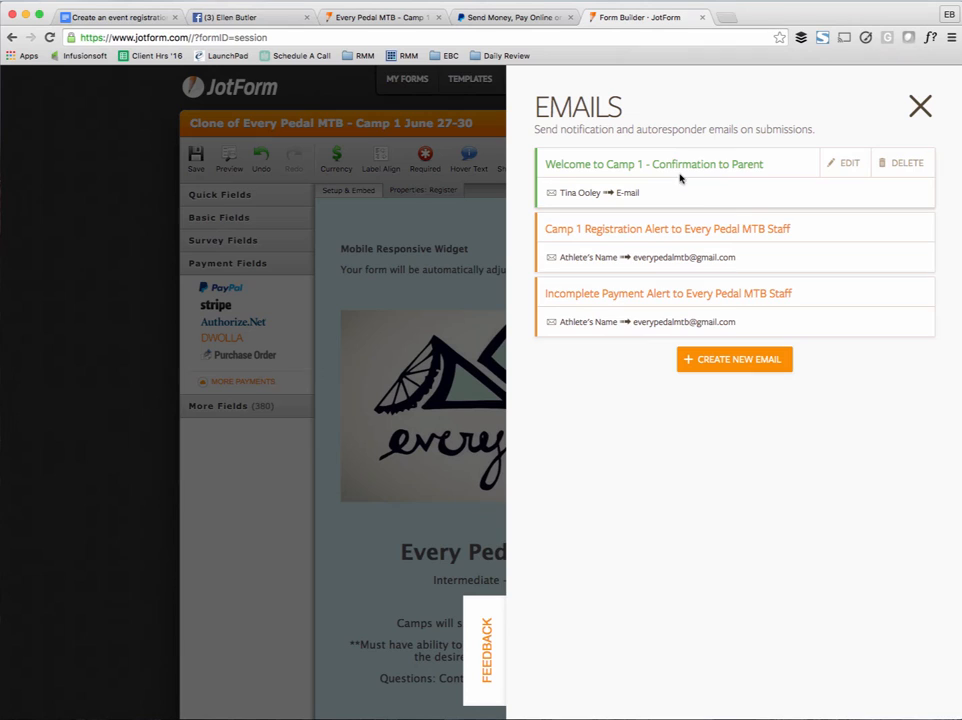
pyautogui.moveTo(663, 168)
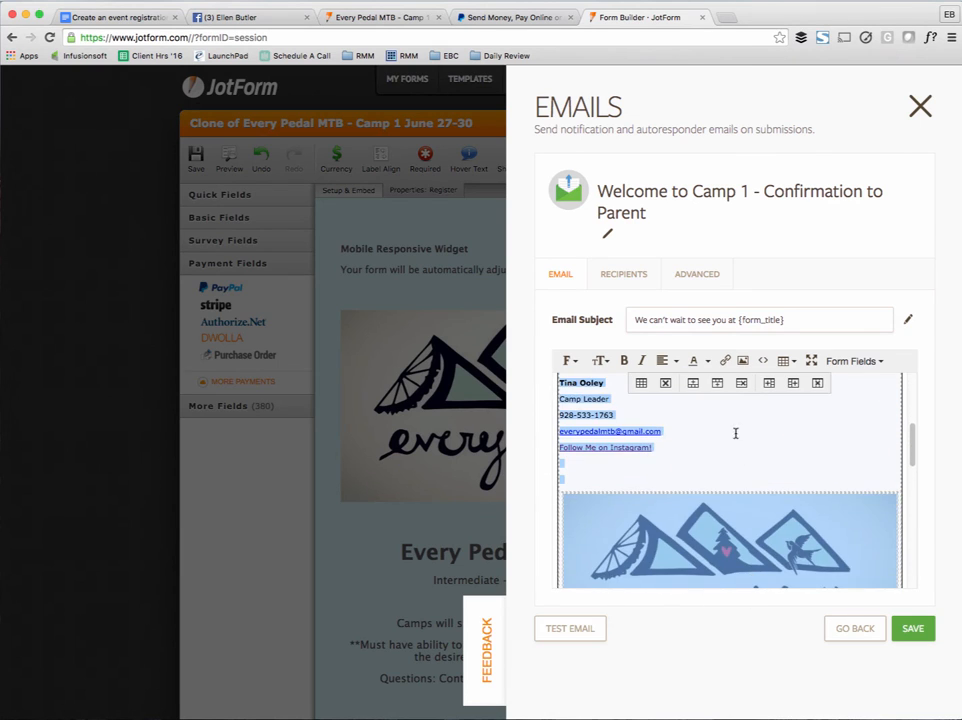
pyautogui.scroll(-3)
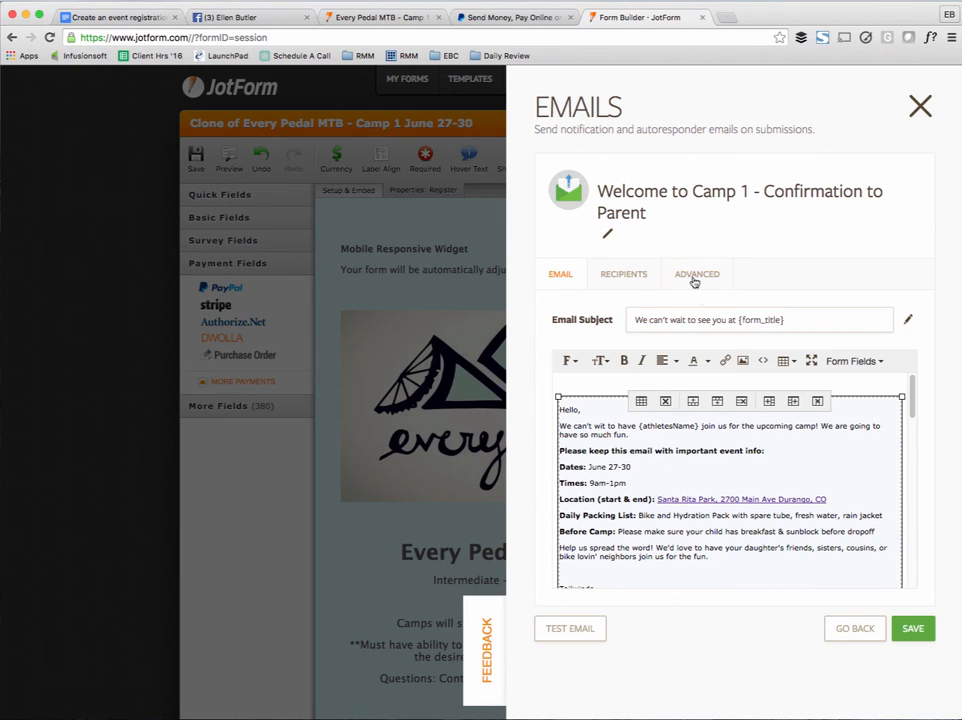
pyautogui.click(623, 273)
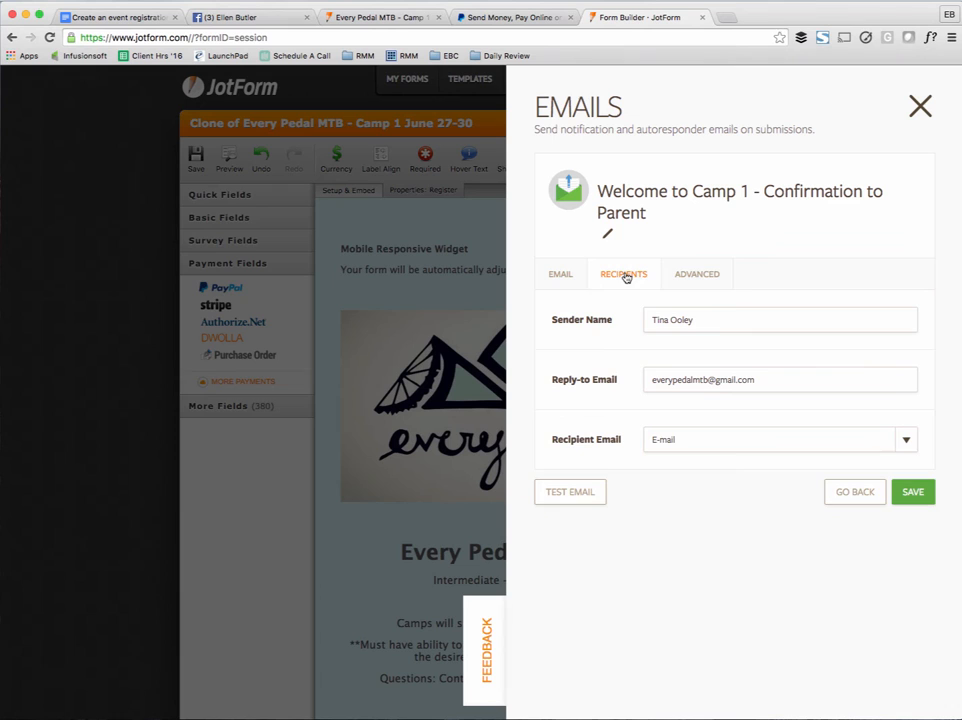
pyautogui.click(697, 273)
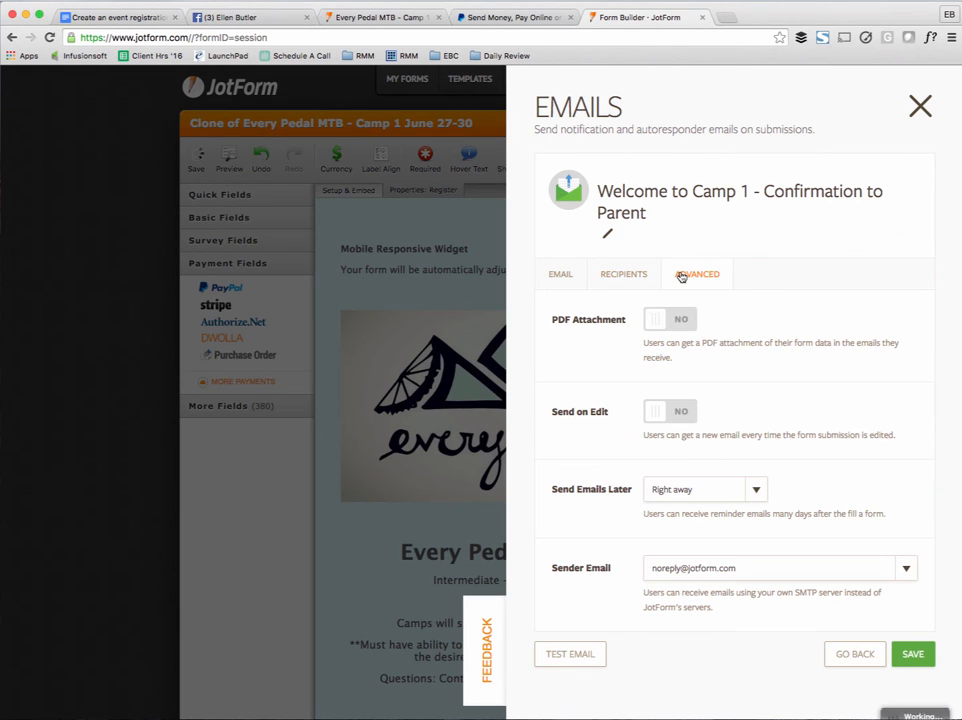
pyautogui.click(560, 273)
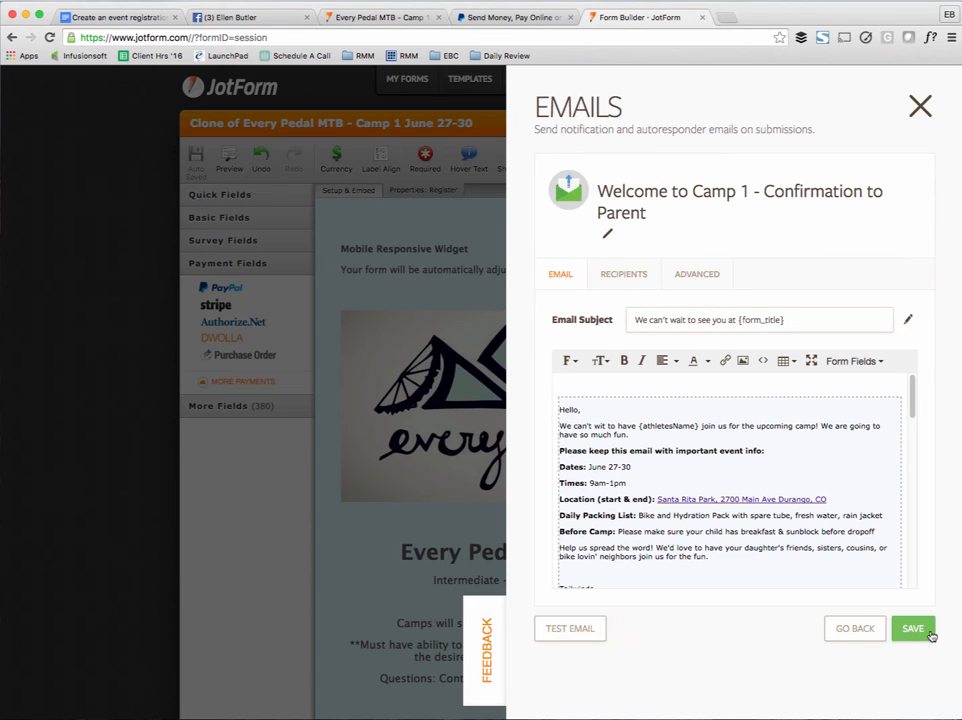
pyautogui.click(911, 628)
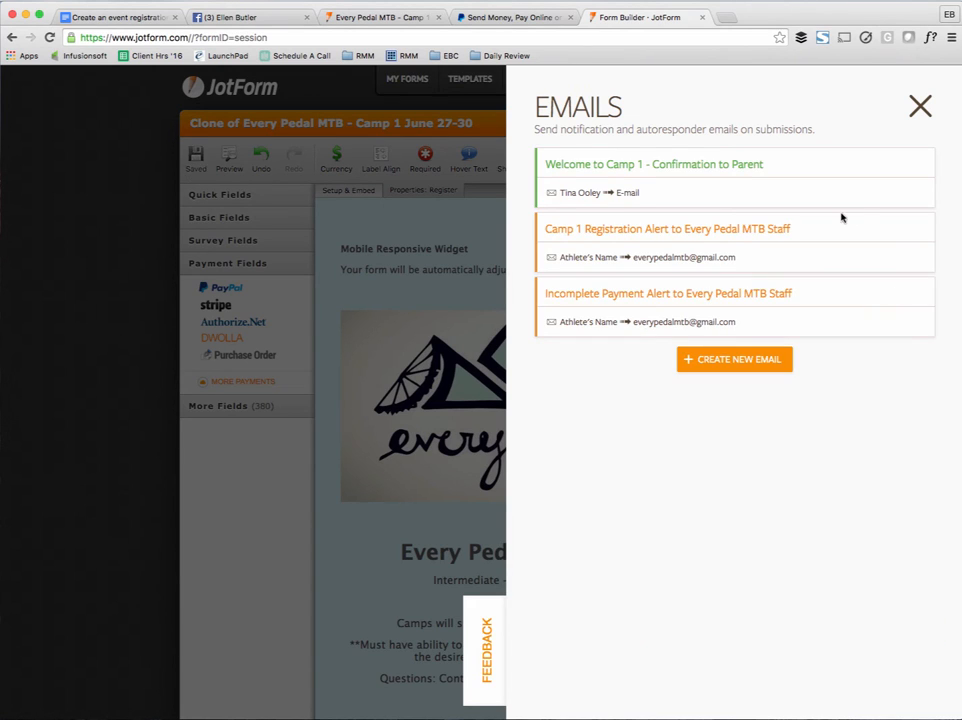
pyautogui.moveTo(745, 247)
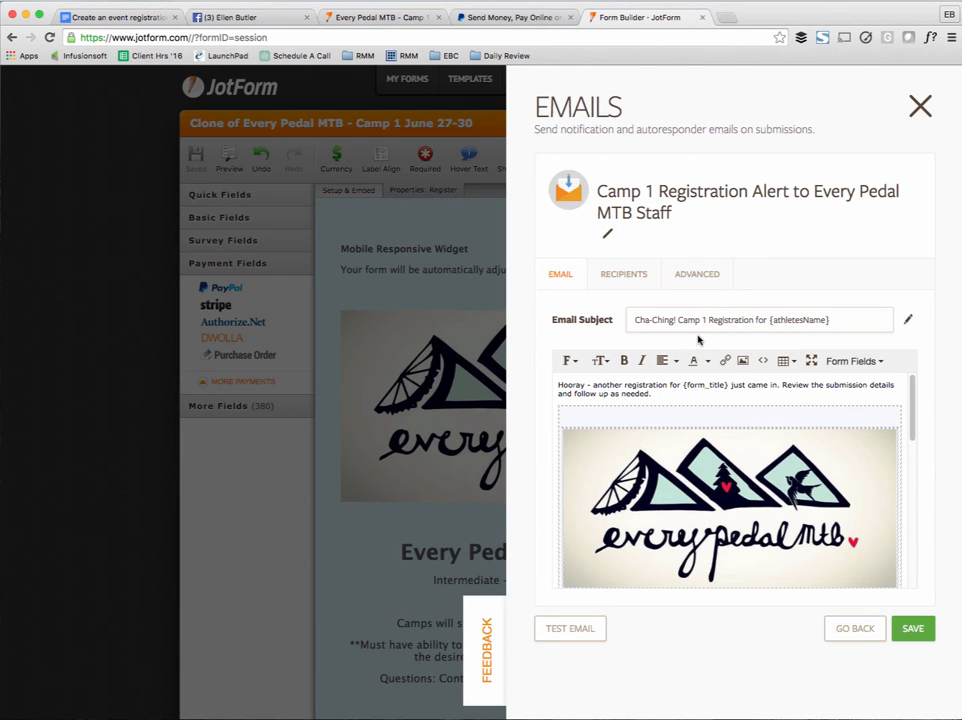
# Save the Camp 1 Registration Alert staff email and close the Emails panel
pyautogui.click(757, 319)
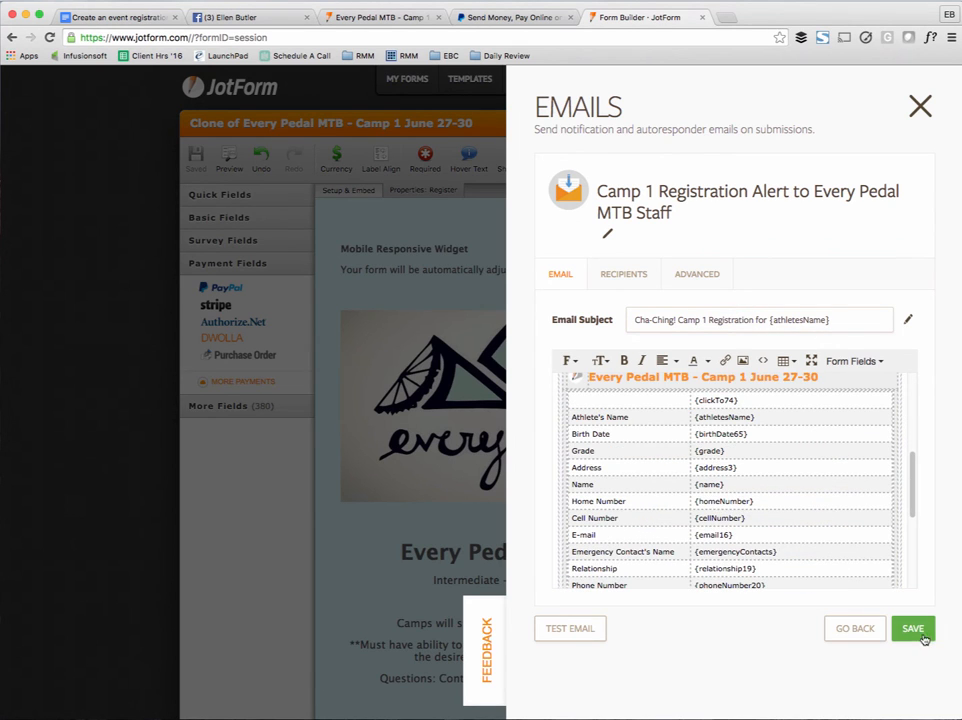
pyautogui.click(911, 628)
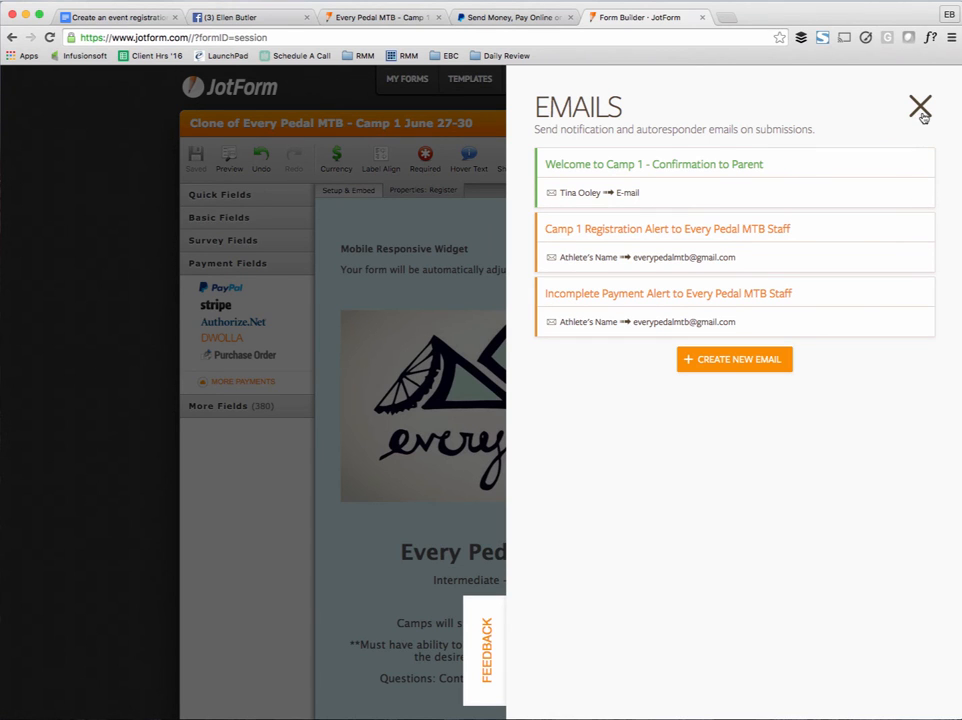
pyautogui.click(919, 106)
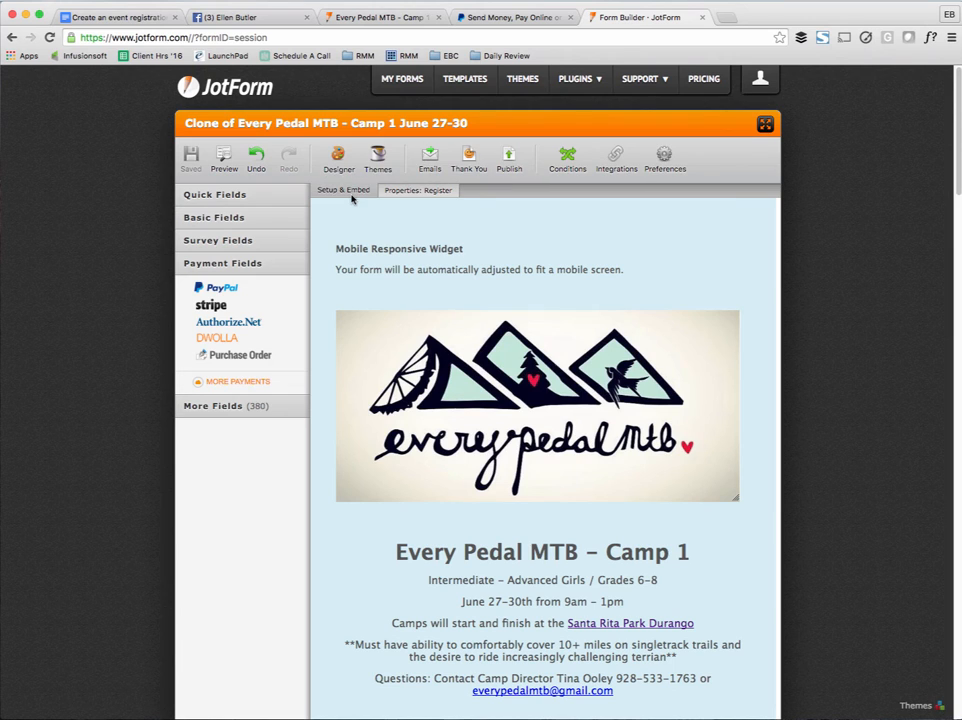
pyautogui.click(469, 158)
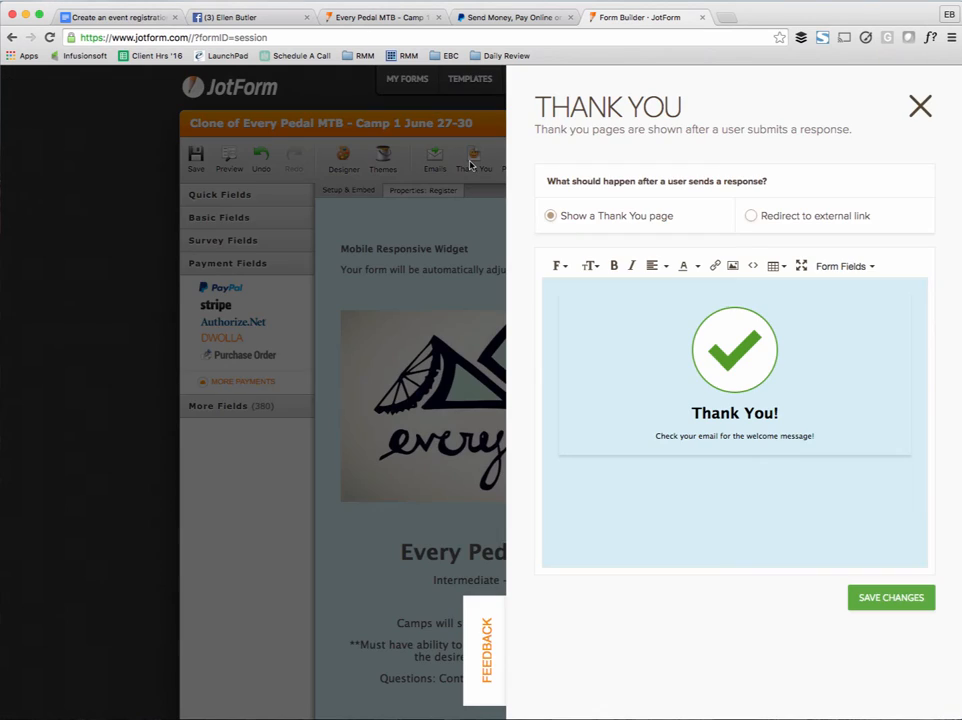
pyautogui.moveTo(740, 157)
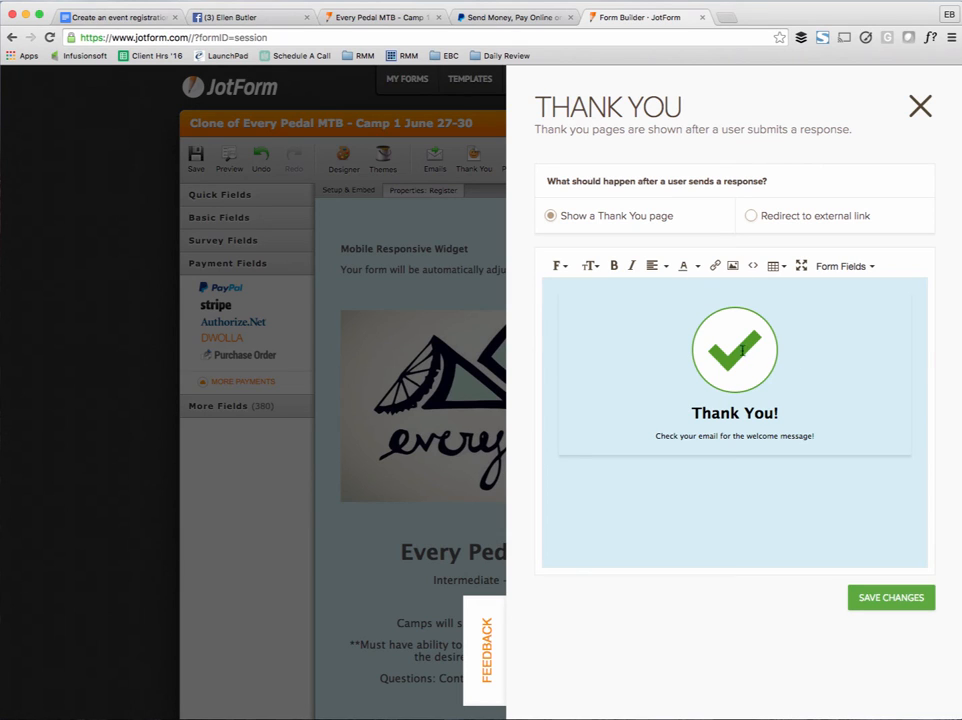
pyautogui.moveTo(623, 240)
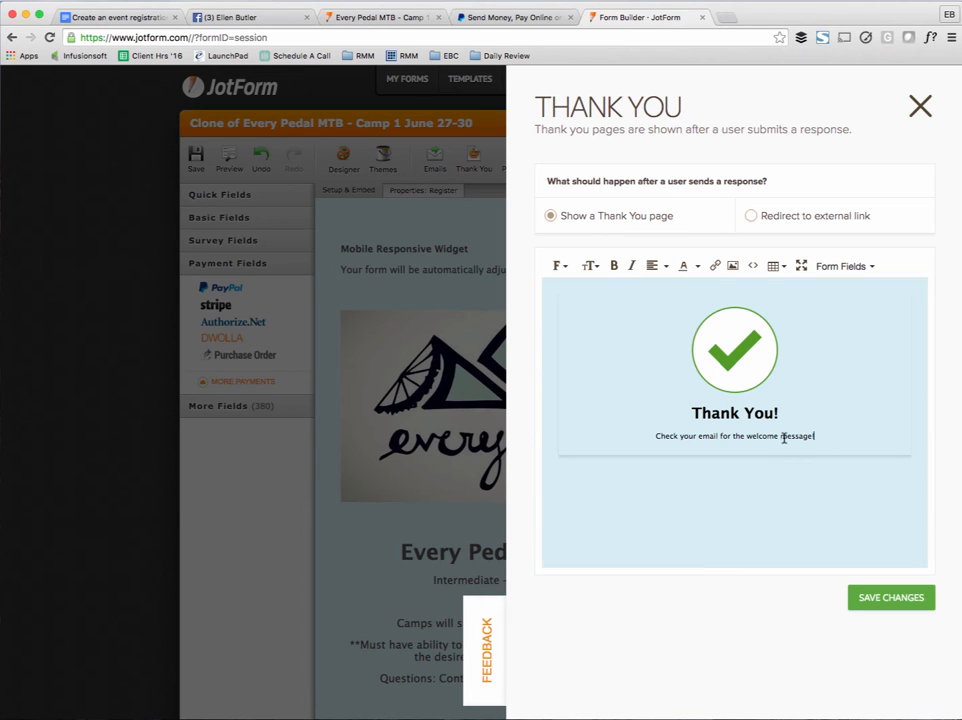
pyautogui.moveTo(790, 441)
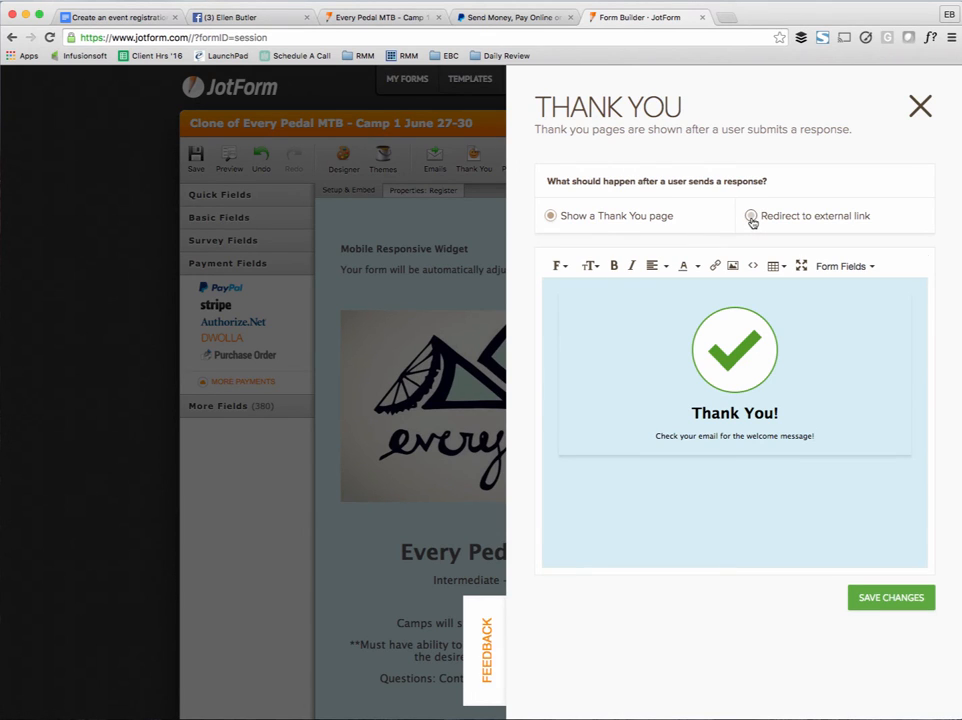
pyautogui.click(751, 215)
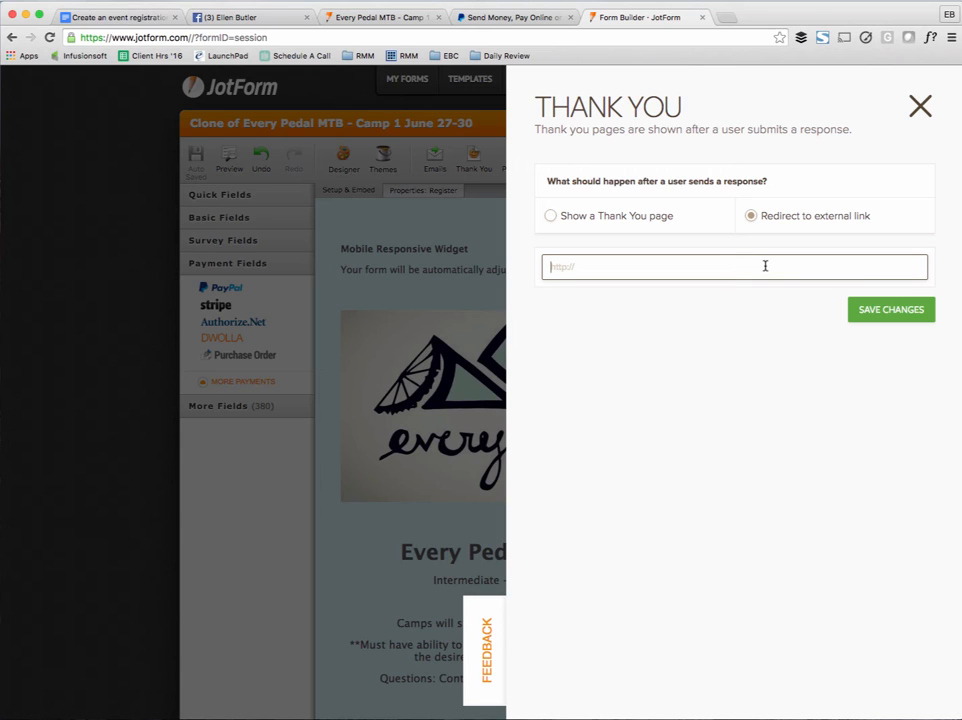
pyautogui.moveTo(851, 280)
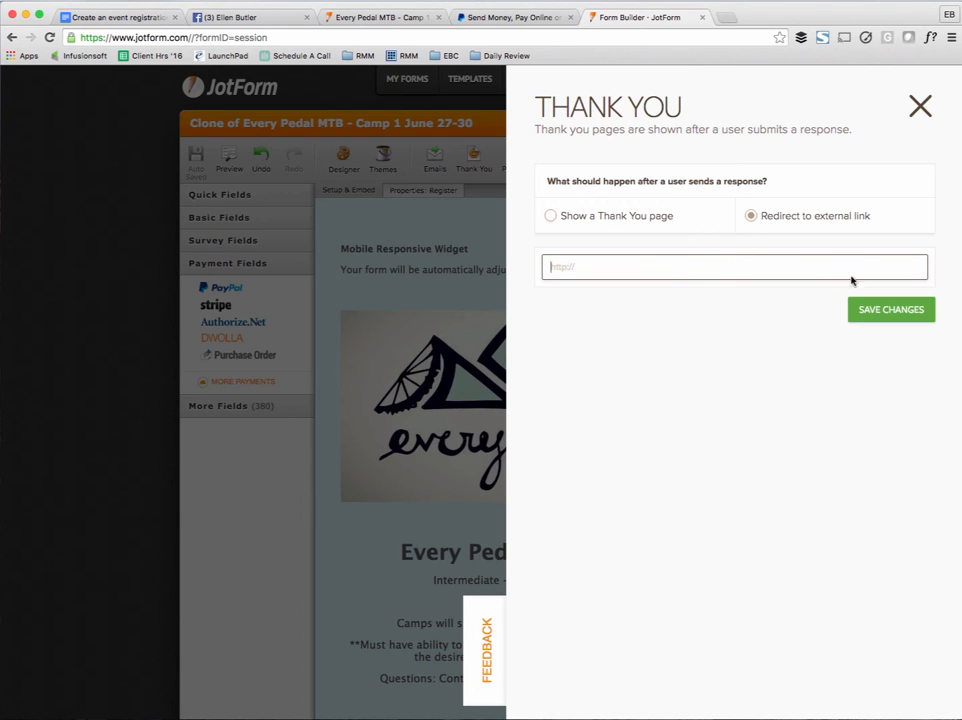
pyautogui.click(550, 216)
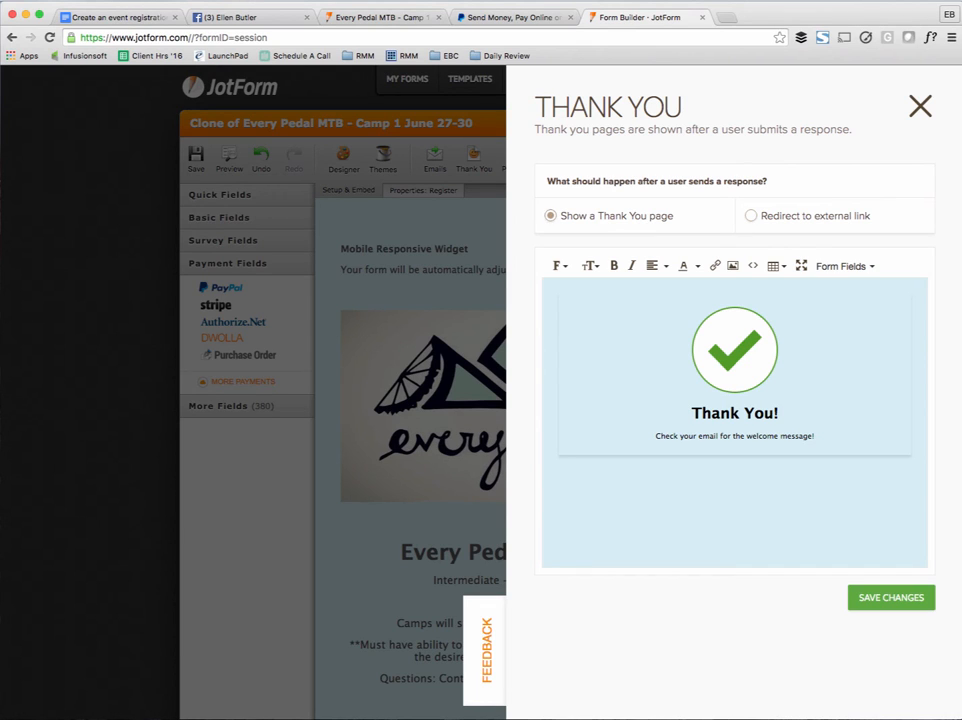
pyautogui.click(919, 106)
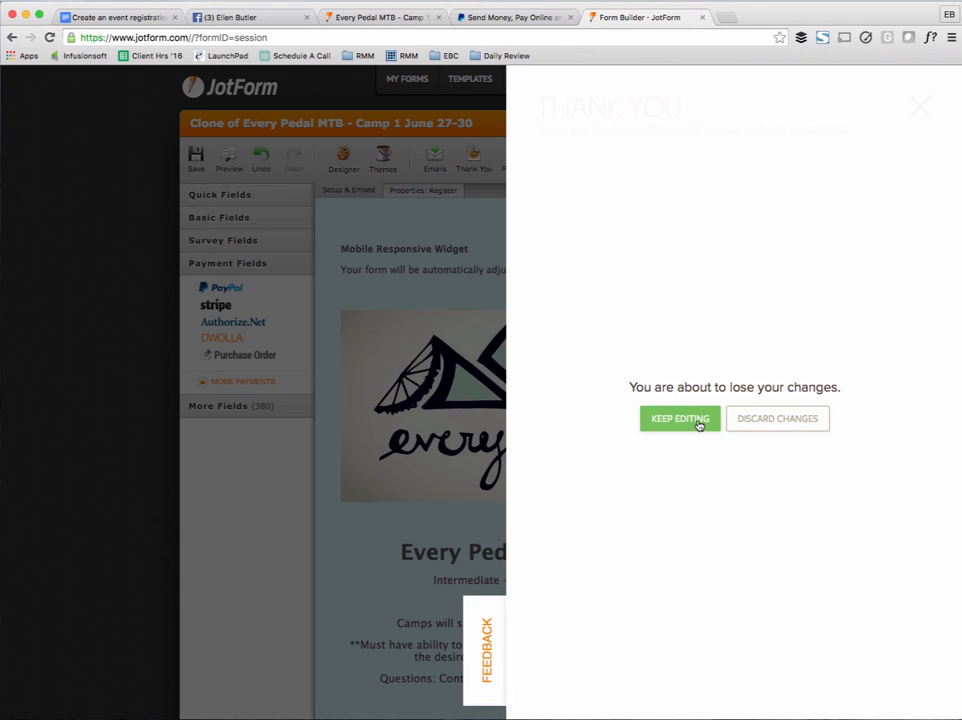
pyautogui.click(679, 418)
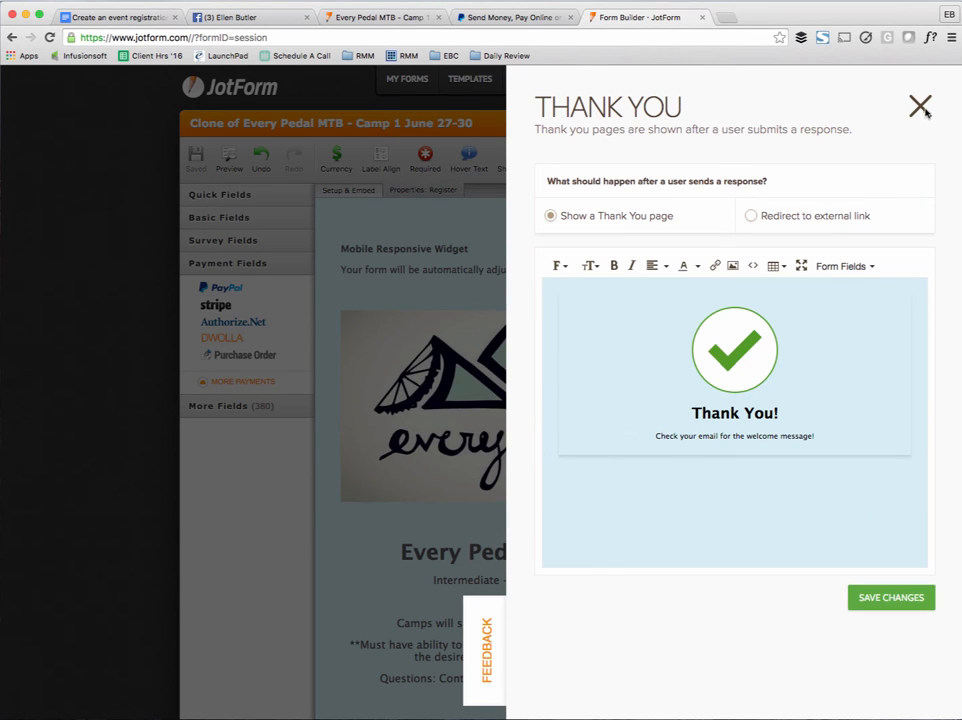
pyautogui.click(919, 106)
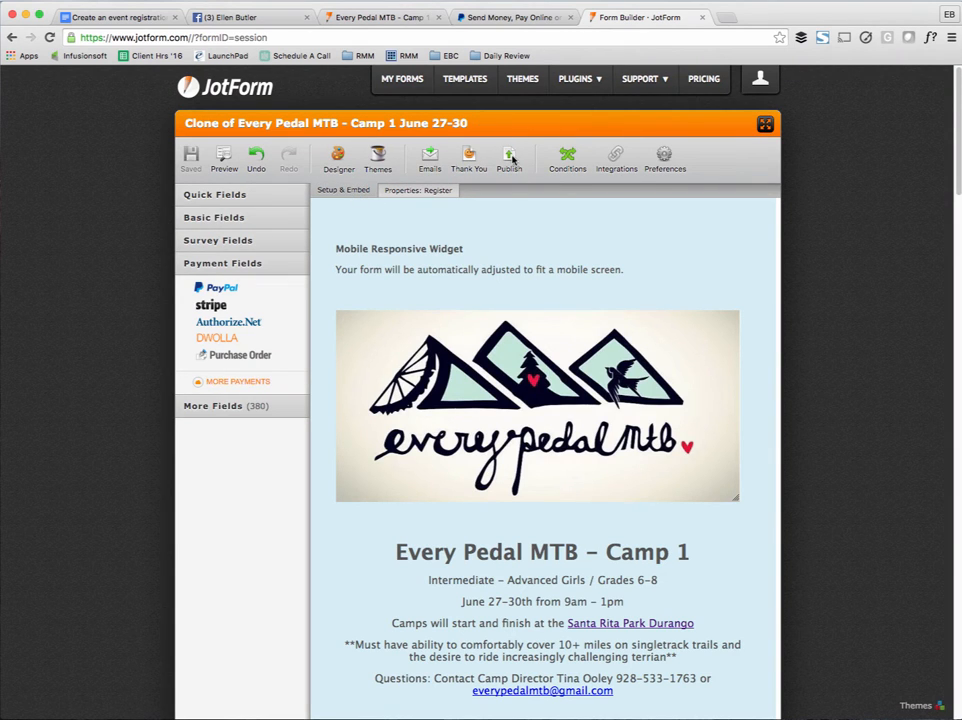
# Preview the Camp 1 form's direct link in a new tab, then check its embed code
pyautogui.click(509, 158)
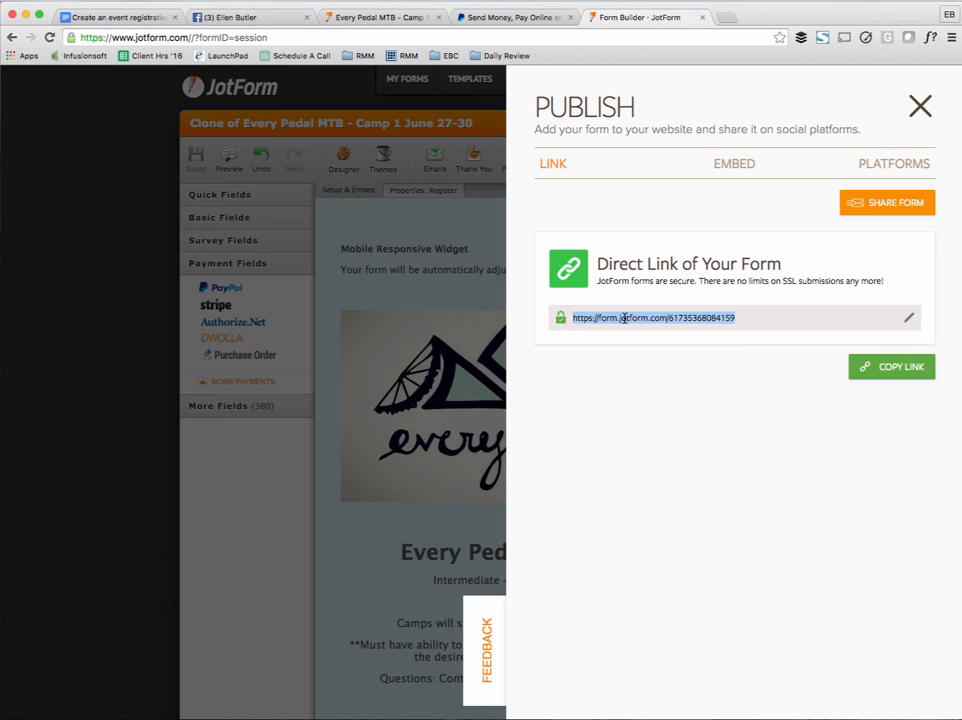
pyautogui.moveTo(750, 318)
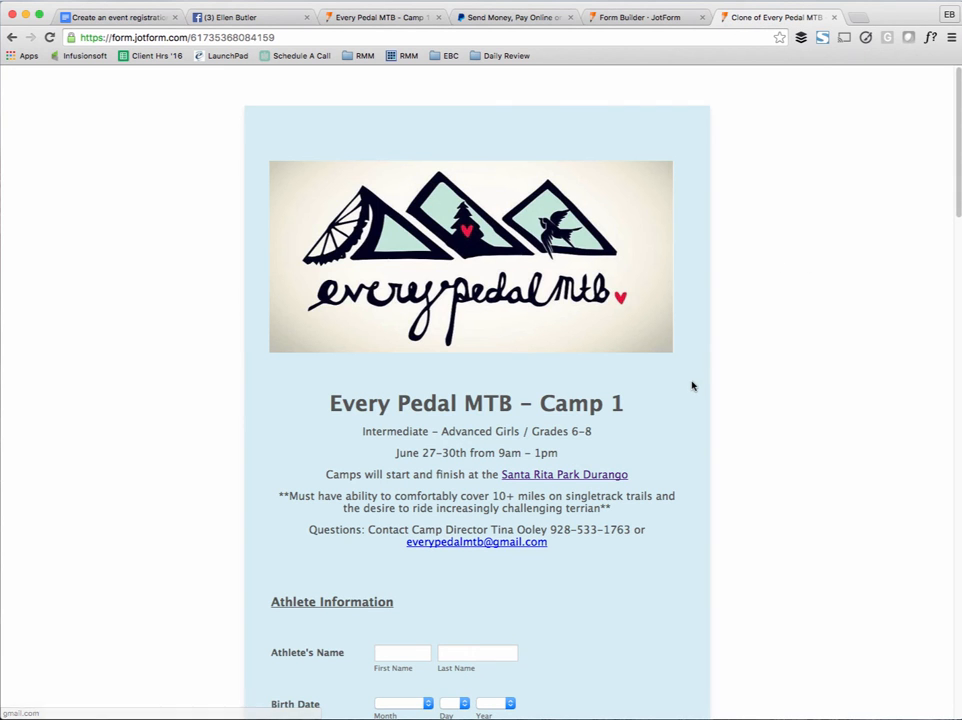
pyautogui.scroll(-3)
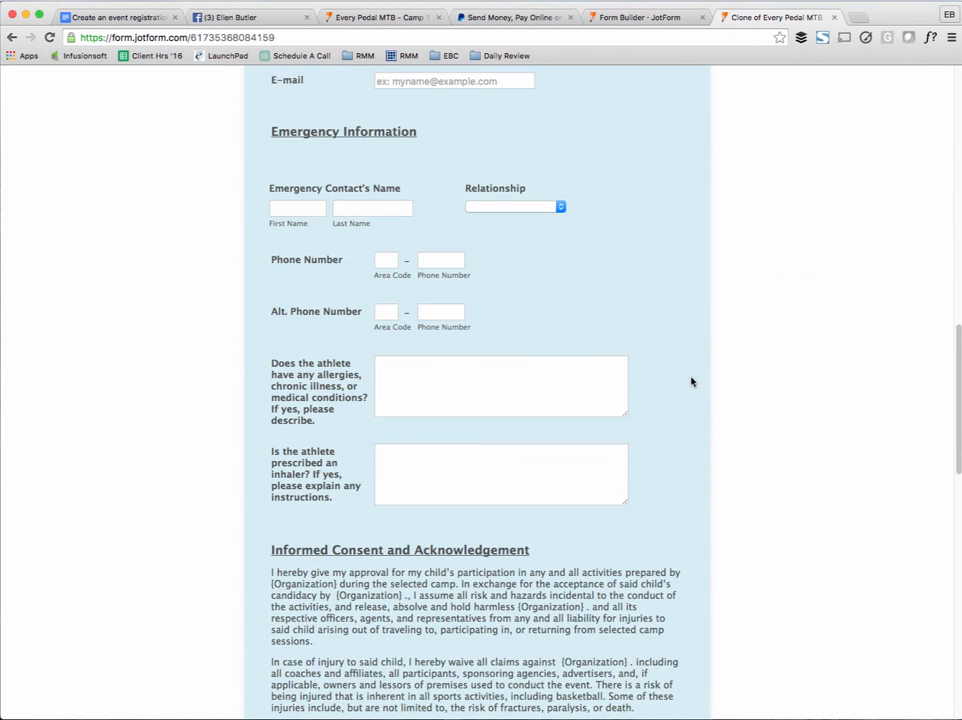
pyautogui.click(645, 17)
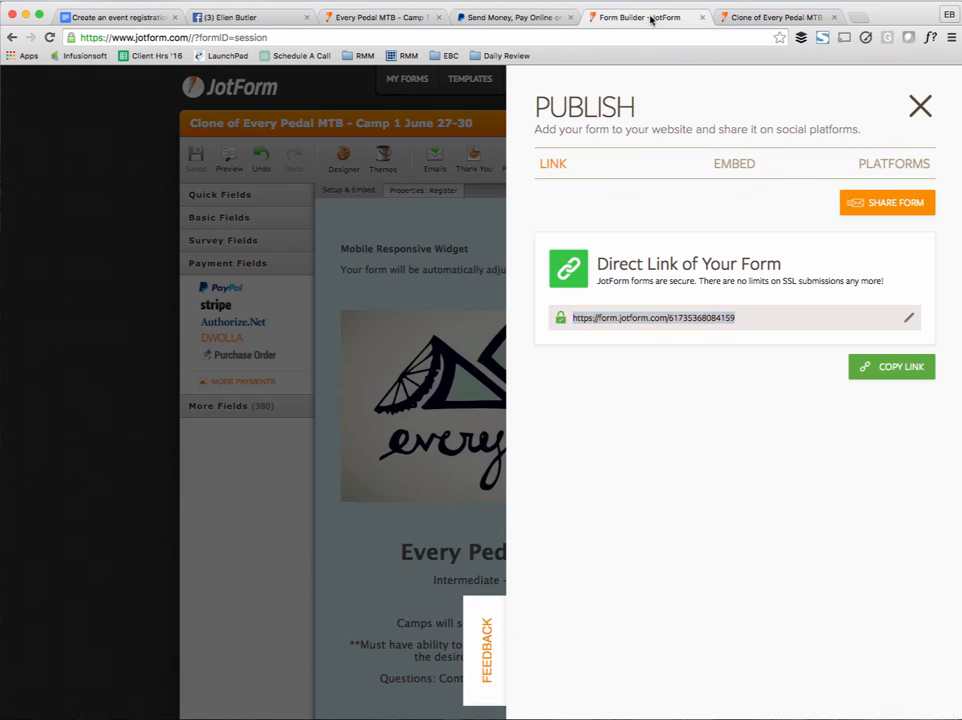
pyautogui.click(733, 163)
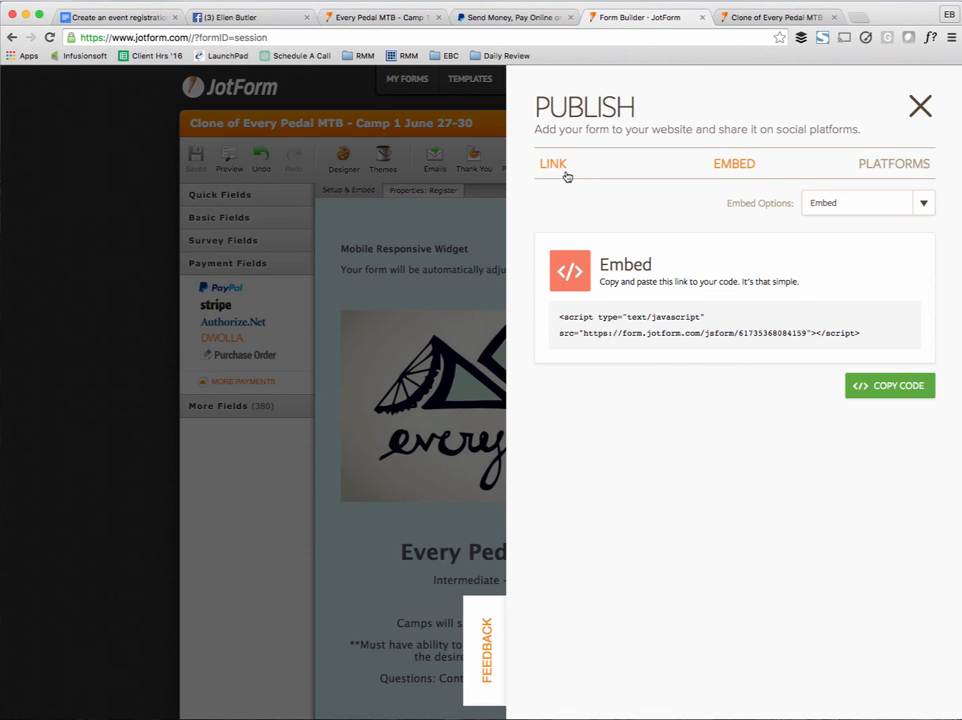
pyautogui.click(919, 106)
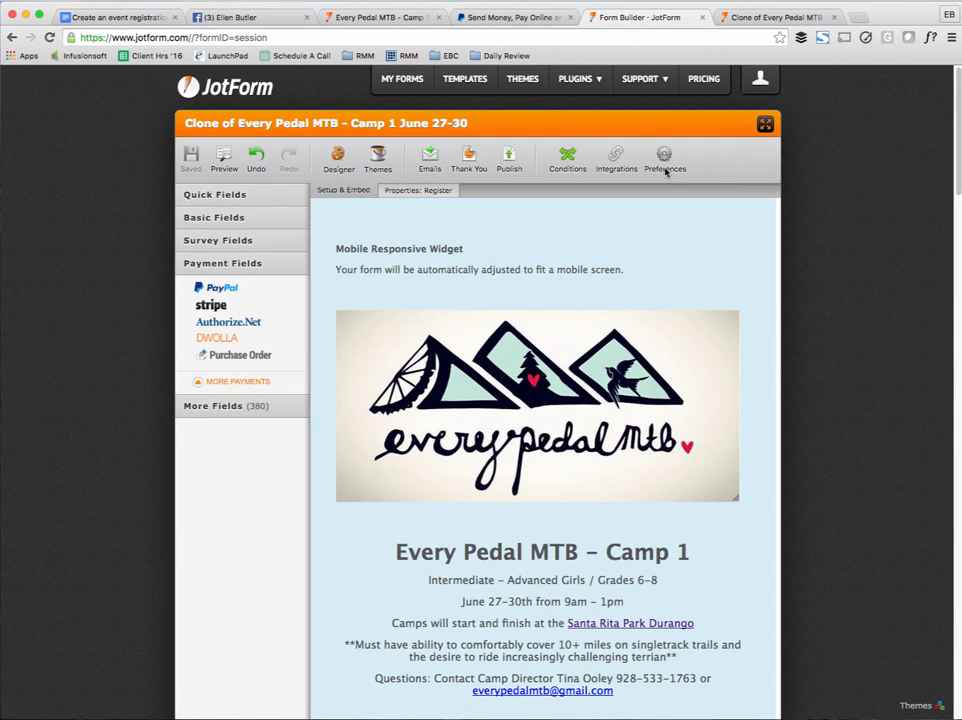
pyautogui.moveTo(509, 160)
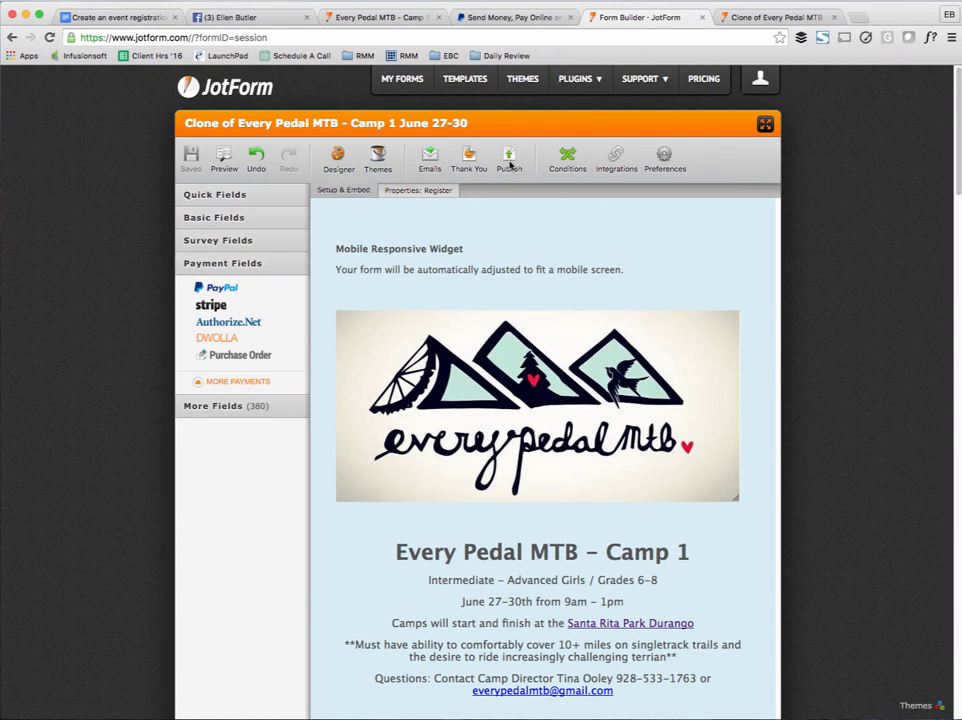
# Reopen the live cloned Camp 1 form and scroll to the Register option and payment button
pyautogui.click(509, 160)
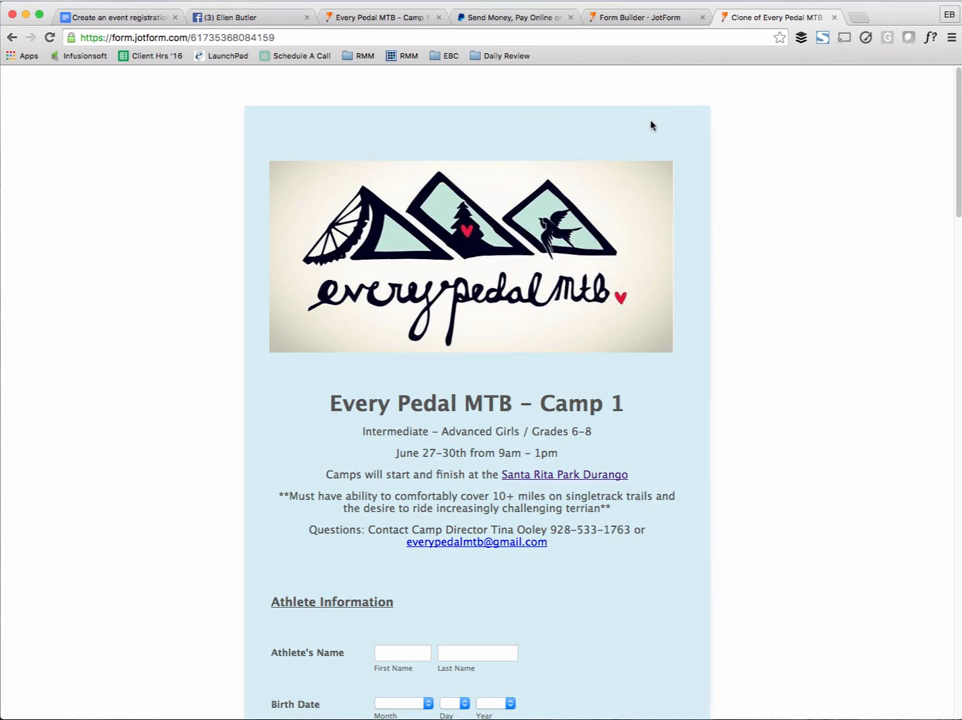
pyautogui.scroll(-3)
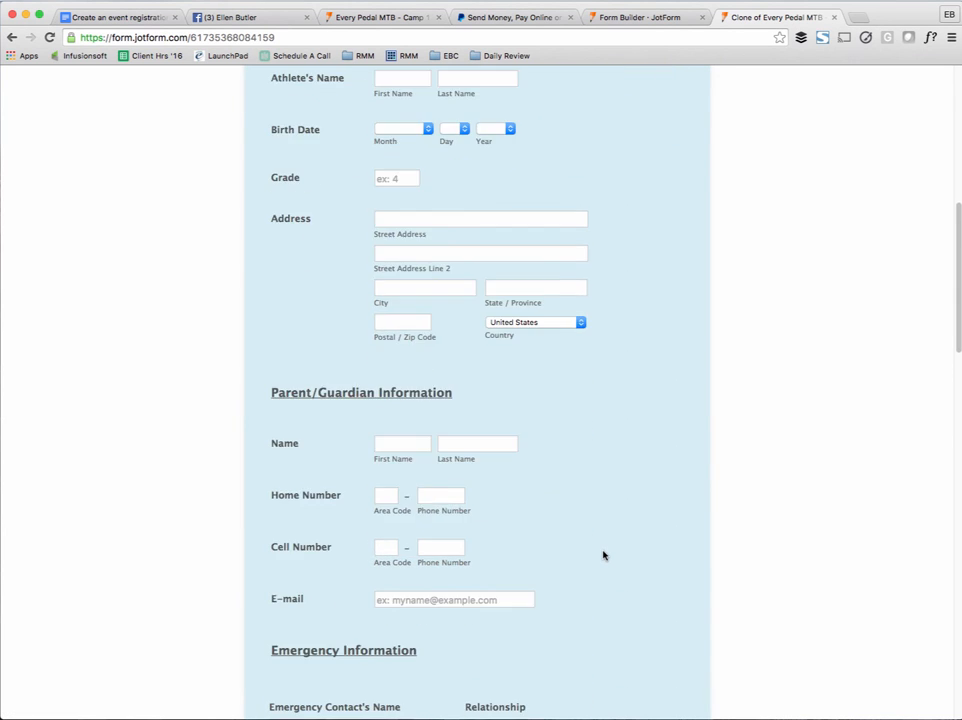
pyautogui.scroll(-3)
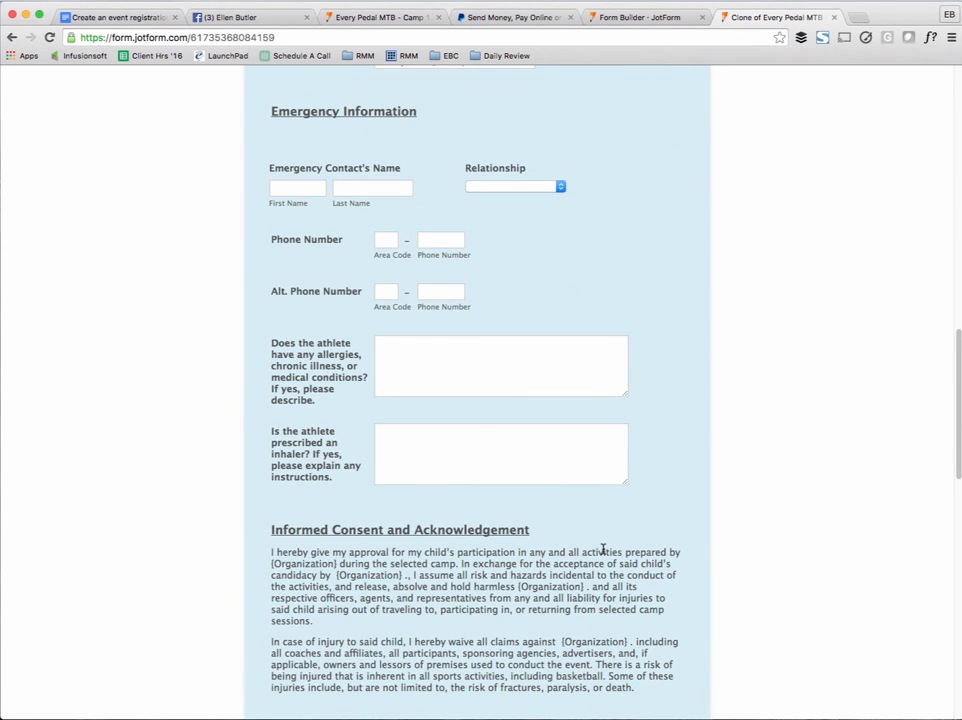
pyautogui.scroll(-3)
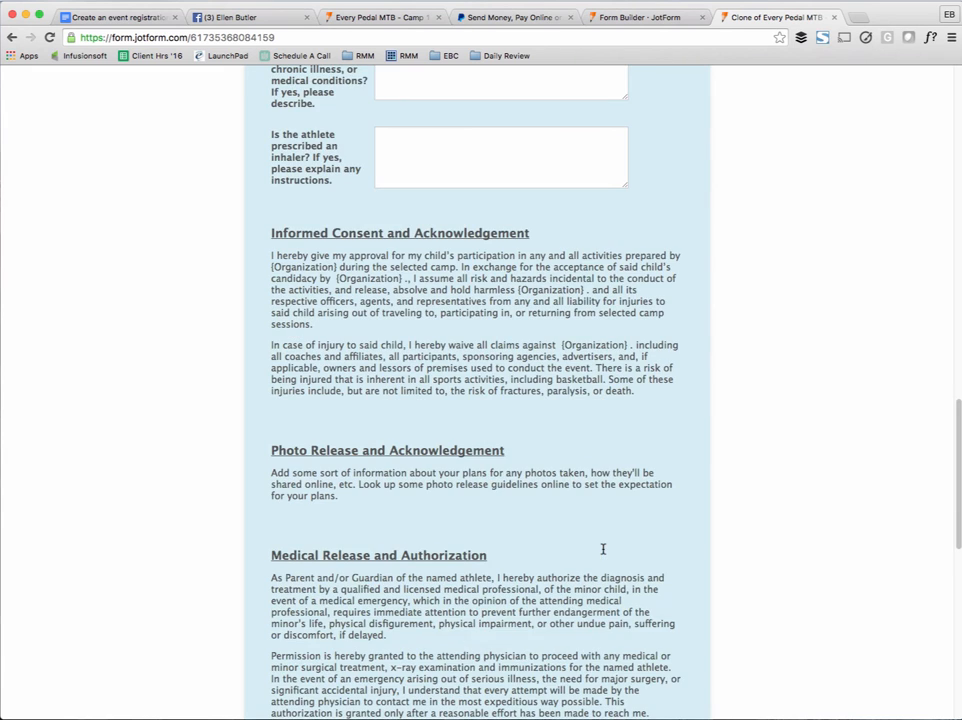
pyautogui.scroll(-3)
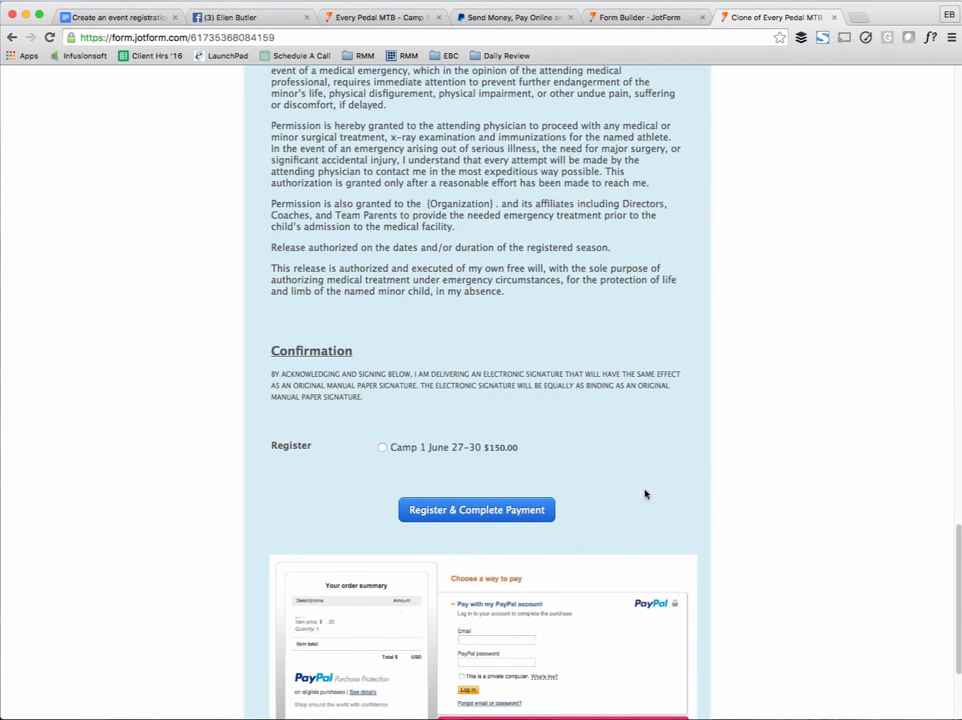
pyautogui.moveTo(556, 463)
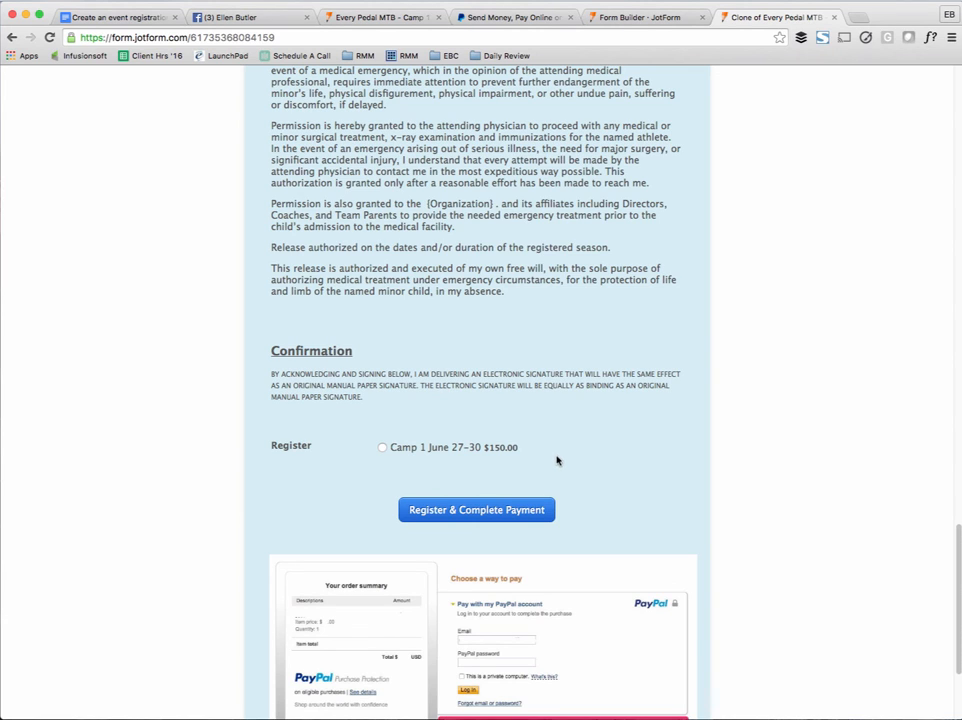
pyautogui.moveTo(518, 439)
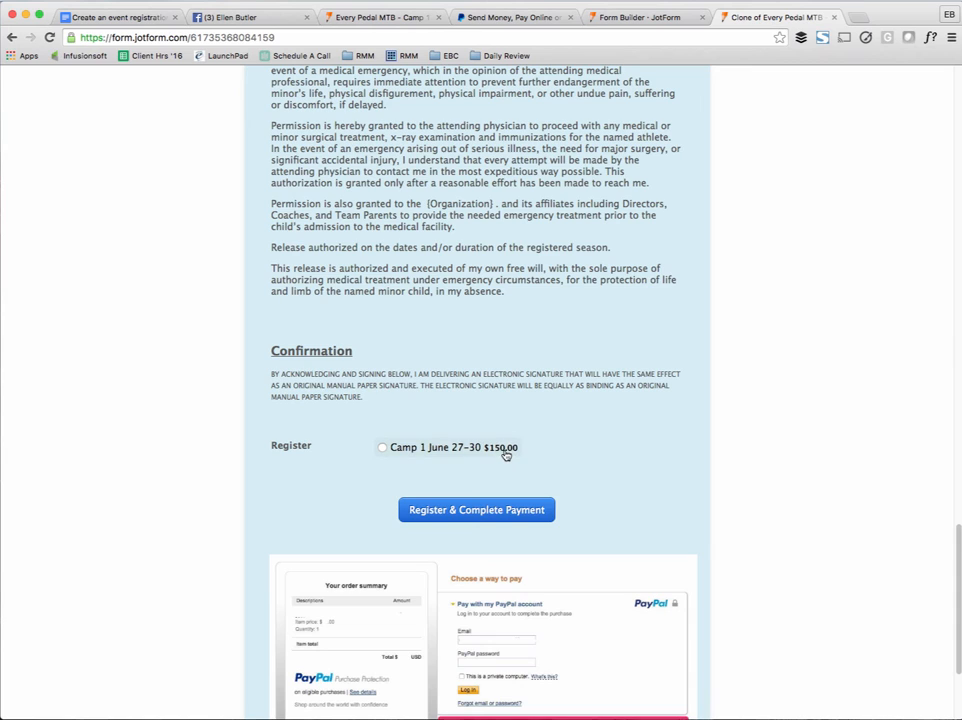
pyautogui.moveTo(513, 457)
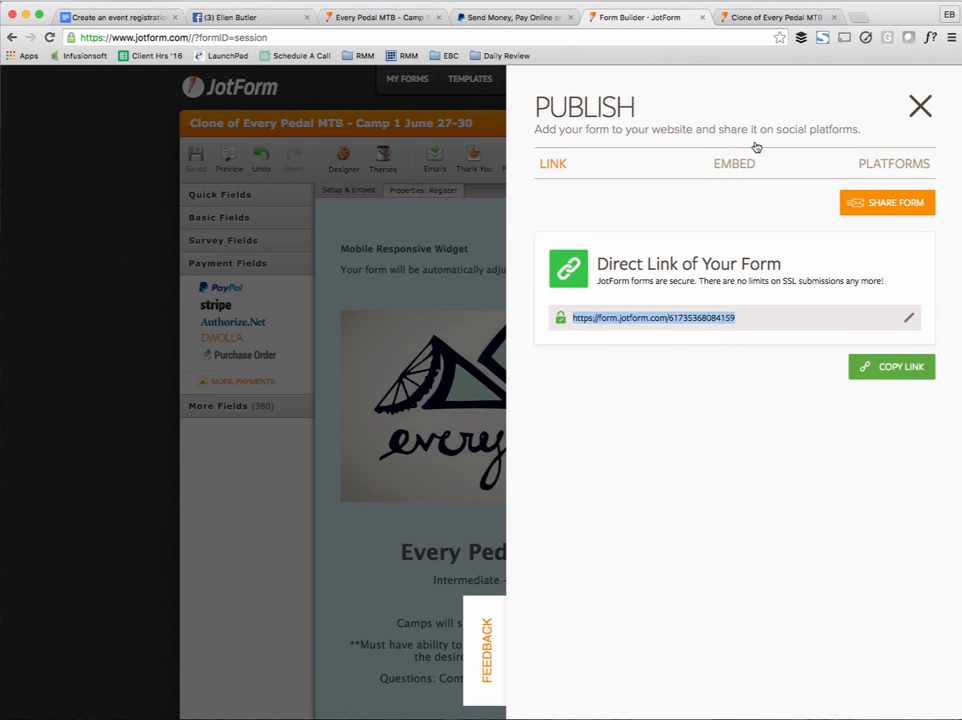
# Start the Google Spreadsheets integration and attempt Google account authentication, then close Integrations
pyautogui.click(918, 106)
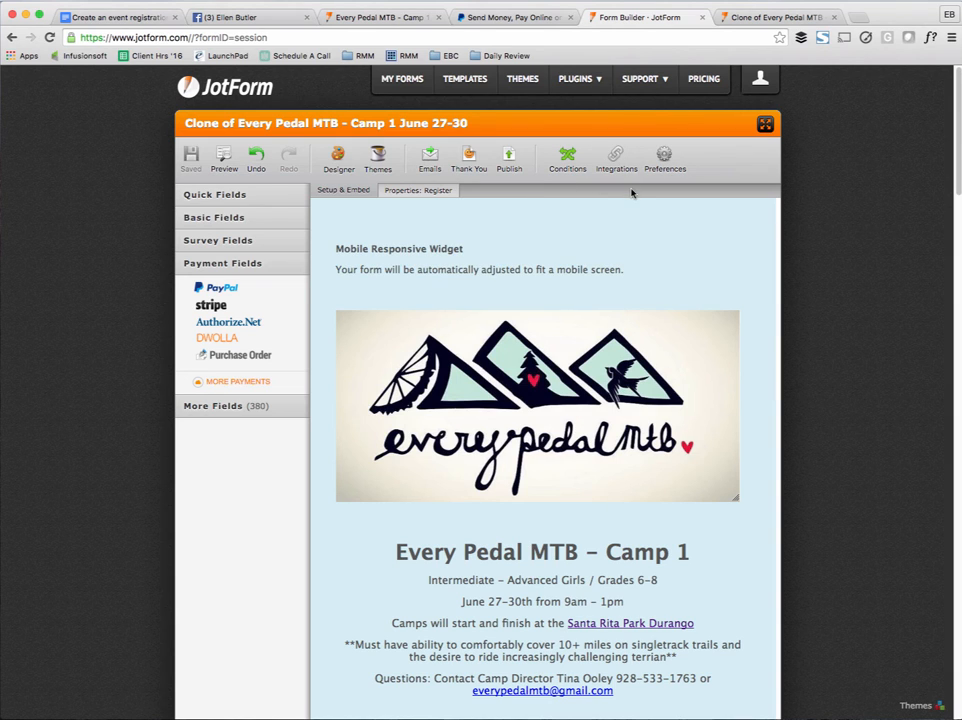
pyautogui.click(616, 160)
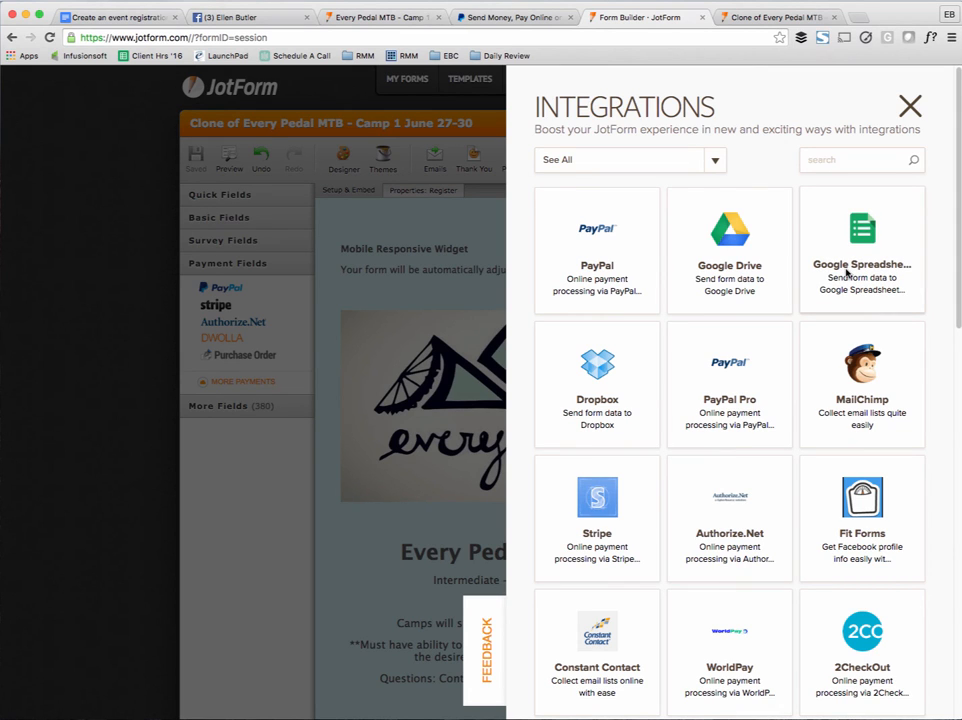
pyautogui.click(861, 250)
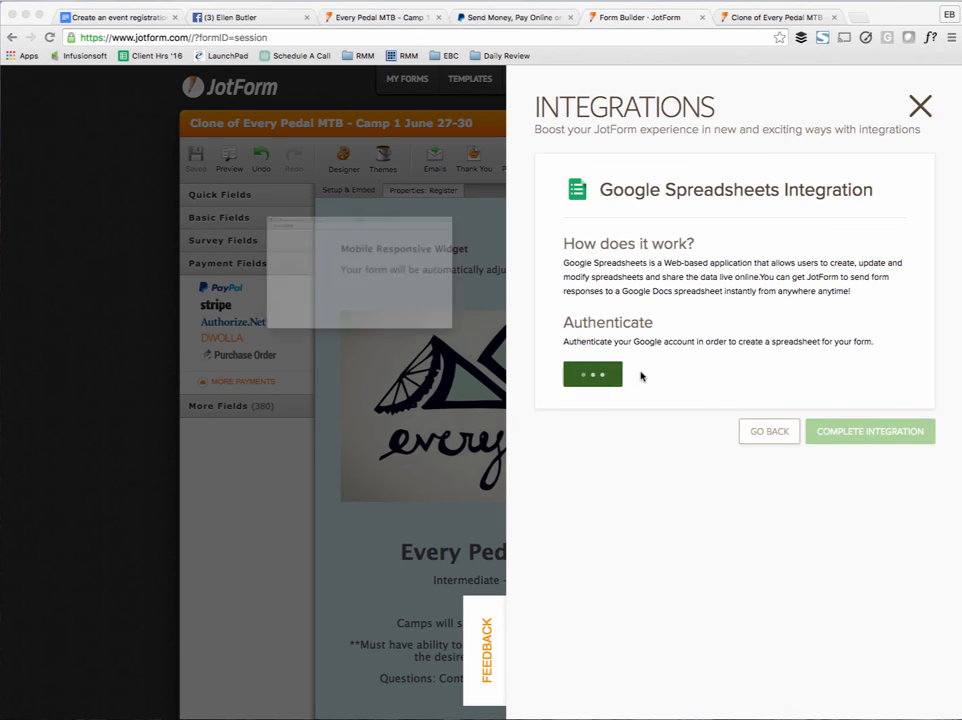
pyautogui.click(592, 374)
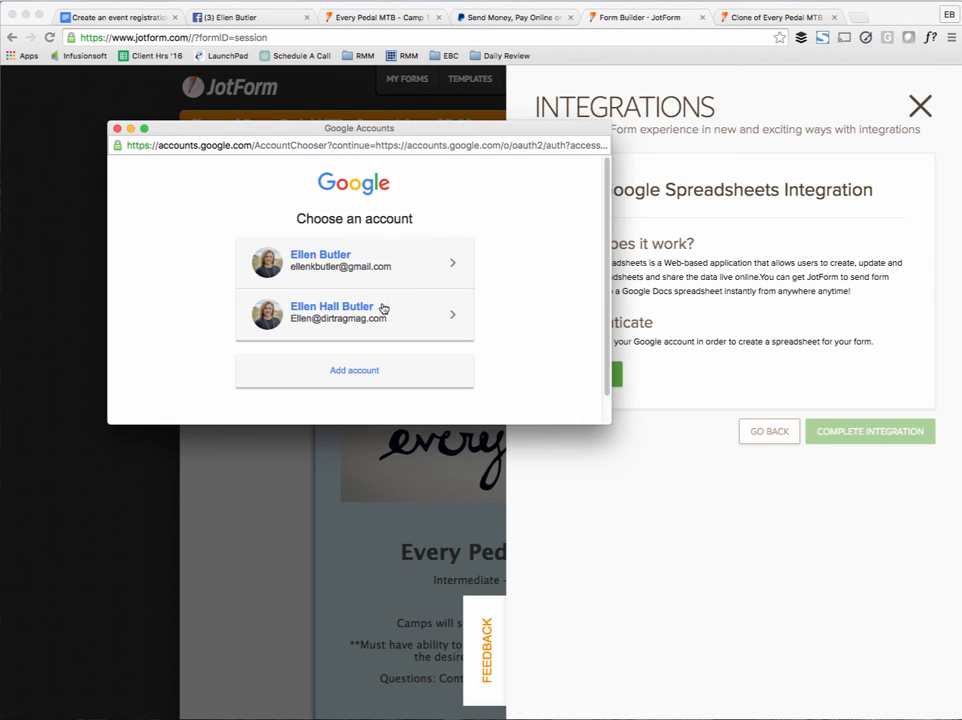
pyautogui.moveTo(375, 318)
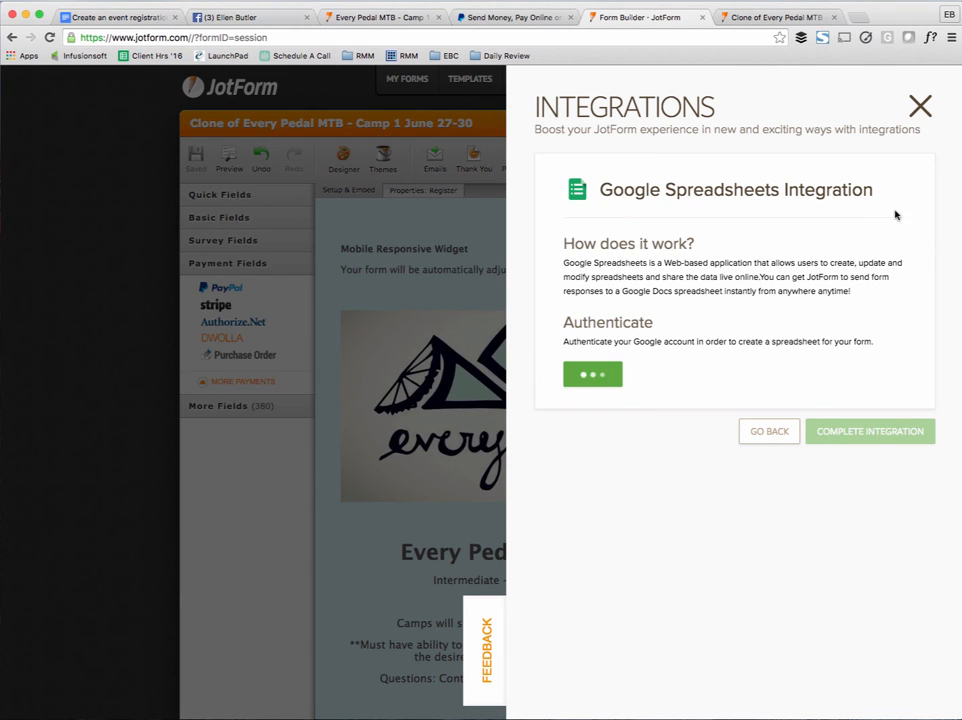
pyautogui.click(919, 106)
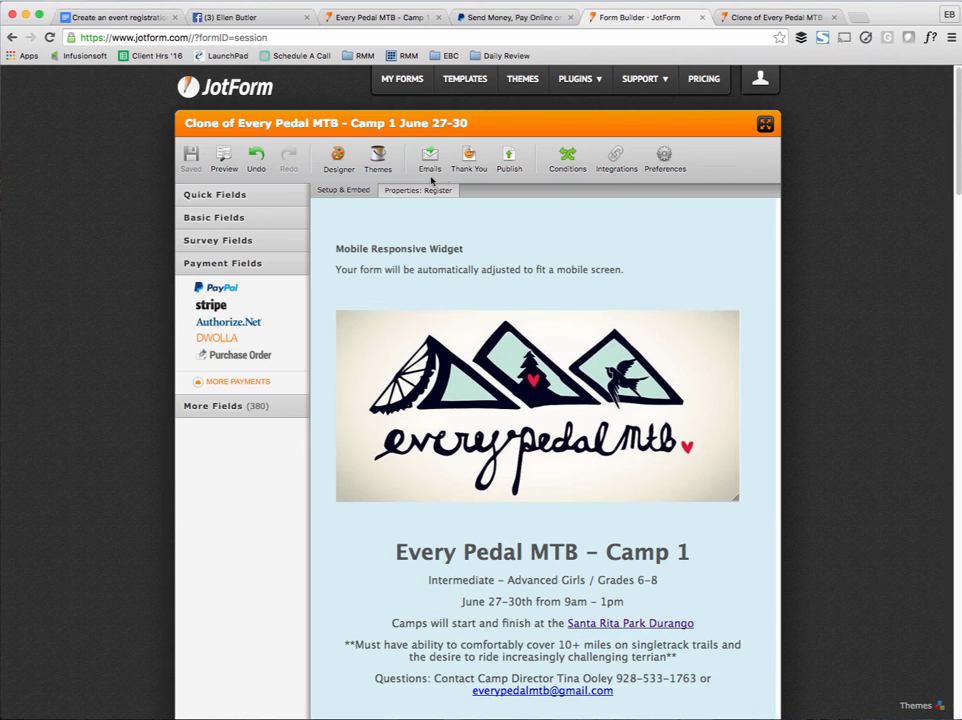
# Clone the 'Every Pedal MTB - Camp 1 June 27-30' form from My Forms
pyautogui.click(402, 78)
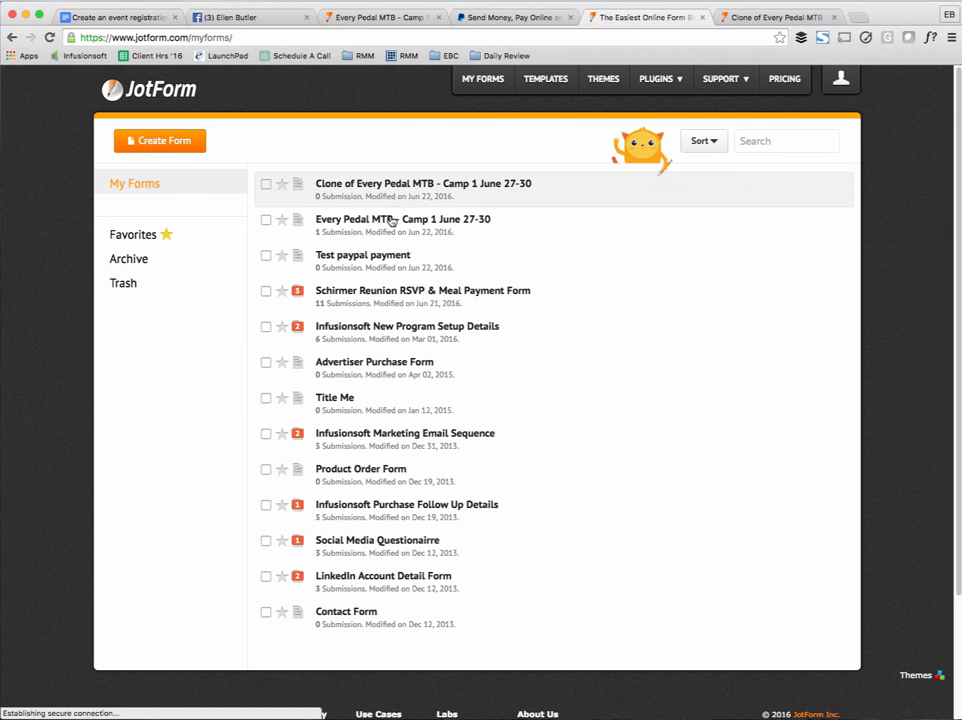
pyautogui.click(266, 220)
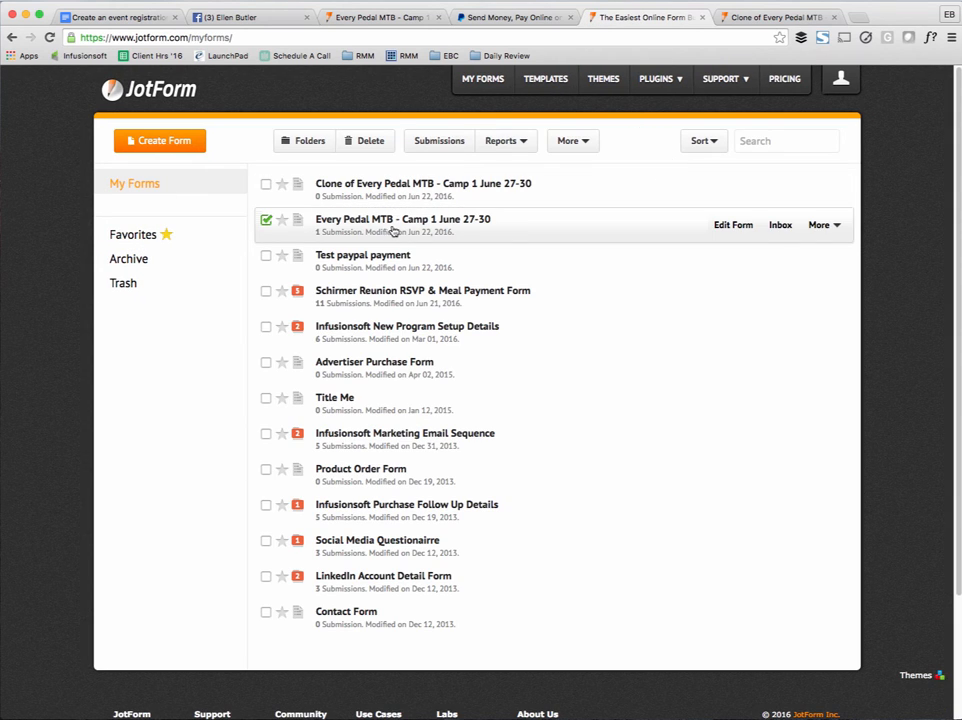
pyautogui.click(823, 224)
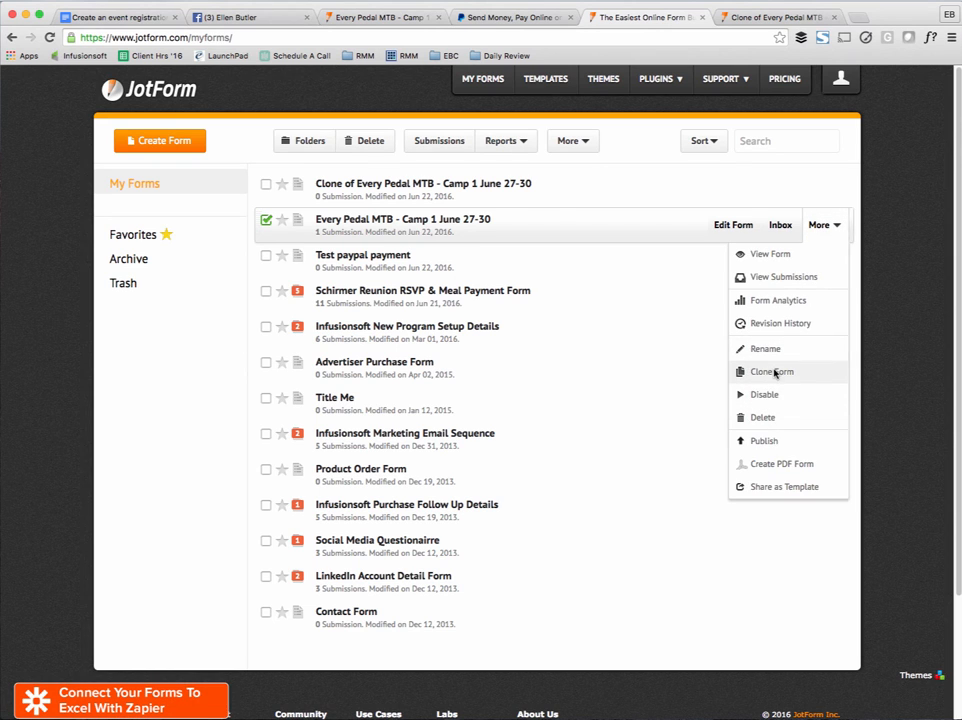
pyautogui.click(771, 371)
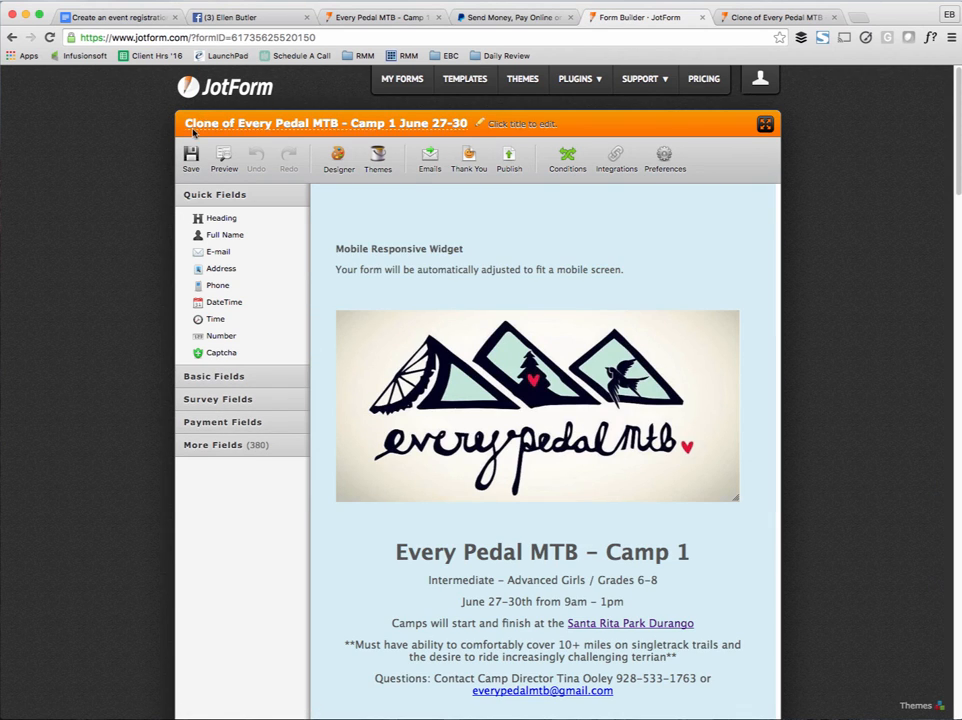
# Retitle the clone 'Every Pedal MTB - Camp 2' and edit its heading from Camp 1 to Camp 2
pyautogui.click(325, 123)
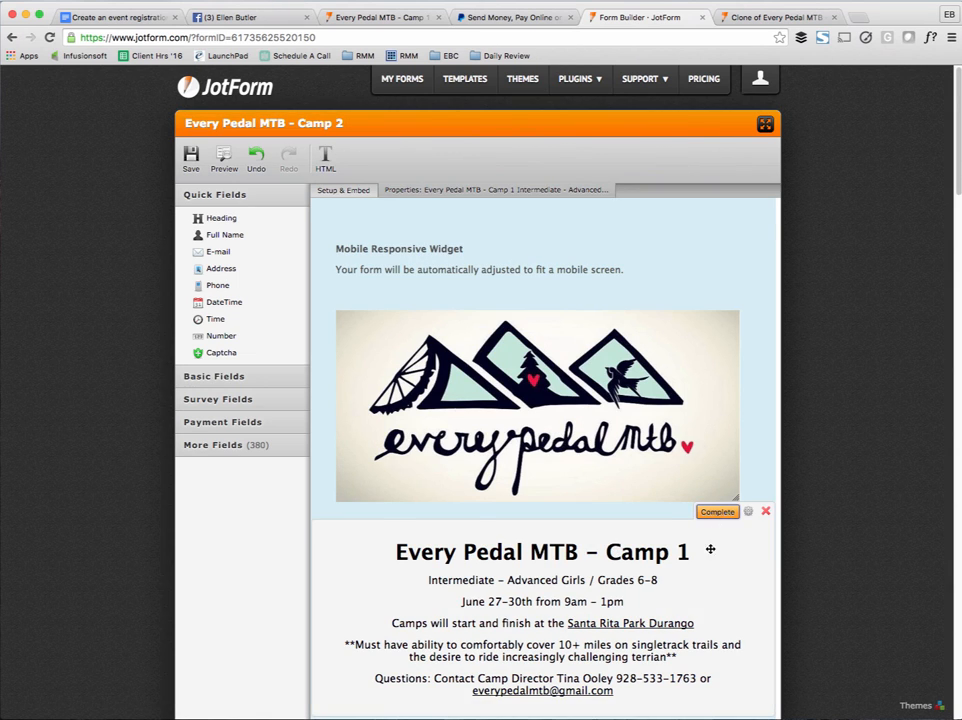
pyautogui.click(542, 551)
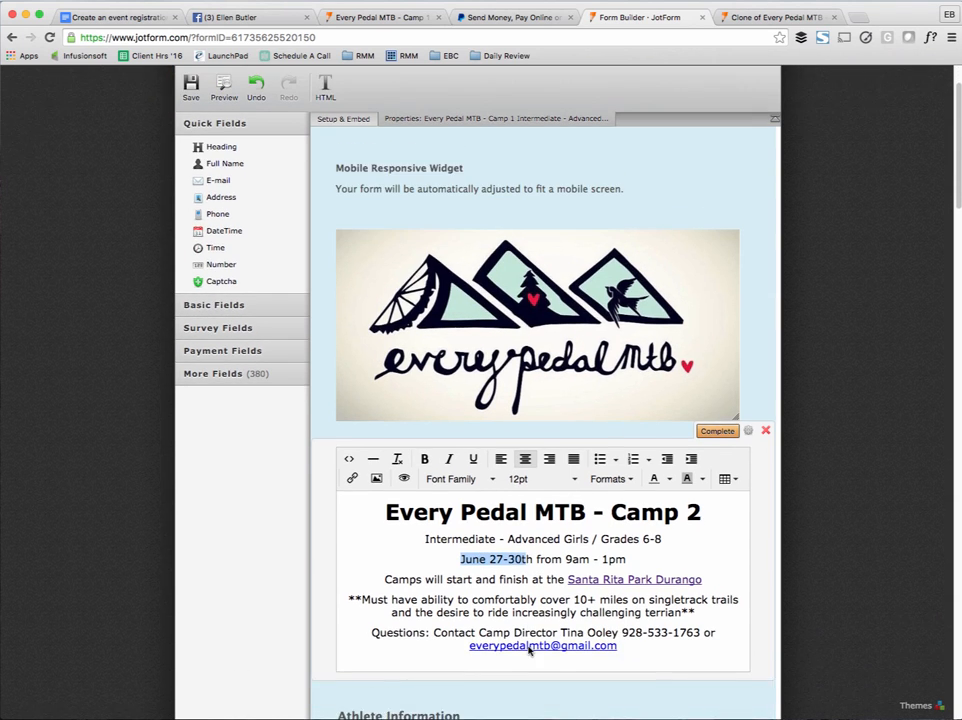
pyautogui.scroll(-3)
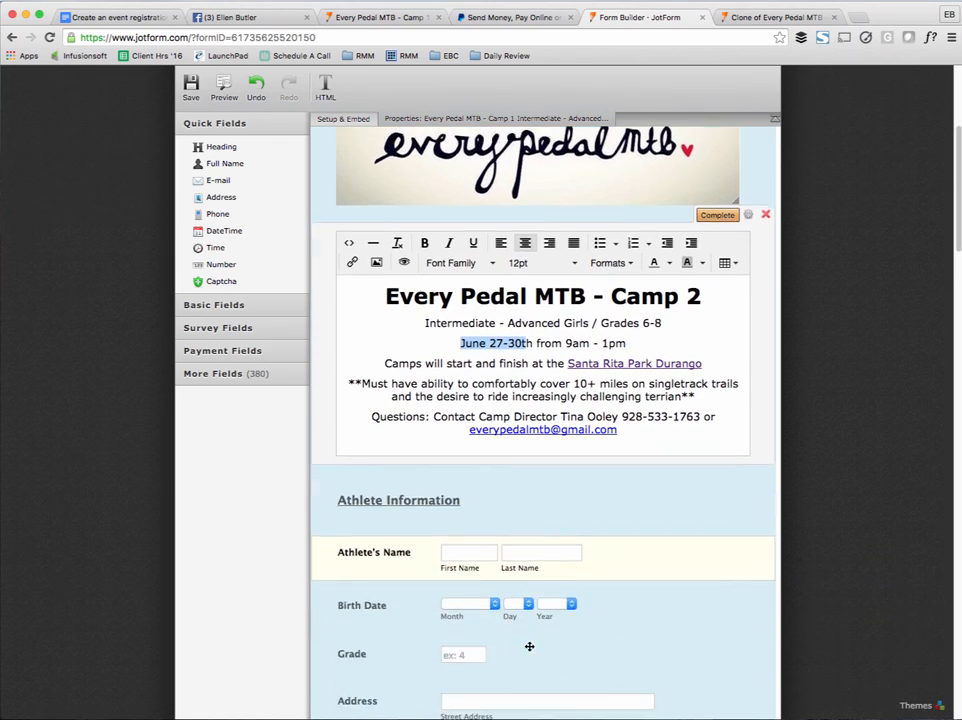
pyautogui.scroll(-3)
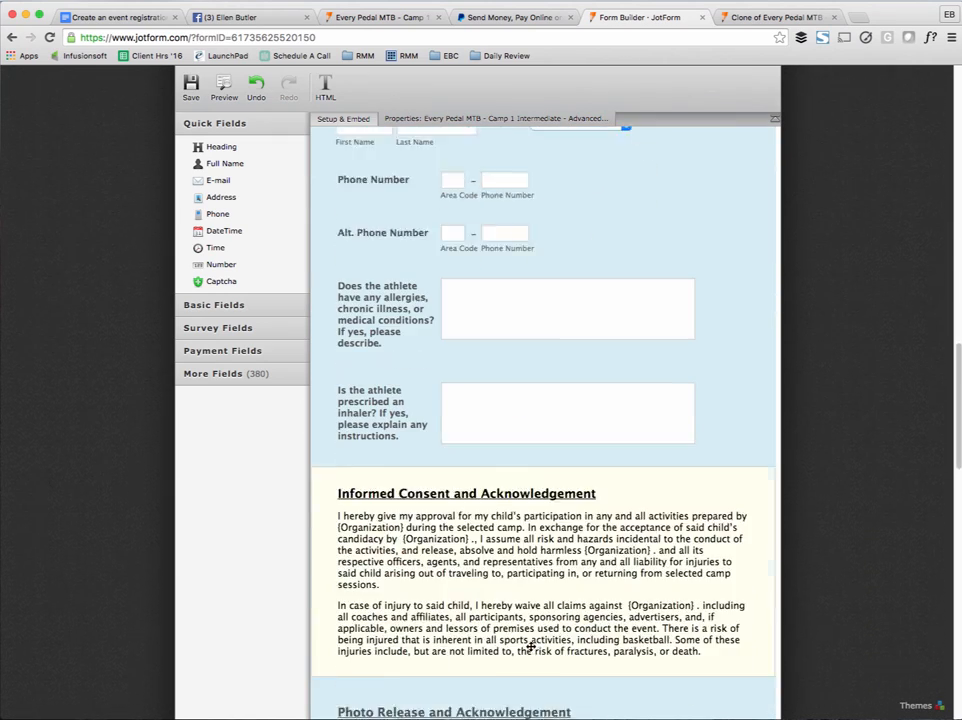
pyautogui.scroll(3)
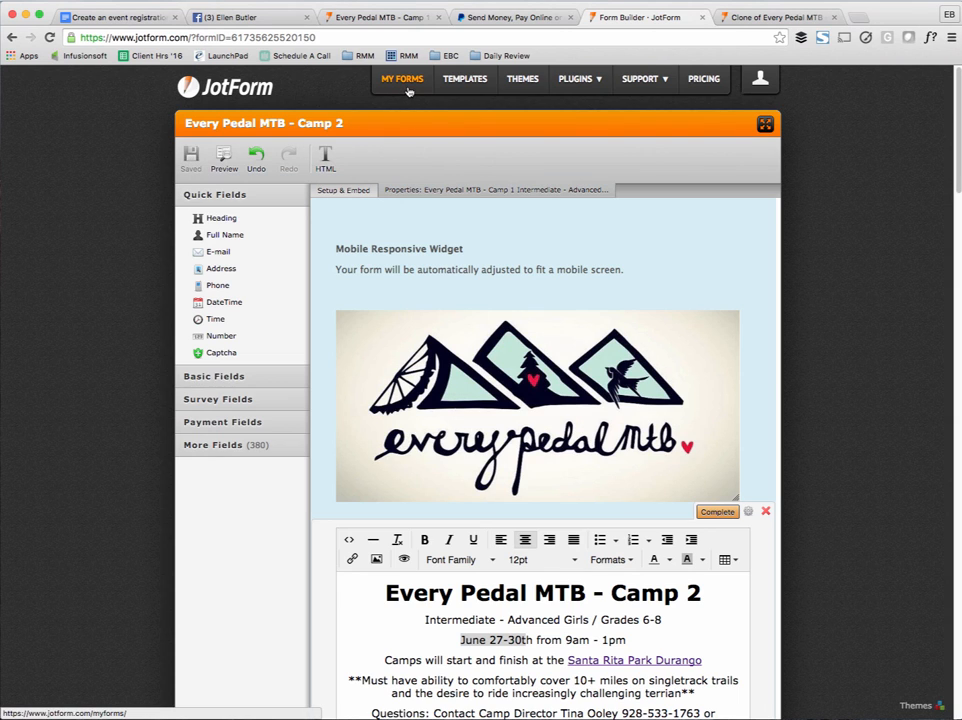
# In My Forms, select 'Every Pedal MTB - Camp 1 June 27-30' and open its More menu
pyautogui.click(402, 78)
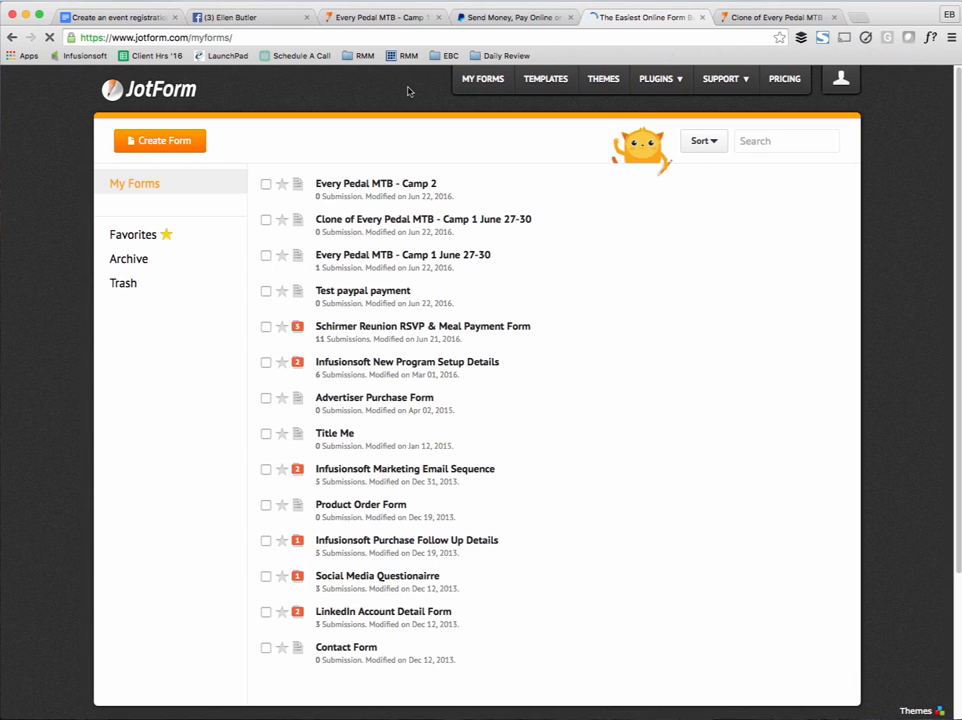
pyautogui.click(266, 255)
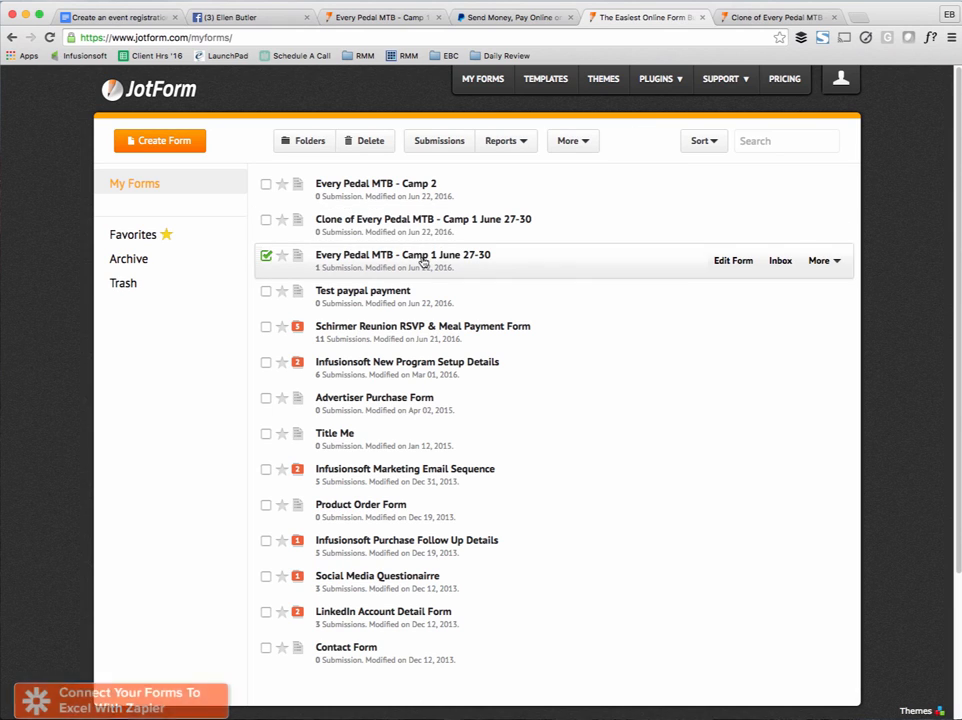
pyautogui.moveTo(675, 274)
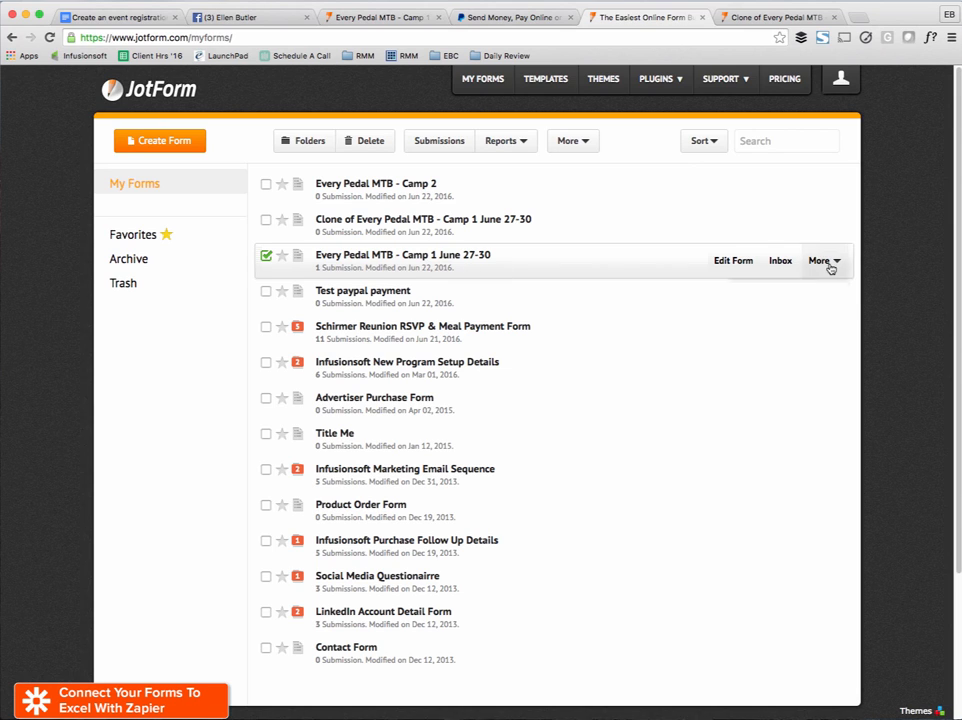
pyautogui.click(824, 260)
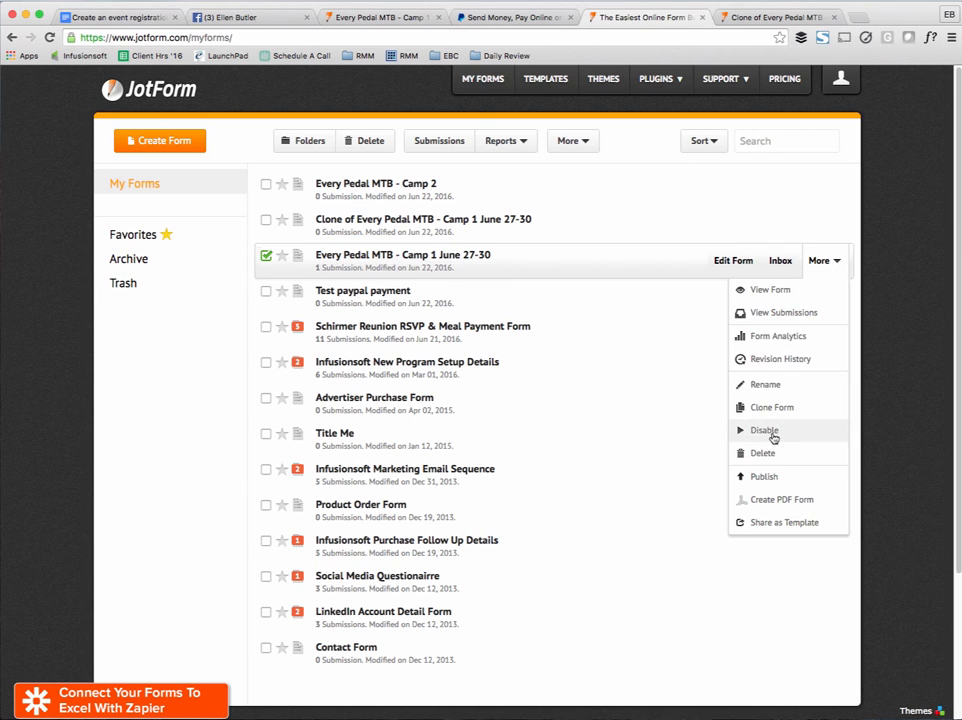
pyautogui.moveTo(764, 430)
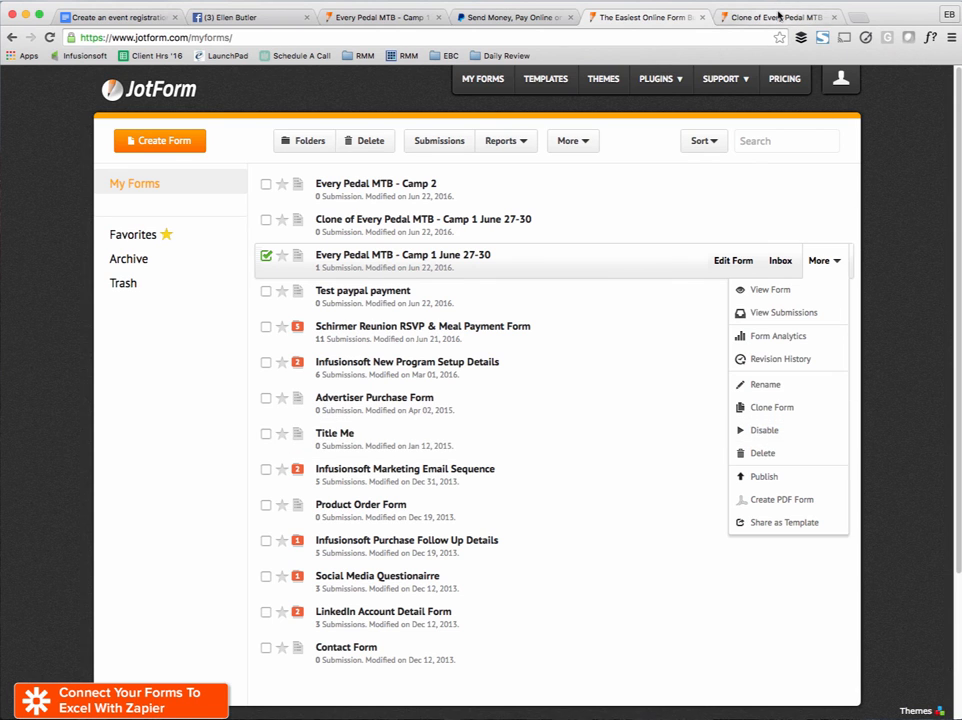
# Switch to the live Clone of Every Pedal MTB tab and scroll to the payment instructions
pyautogui.click(770, 289)
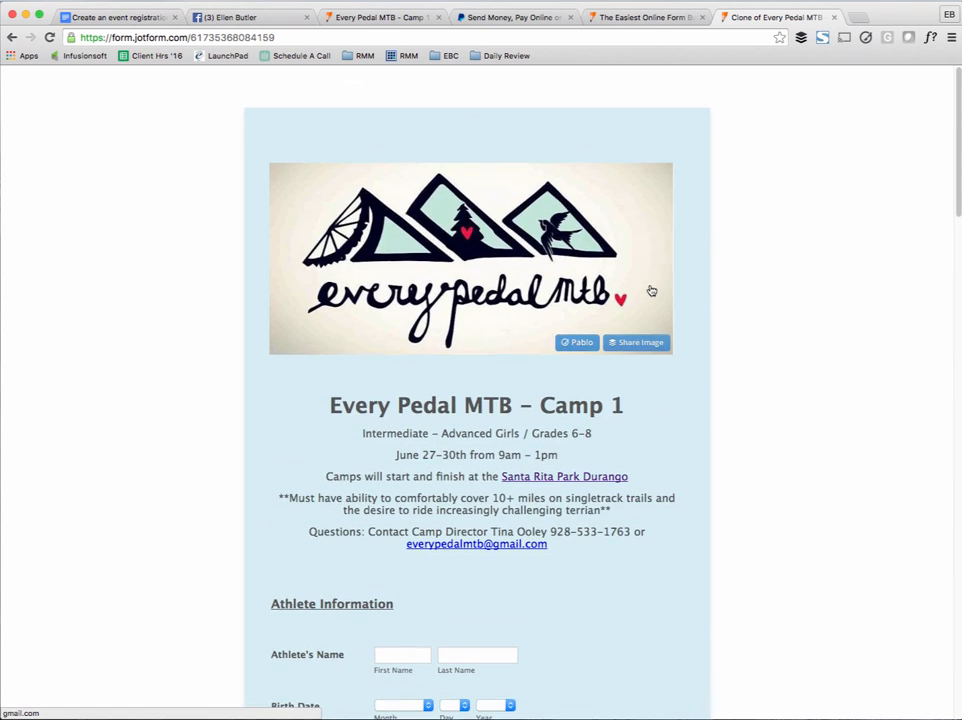
pyautogui.scroll(-3)
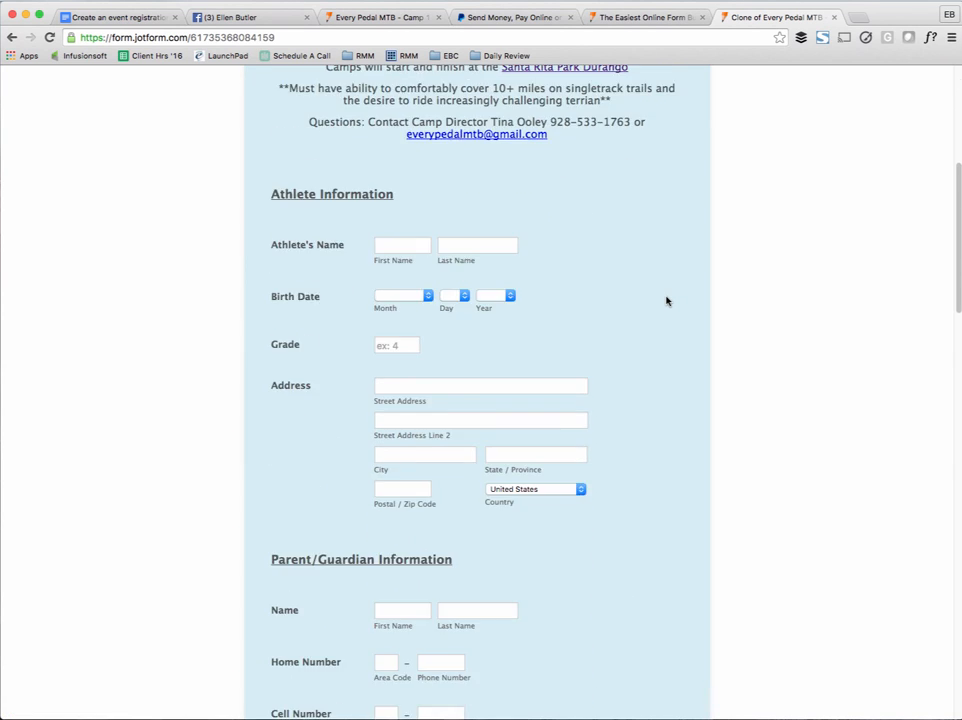
pyautogui.scroll(-3)
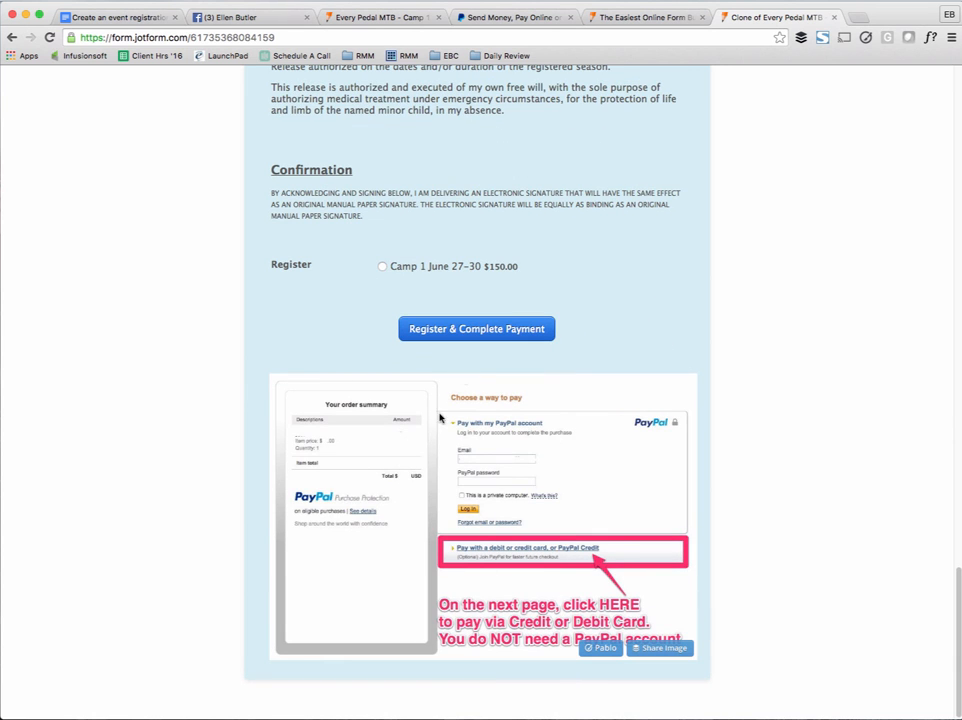
pyautogui.moveTo(505, 500)
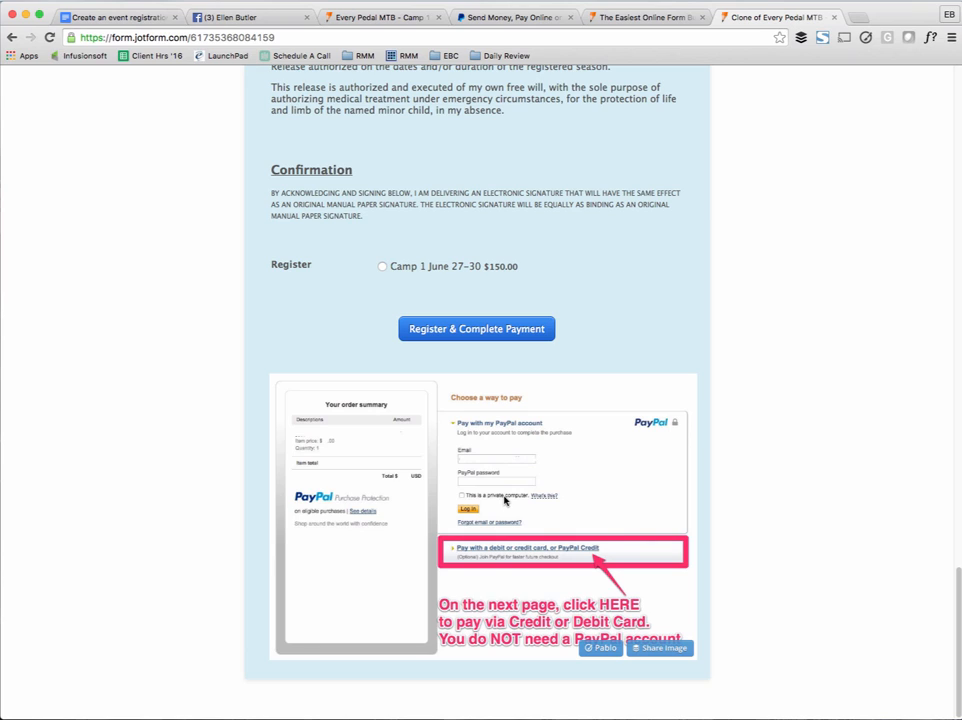